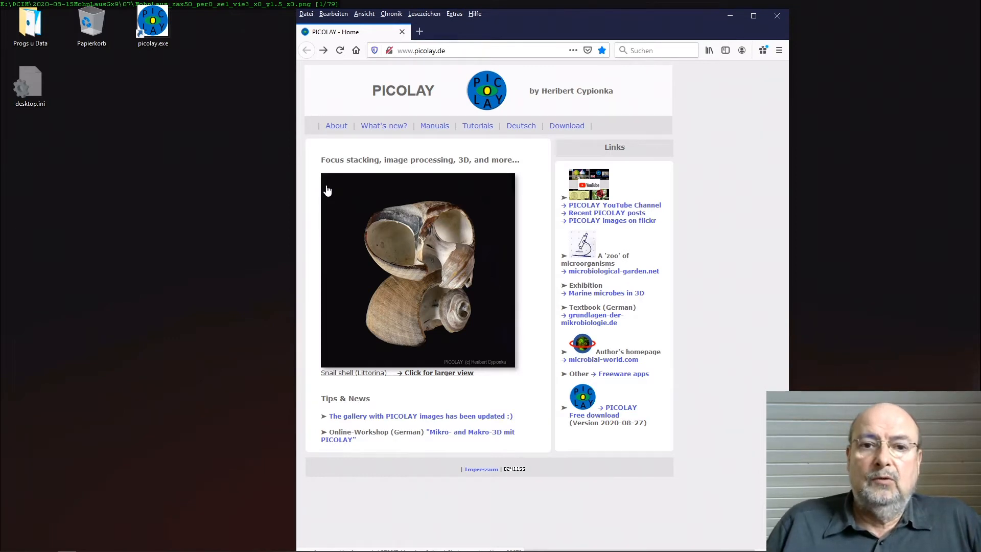
pyautogui.moveTo(623, 388)
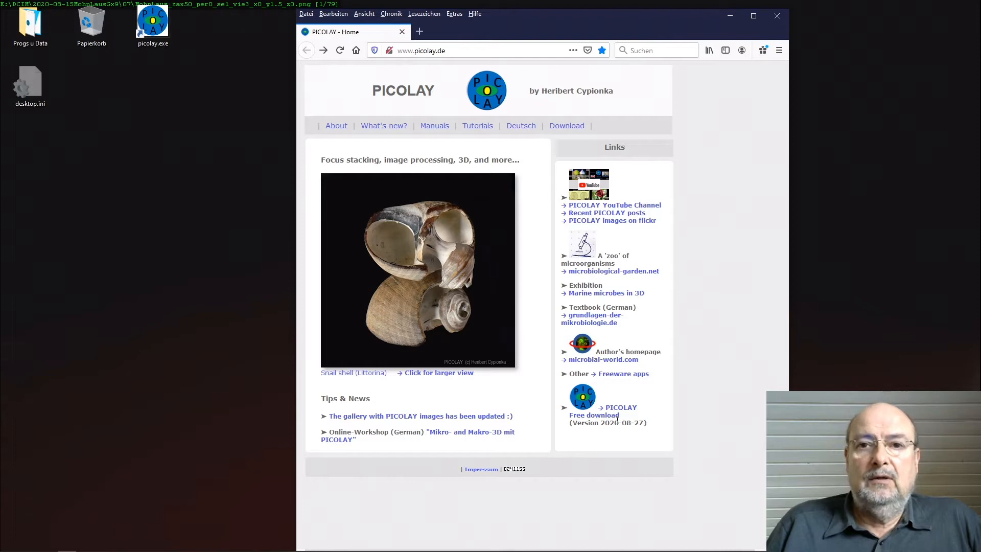
pyautogui.moveTo(472, 145)
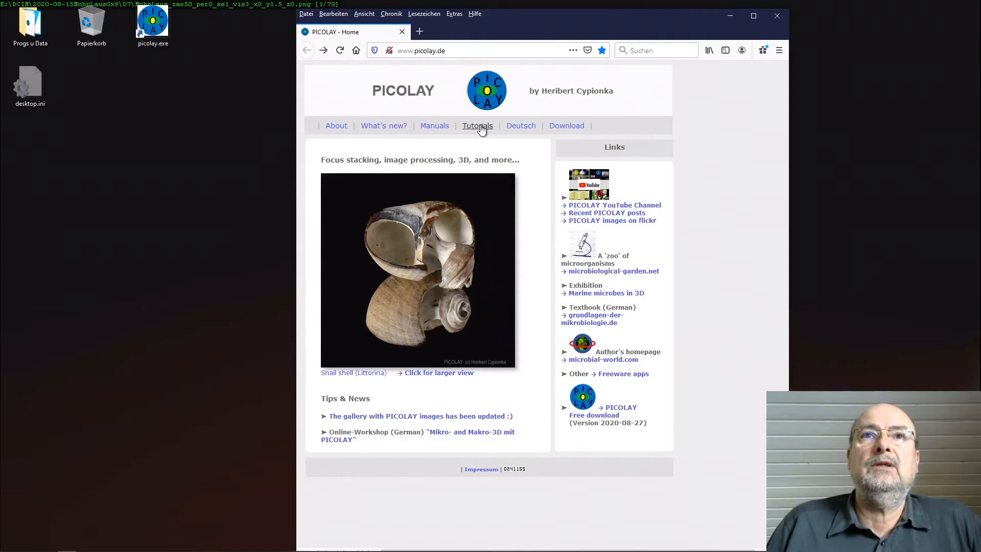
# - Go to the PICOLAY Tutorials page via the picolay.de navigation bar
pyautogui.click(477, 125)
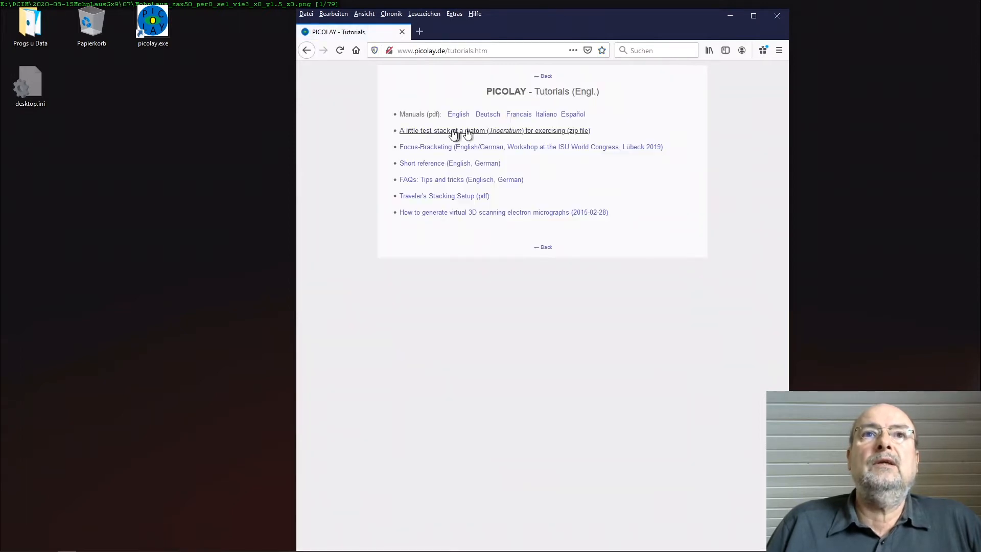
pyautogui.moveTo(514, 136)
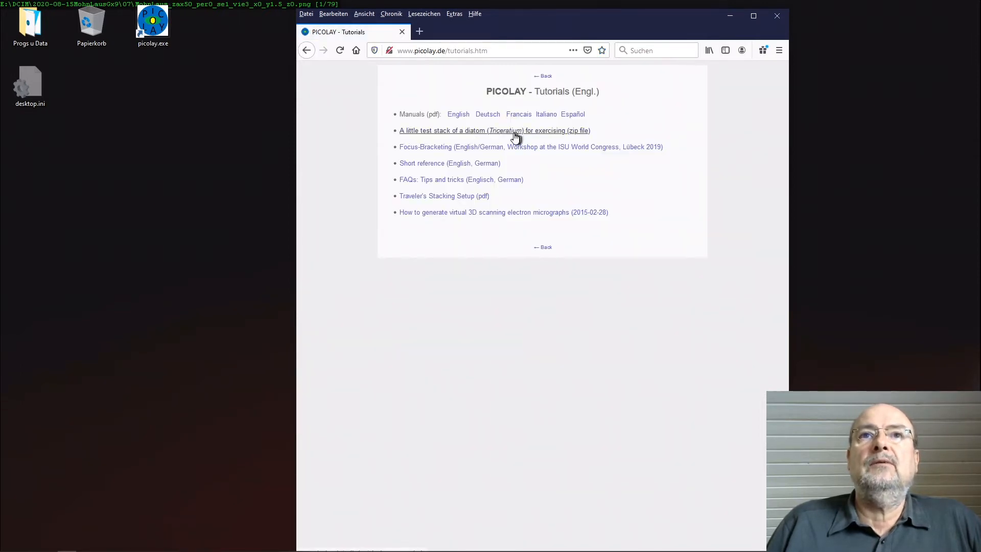
pyautogui.moveTo(585, 139)
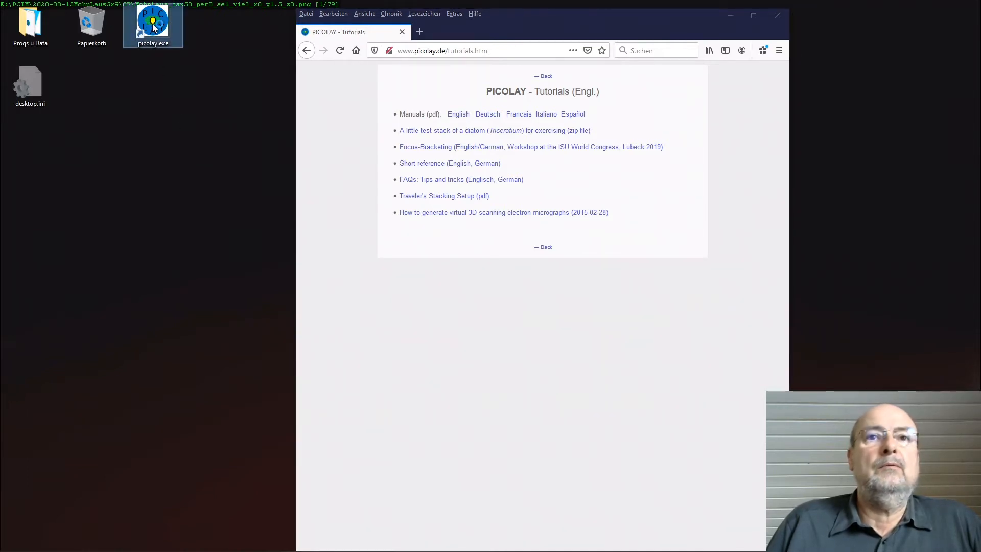
# - Launch PICOLAY and add the 20 images diat63x0003 to diat63x0022 to the image list
pyautogui.doubleClick(153, 22)
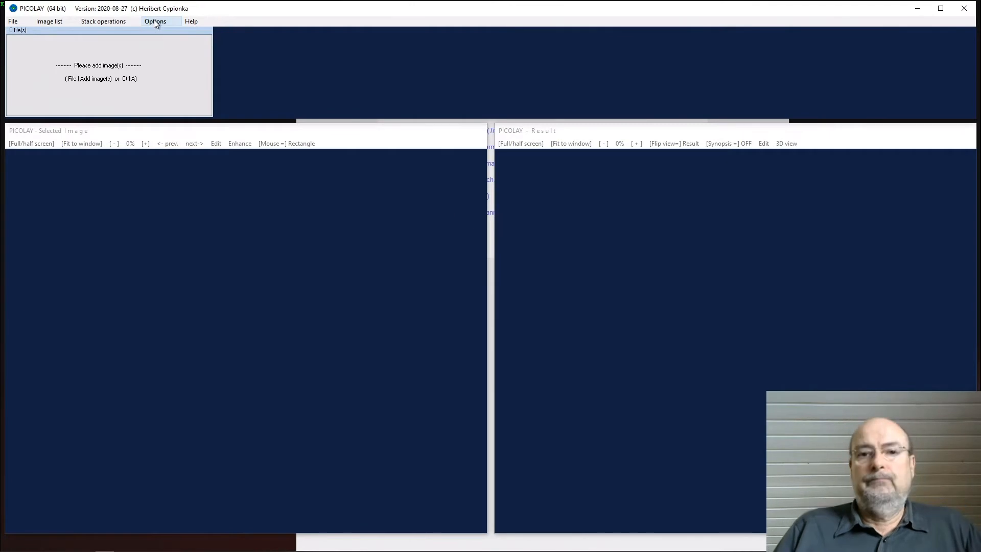
pyautogui.click(12, 21)
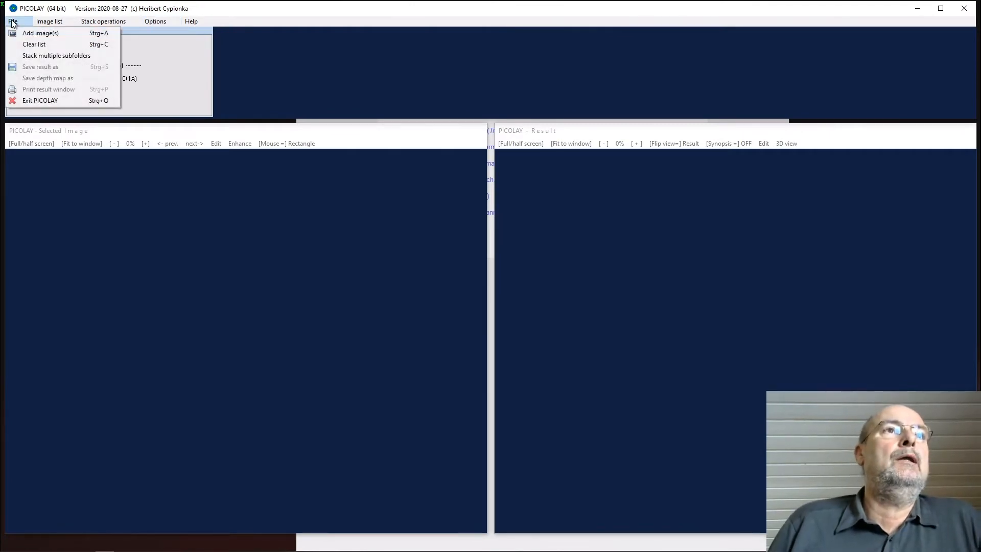
pyautogui.click(40, 33)
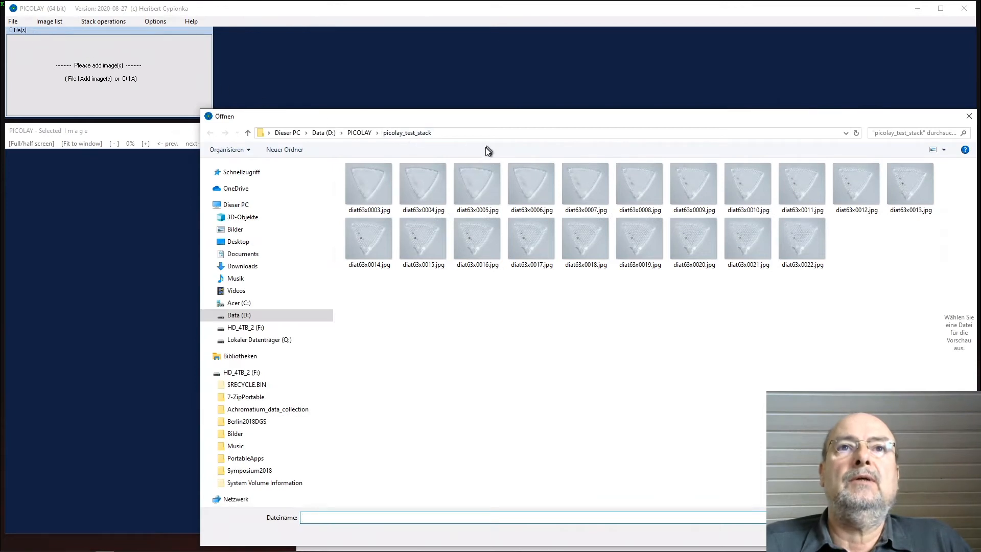
pyautogui.click(368, 184)
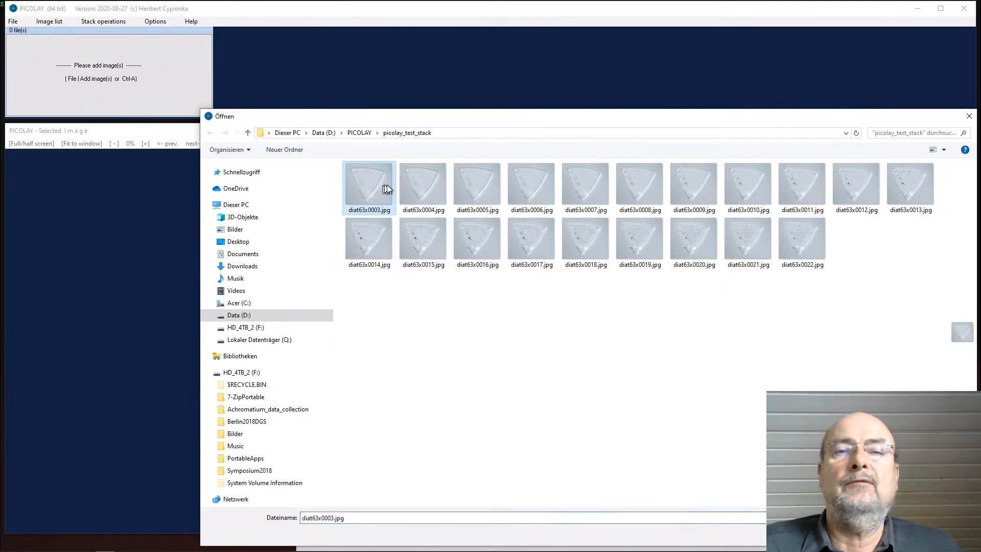
pyautogui.moveTo(814, 254)
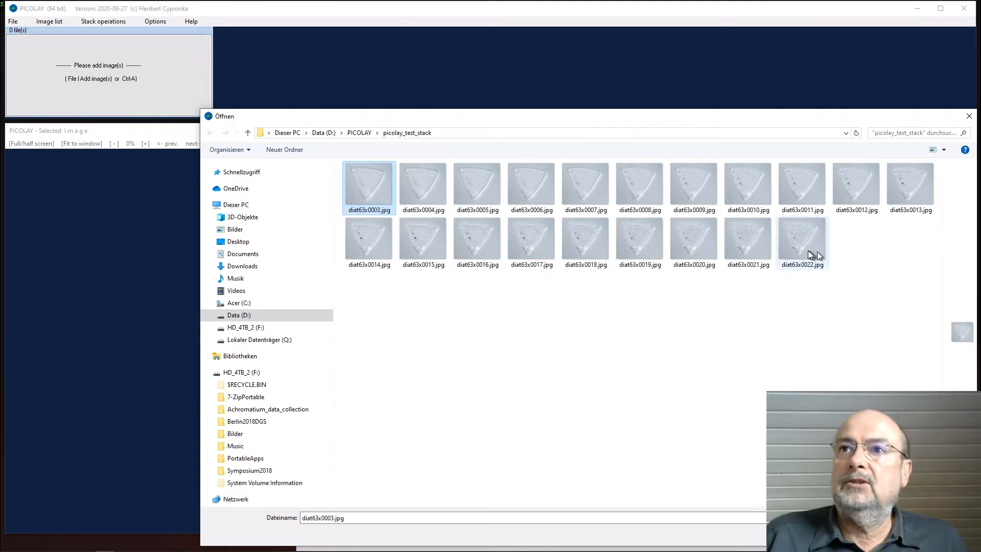
pyautogui.press('ctrl+a')
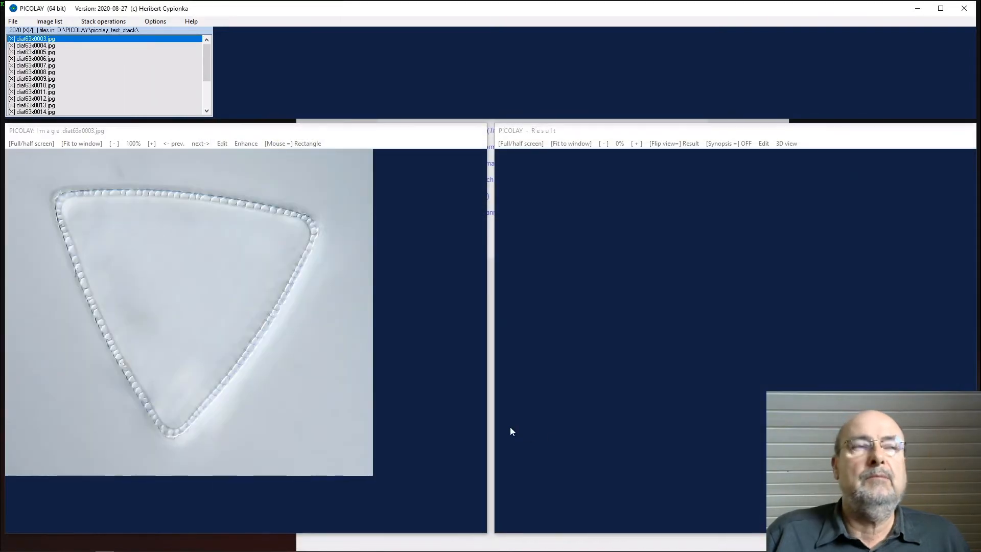
pyautogui.moveTo(446, 361)
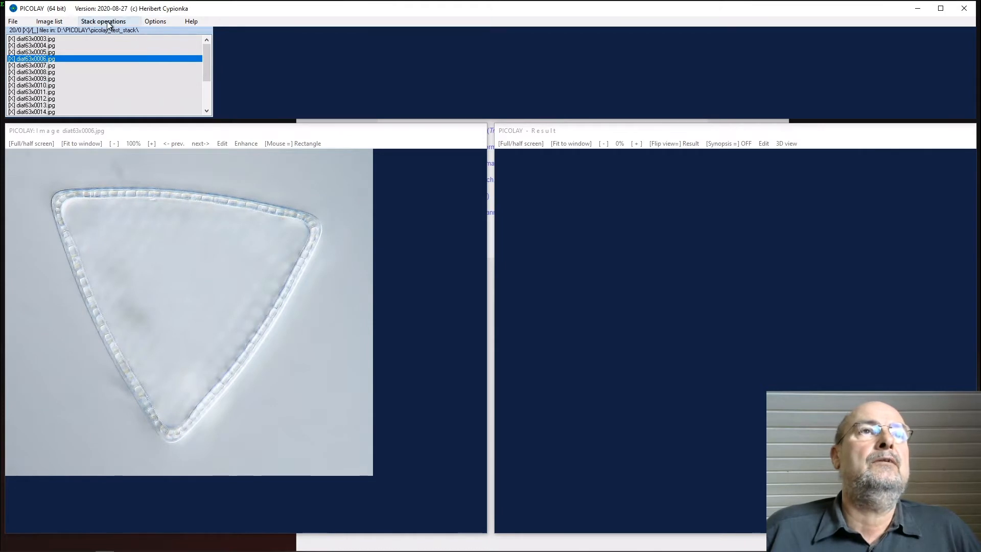
# - Open and close the Stack operations list while viewing the focal planes
pyautogui.click(103, 21)
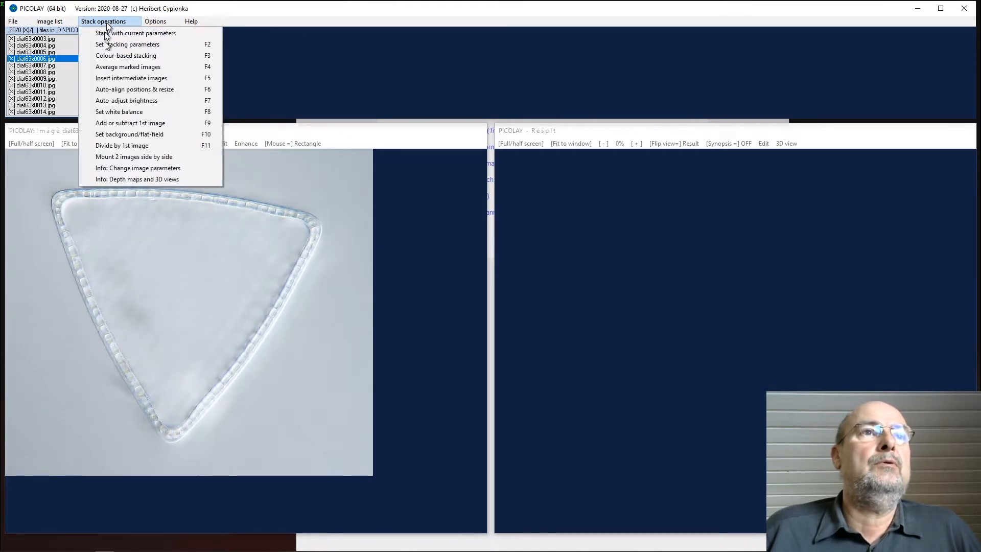
pyautogui.click(48, 21)
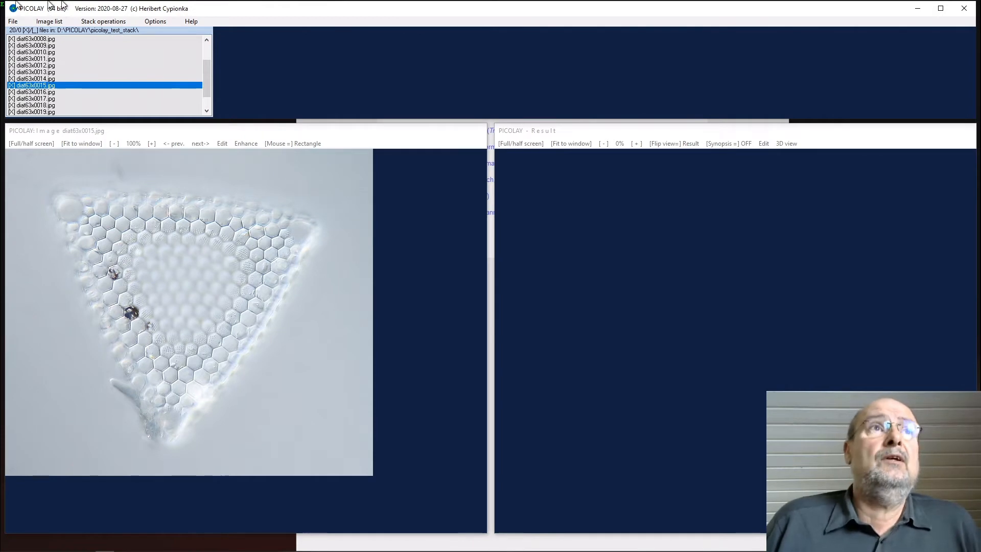
# - Stack the diatom images with current parameters to produce pystkd_sup1 with a depth-map overlay
pyautogui.click(104, 20)
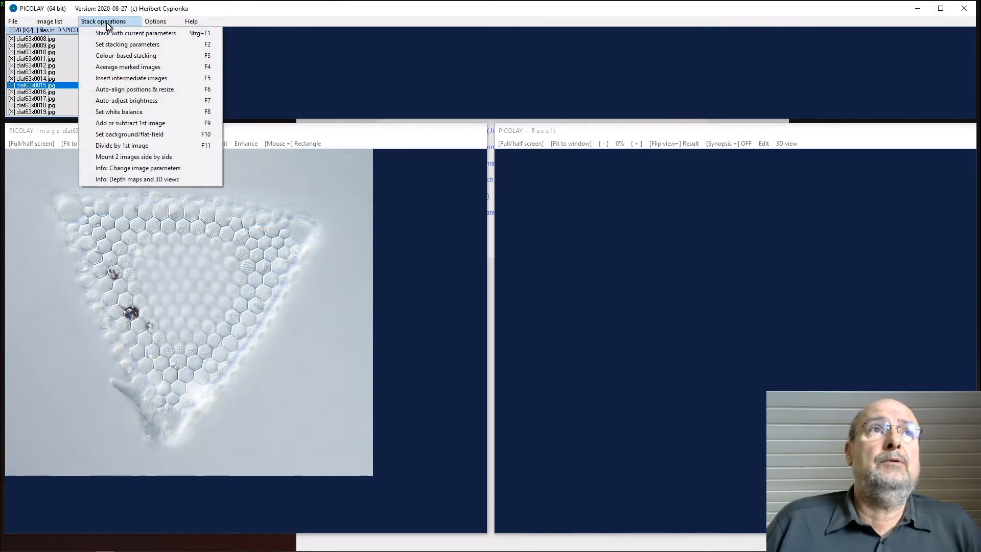
pyautogui.moveTo(135, 32)
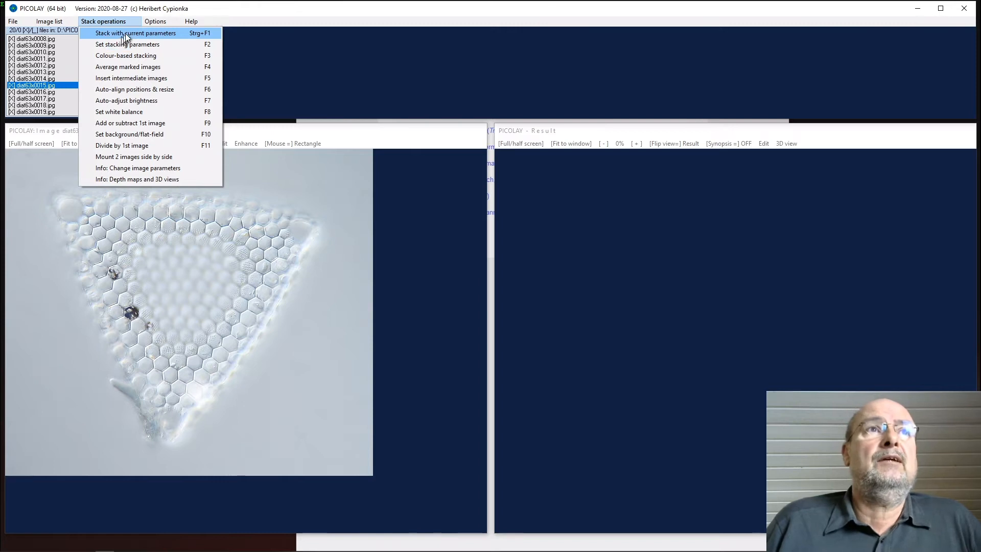
pyautogui.moveTo(123, 37)
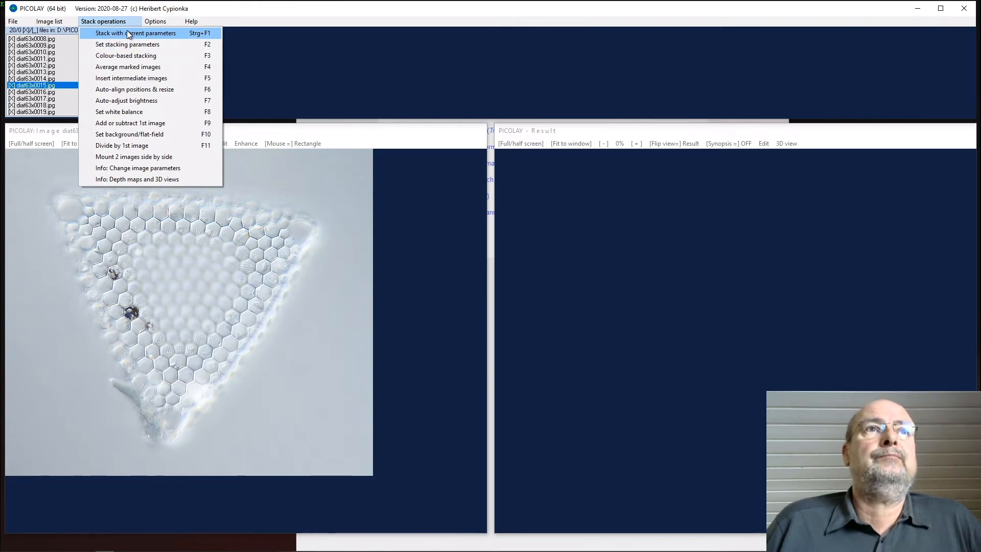
pyautogui.moveTo(113, 41)
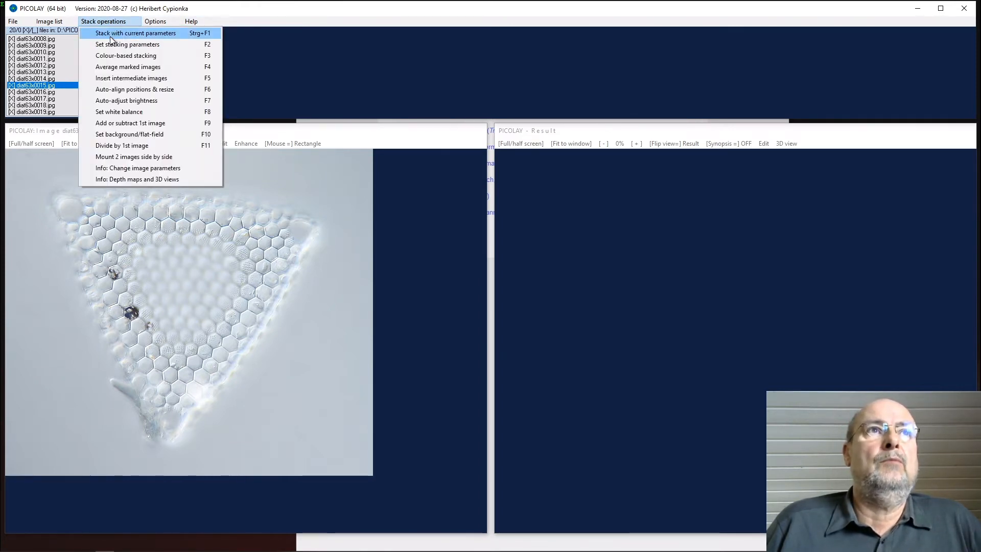
pyautogui.click(128, 43)
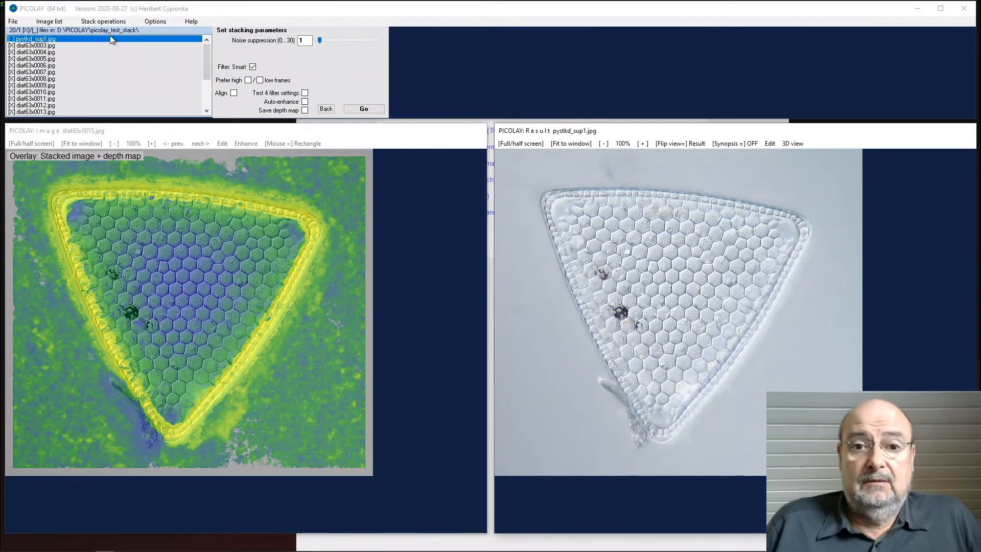
pyautogui.moveTo(295, 67)
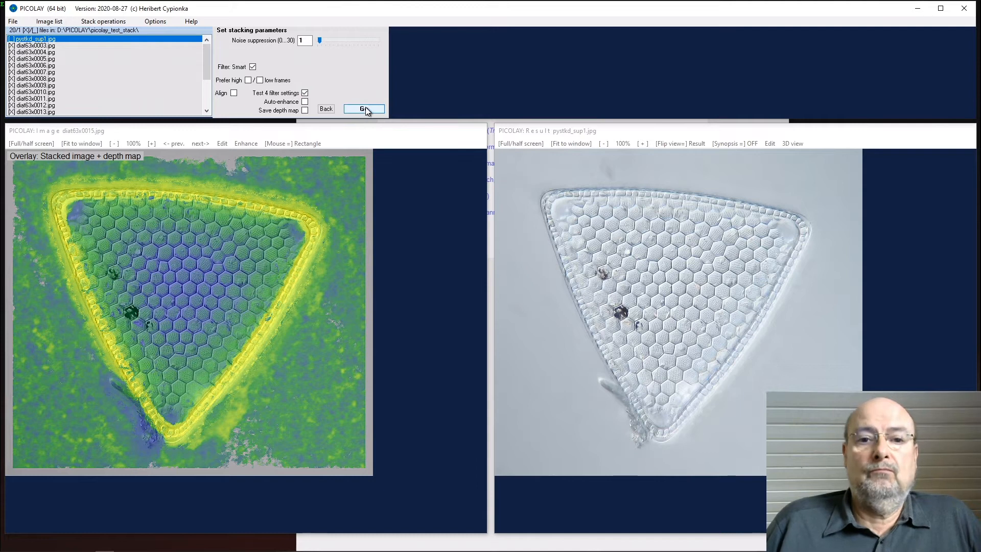
# - Run stacking with Test 4 filter settings, adding pystkd, pystkd_sup6 and filter variants
pyautogui.click(365, 108)
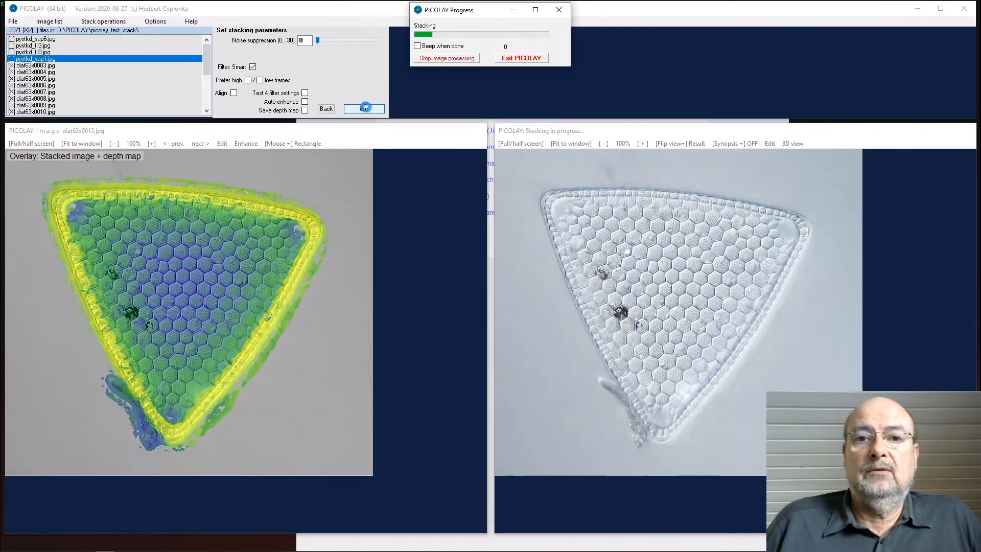
pyautogui.click(363, 108)
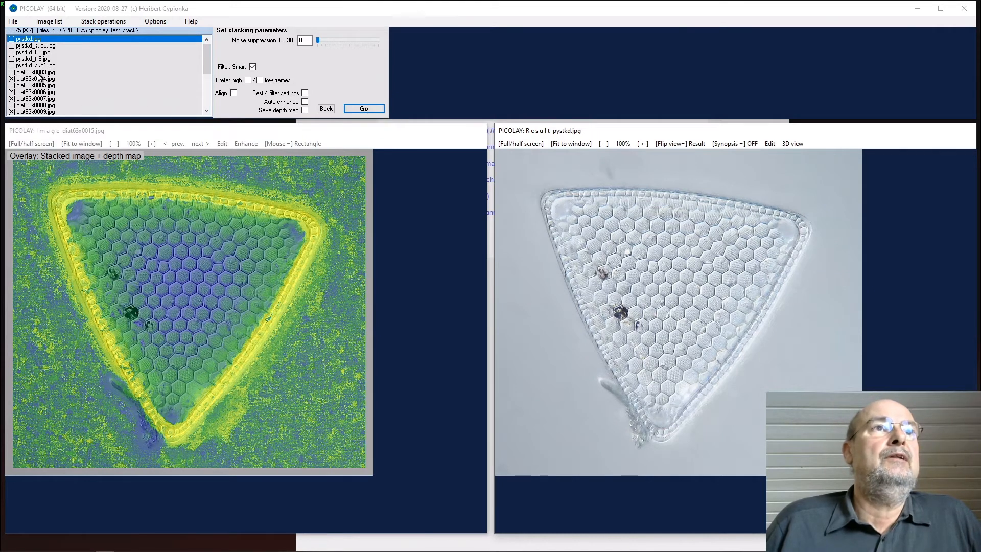
pyautogui.moveTo(38, 86)
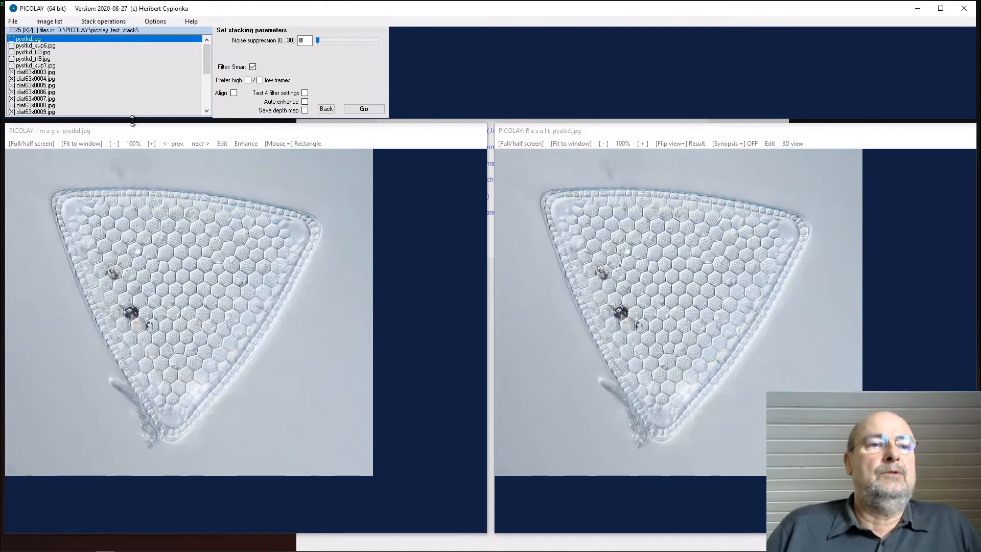
pyautogui.moveTo(154, 149)
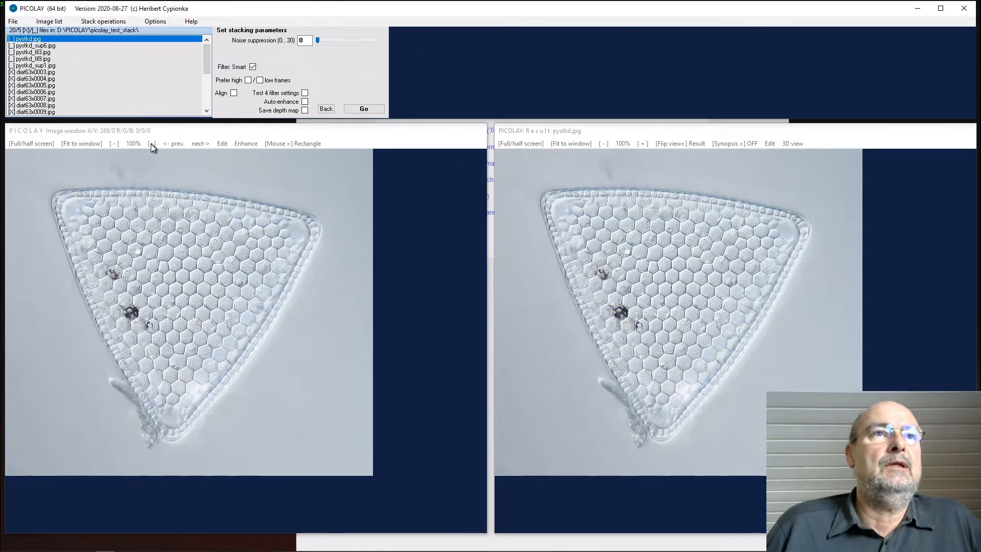
pyautogui.click(133, 143)
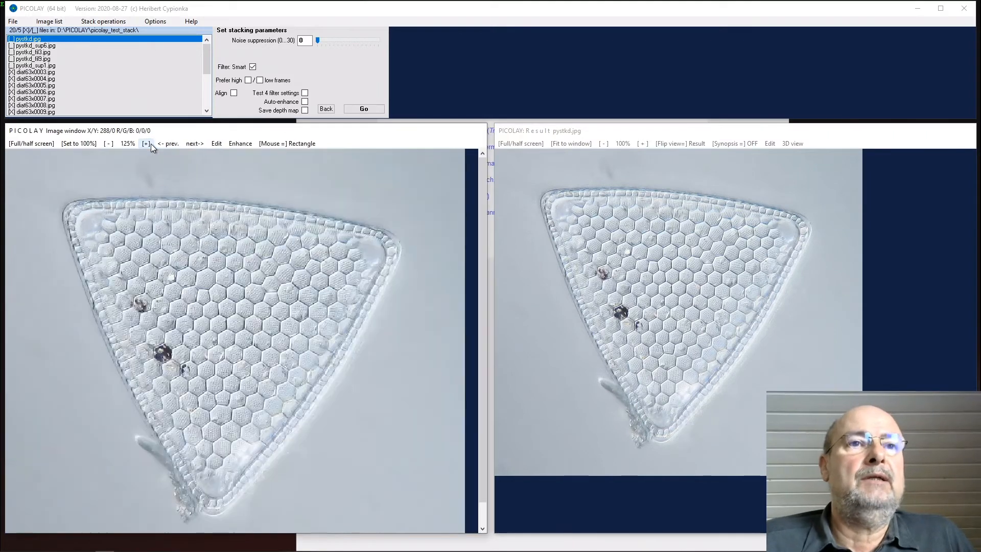
pyautogui.click(145, 143)
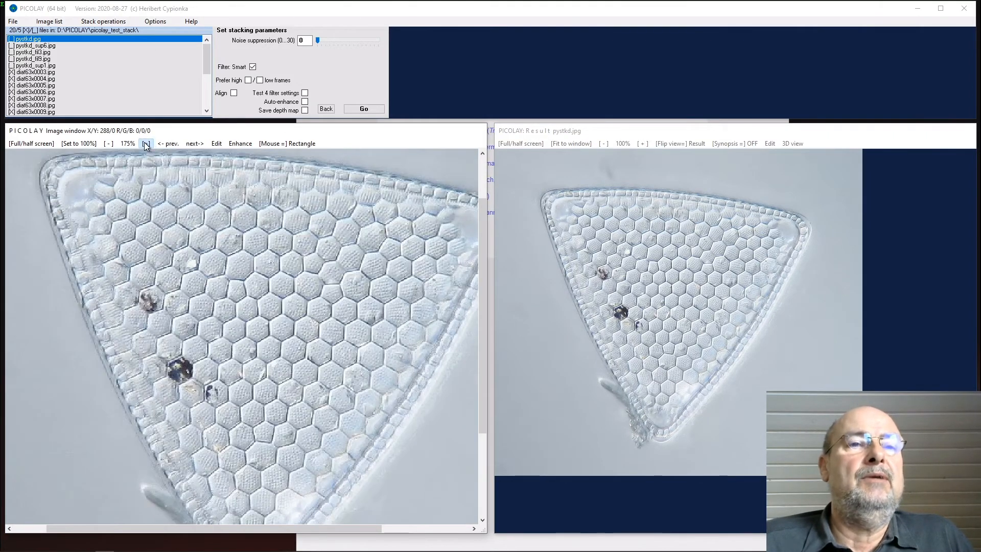
pyautogui.click(146, 143)
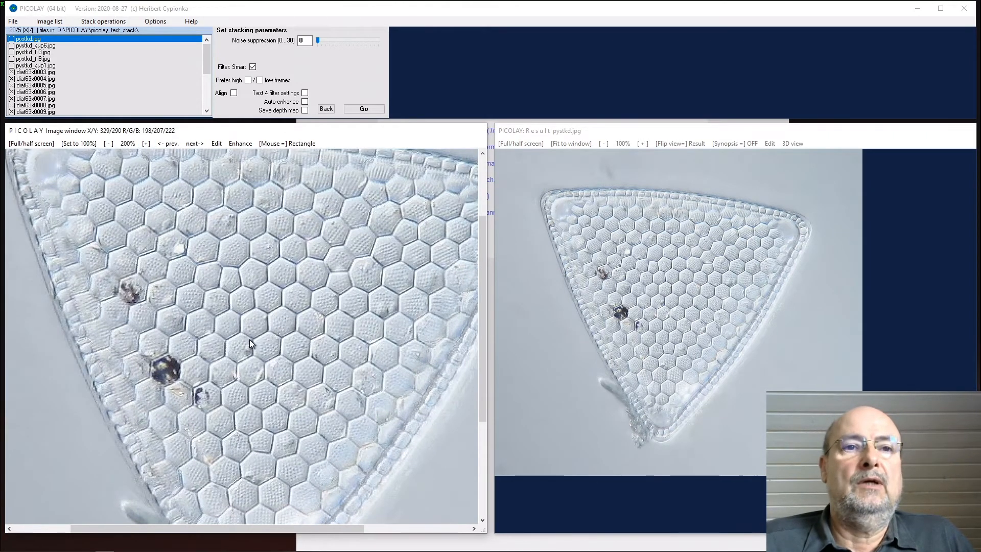
pyautogui.moveTo(244, 330)
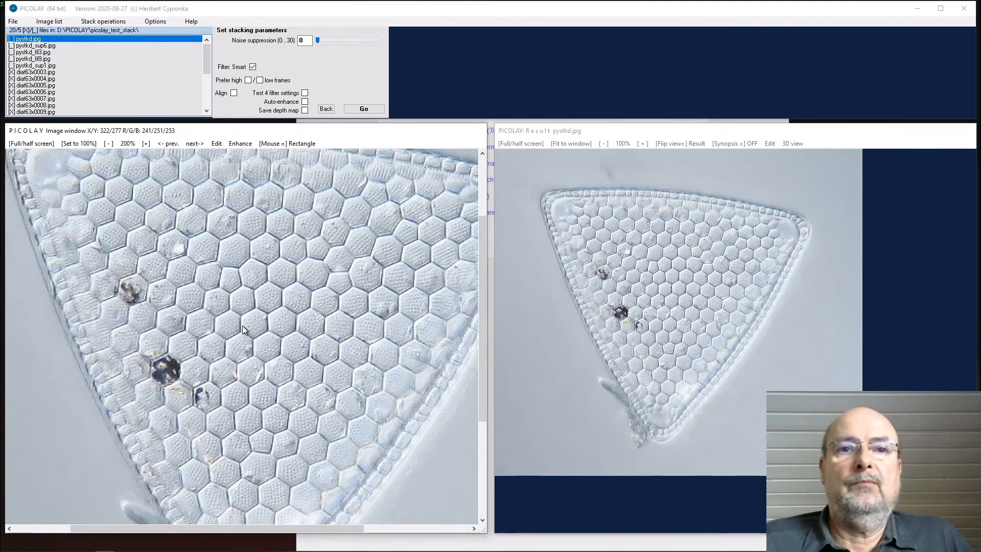
pyautogui.moveTo(69, 134)
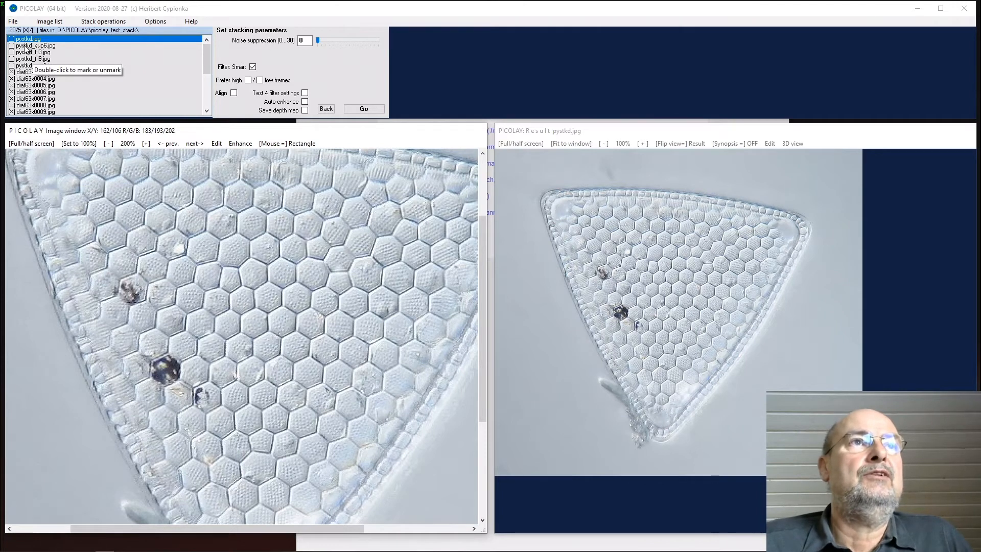
# - Compare pystkd, the fill variants and pystkd_sup6, ending on pystkd_sup6 scrolled into view
pyautogui.click(35, 45)
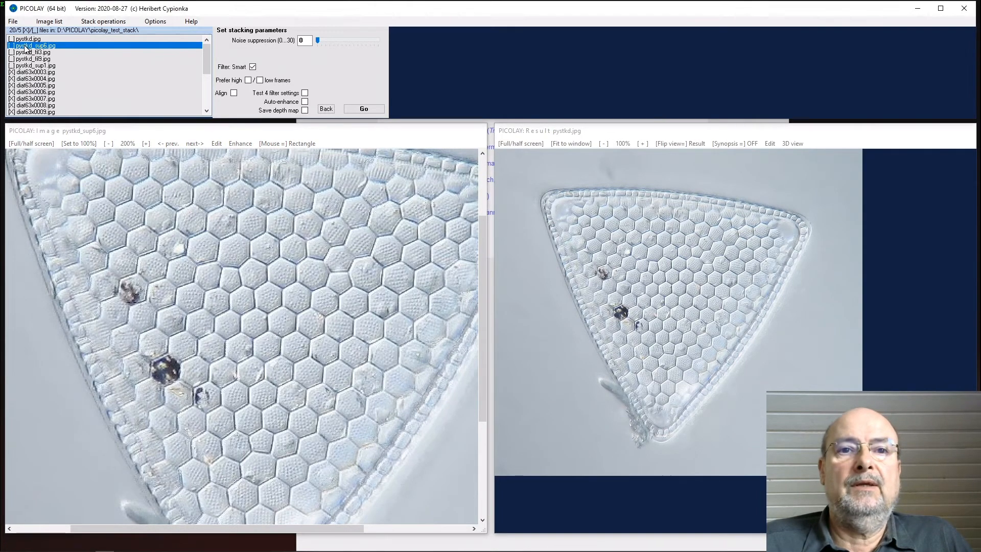
pyautogui.moveTo(35, 45)
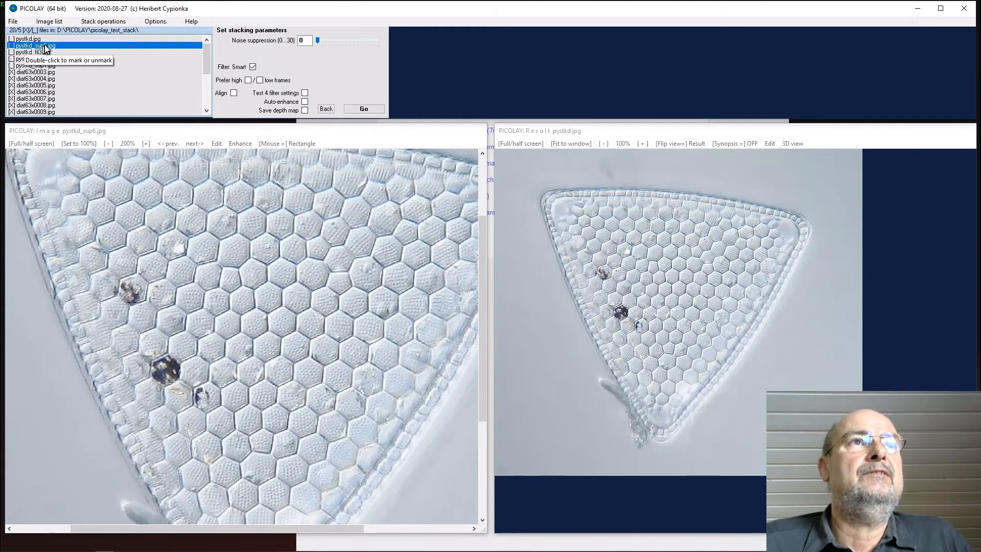
pyautogui.moveTo(240, 44)
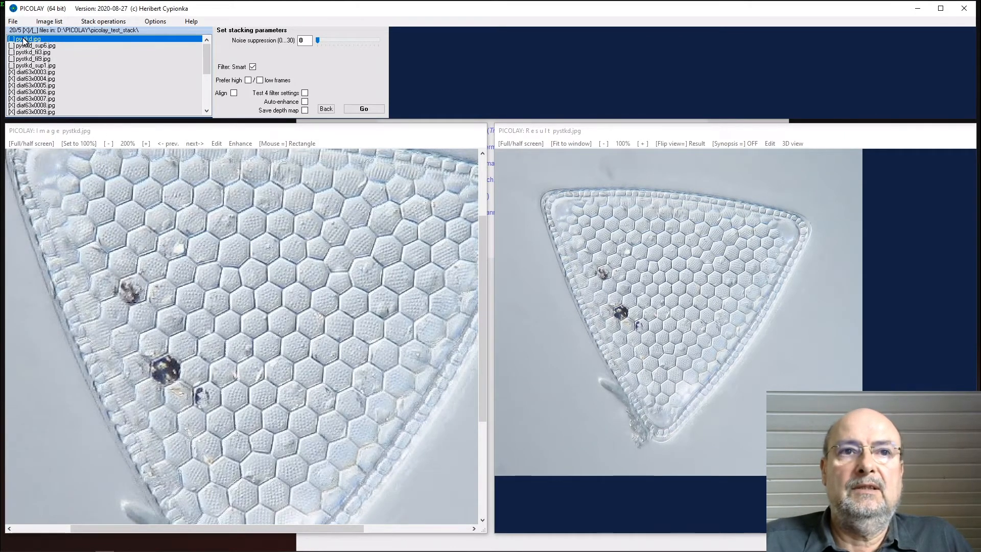
pyautogui.moveTo(429, 423)
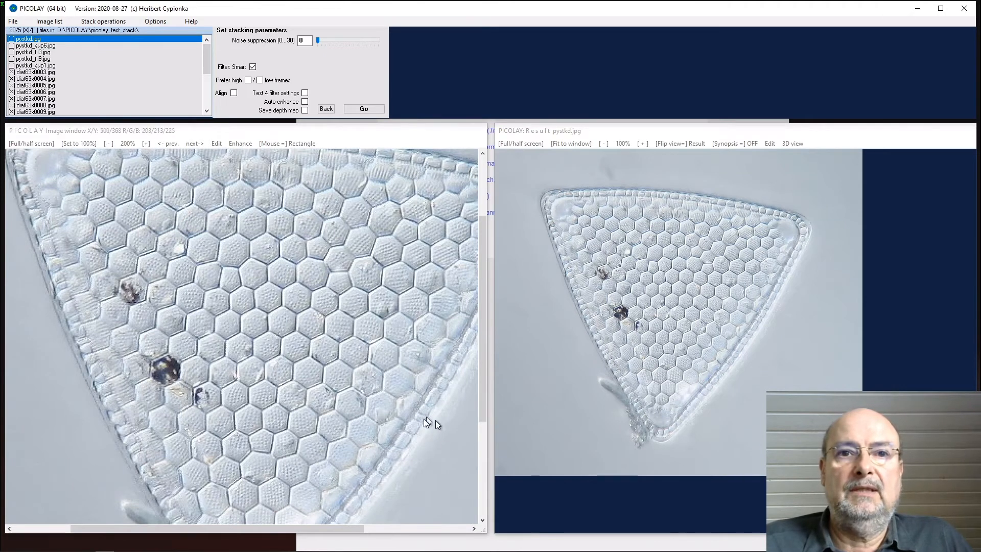
pyautogui.moveTo(34, 52)
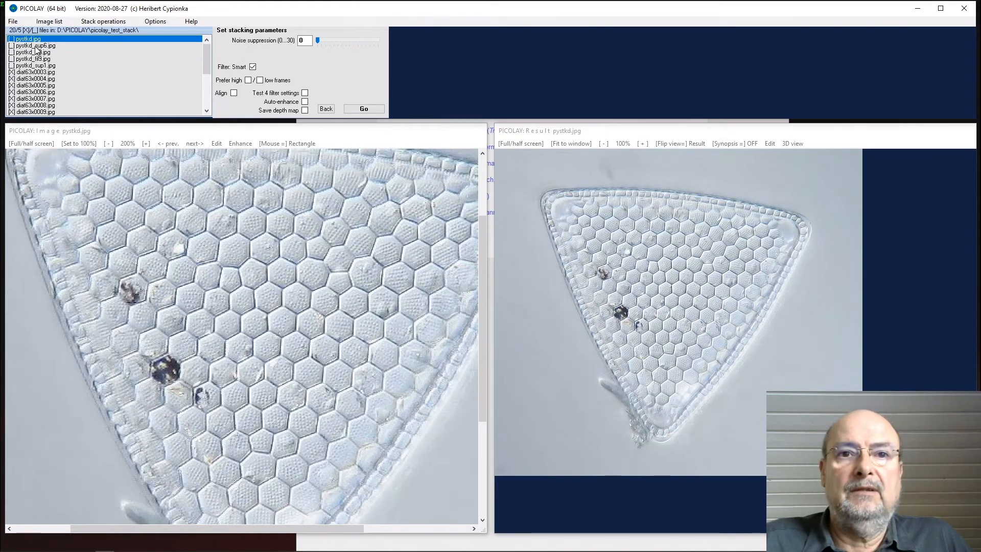
pyautogui.click(34, 45)
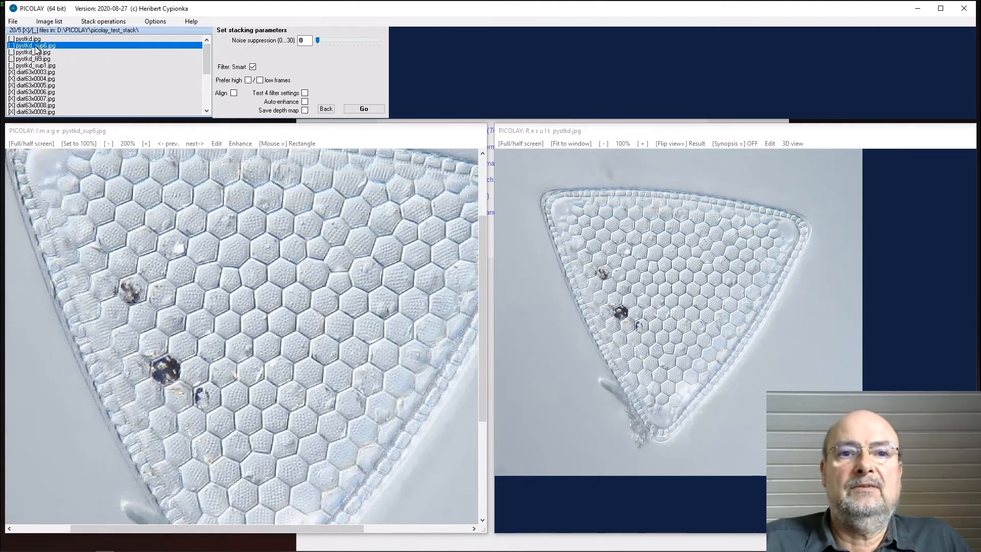
pyautogui.click(34, 58)
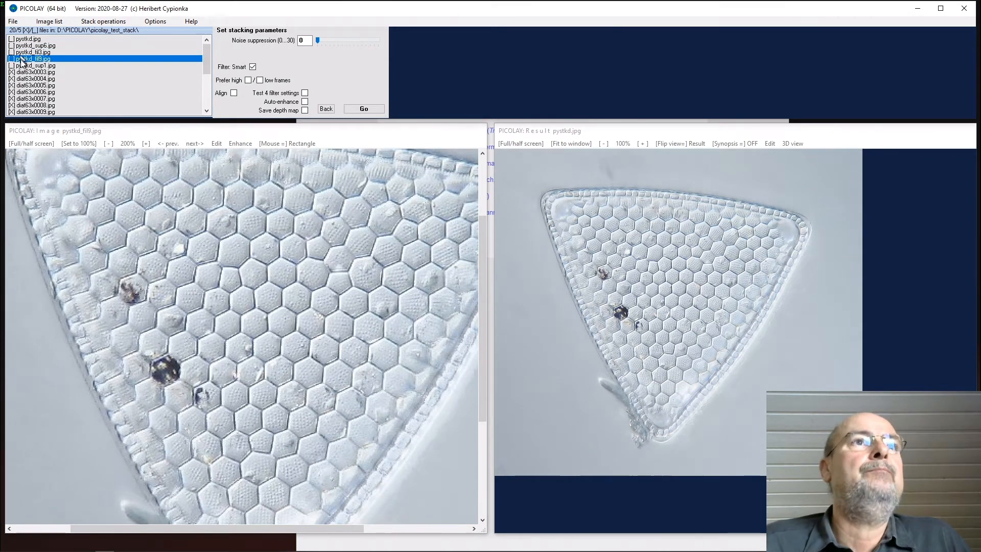
pyautogui.moveTo(155, 201)
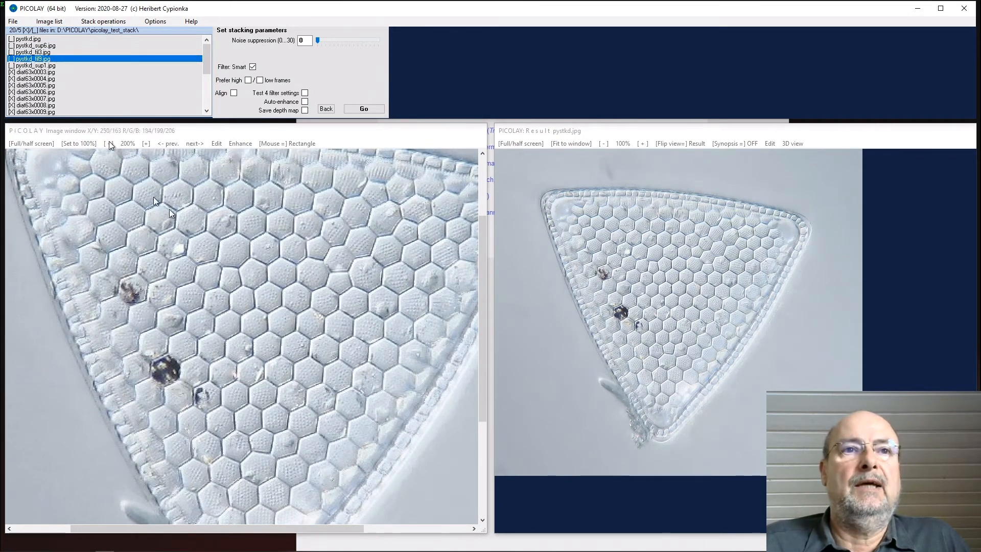
pyautogui.moveTo(48, 58)
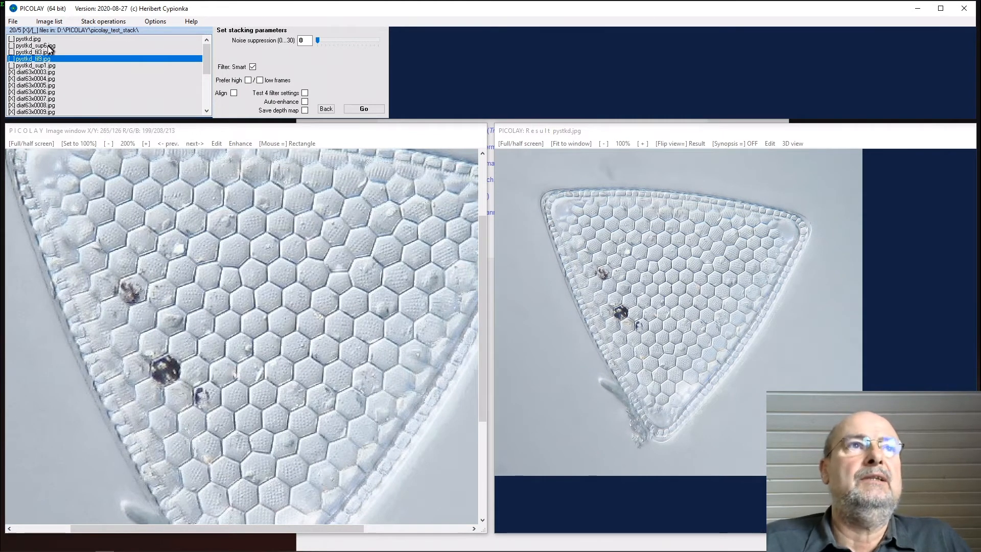
pyautogui.click(34, 65)
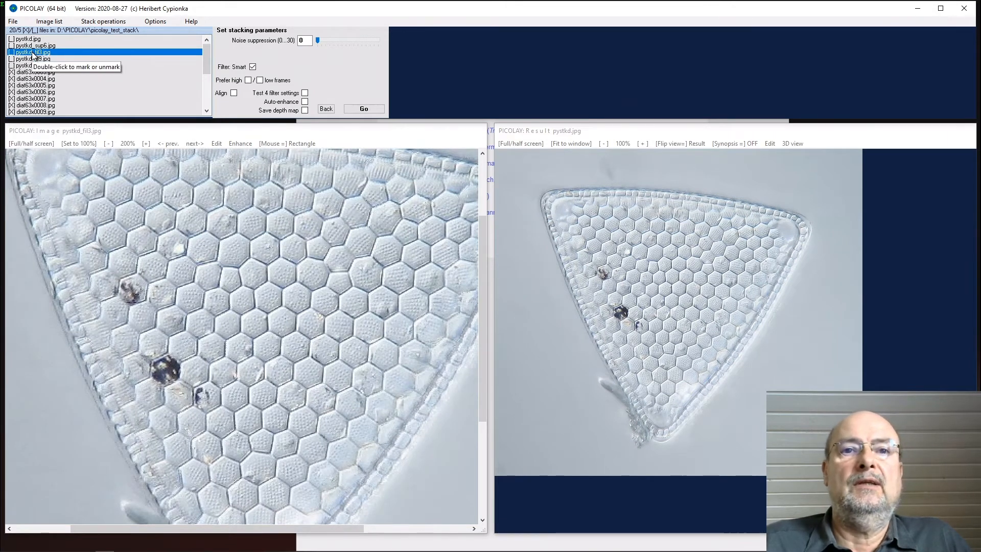
pyautogui.click(34, 45)
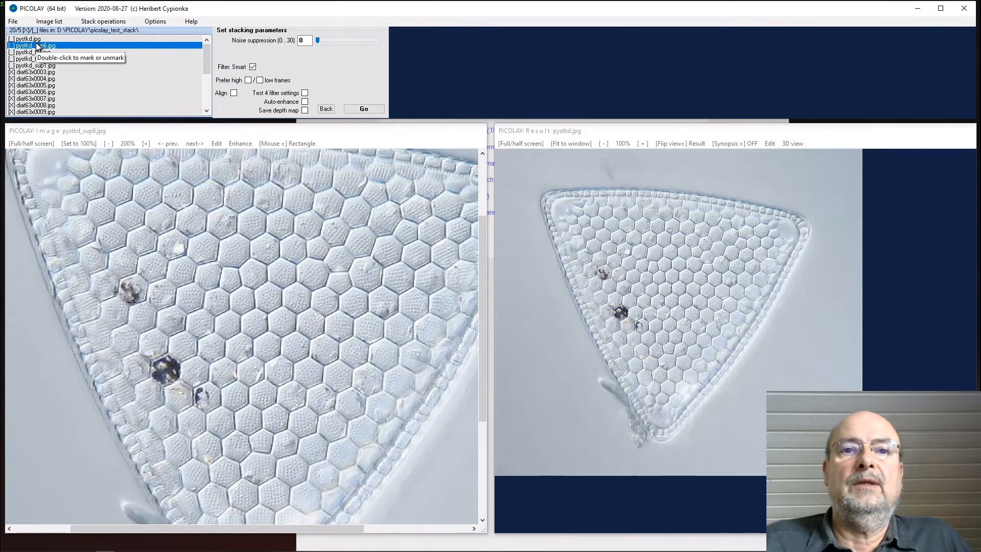
pyautogui.click(28, 39)
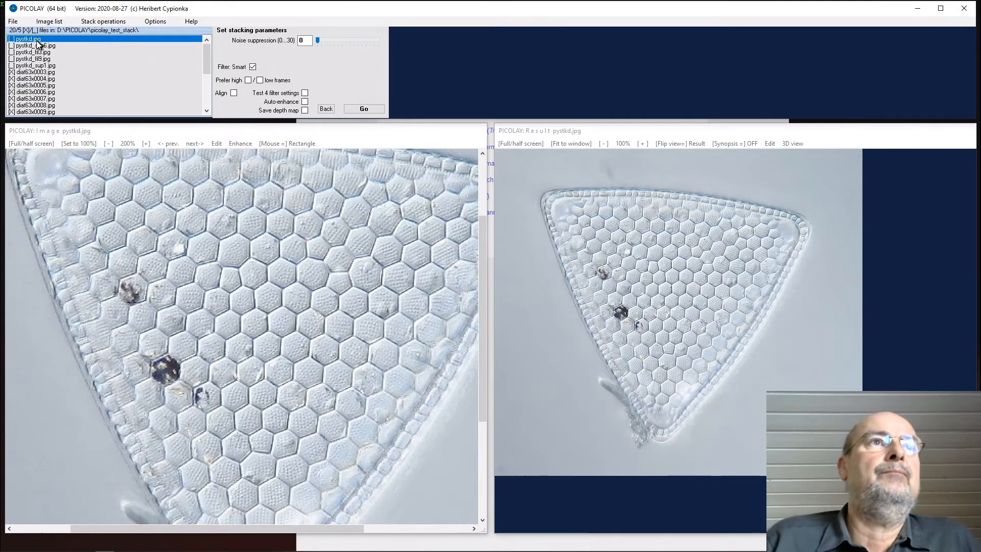
pyautogui.click(34, 45)
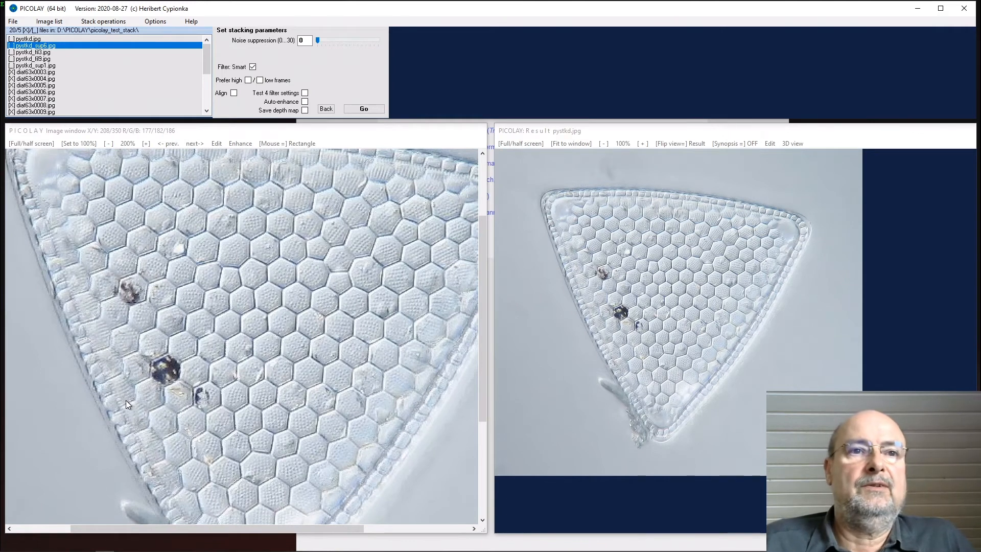
pyautogui.moveTo(127, 398)
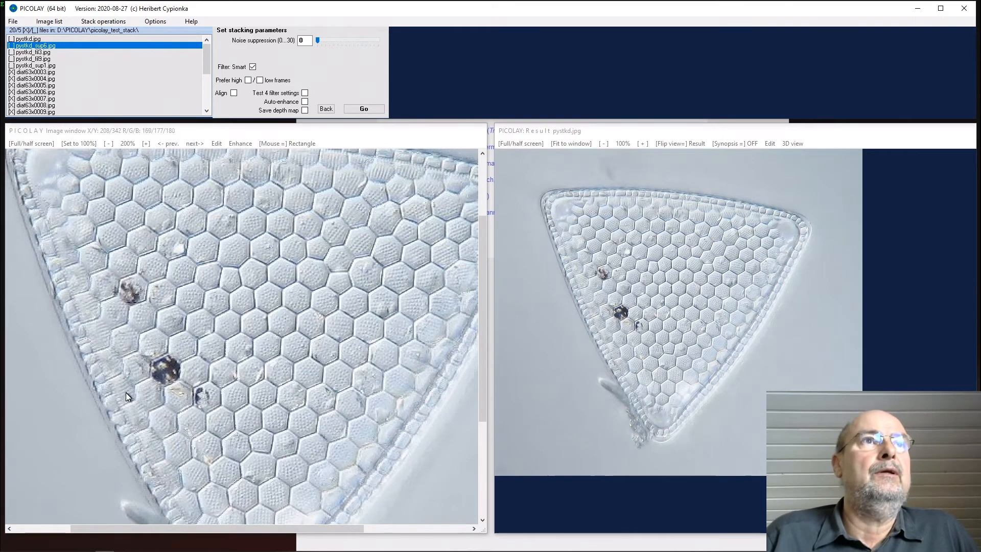
pyautogui.moveTo(257, 513)
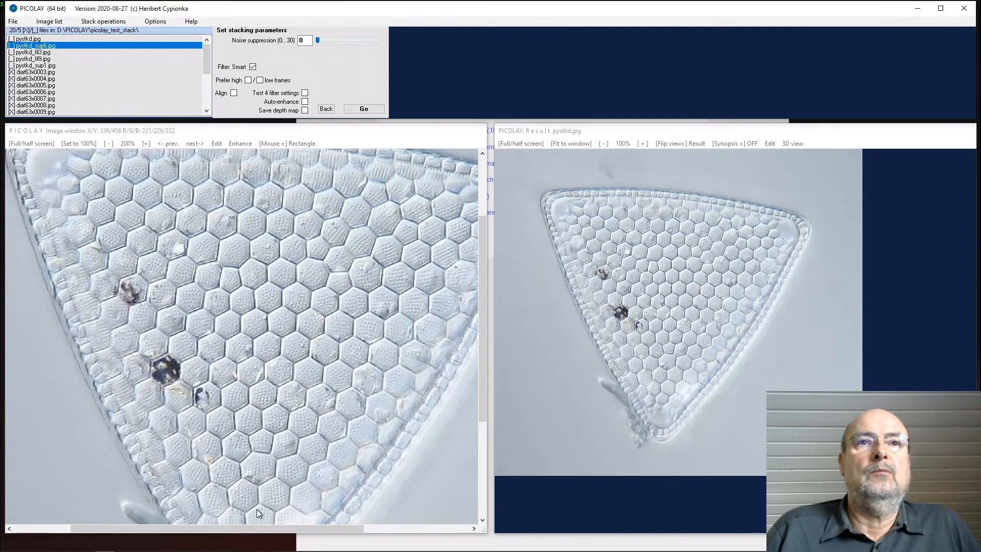
pyautogui.moveTo(482, 413)
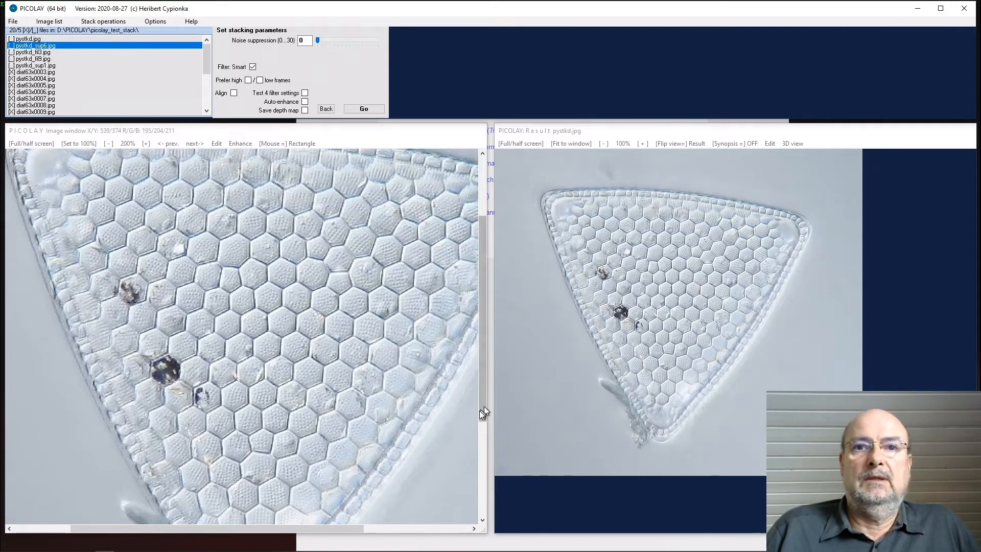
pyautogui.scroll(-3)
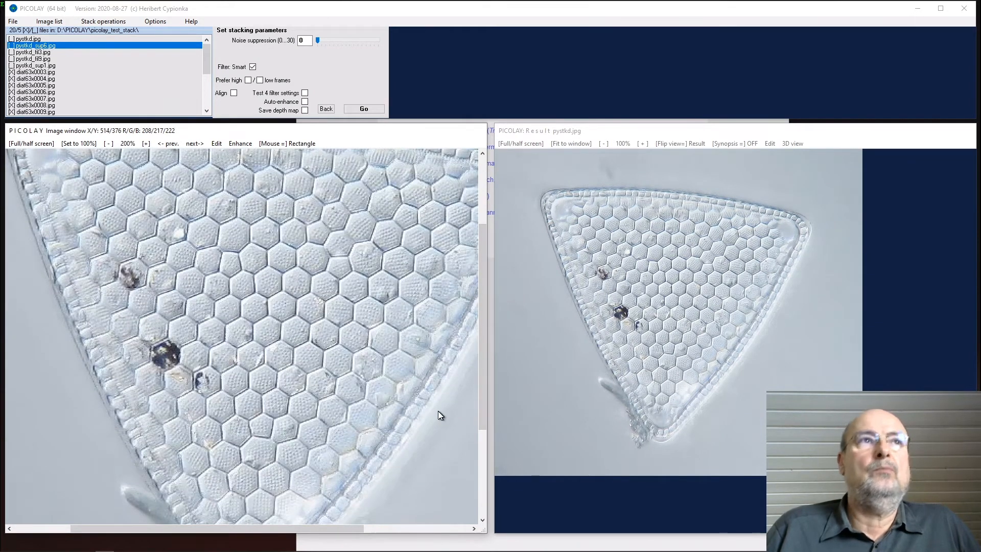
pyautogui.moveTo(421, 418)
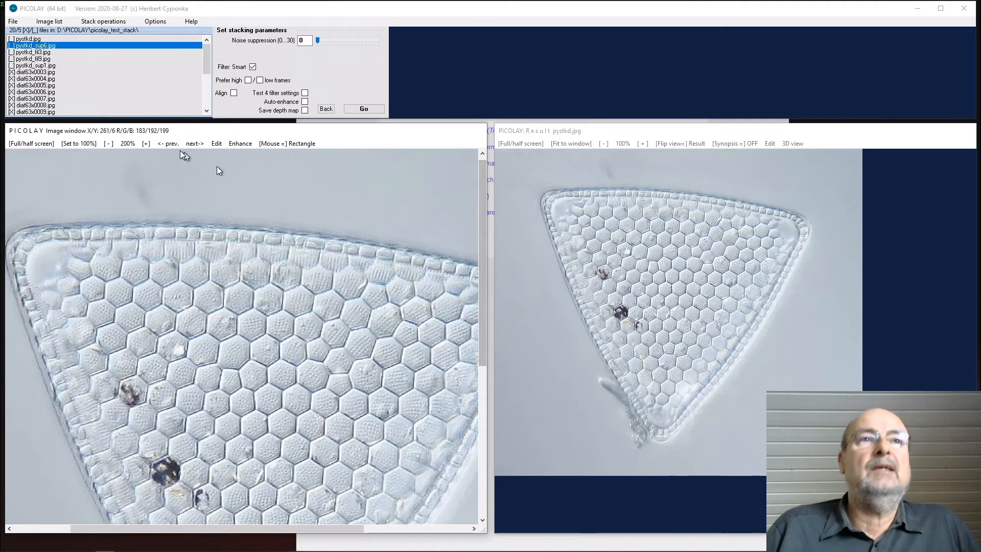
pyautogui.moveTo(142, 191)
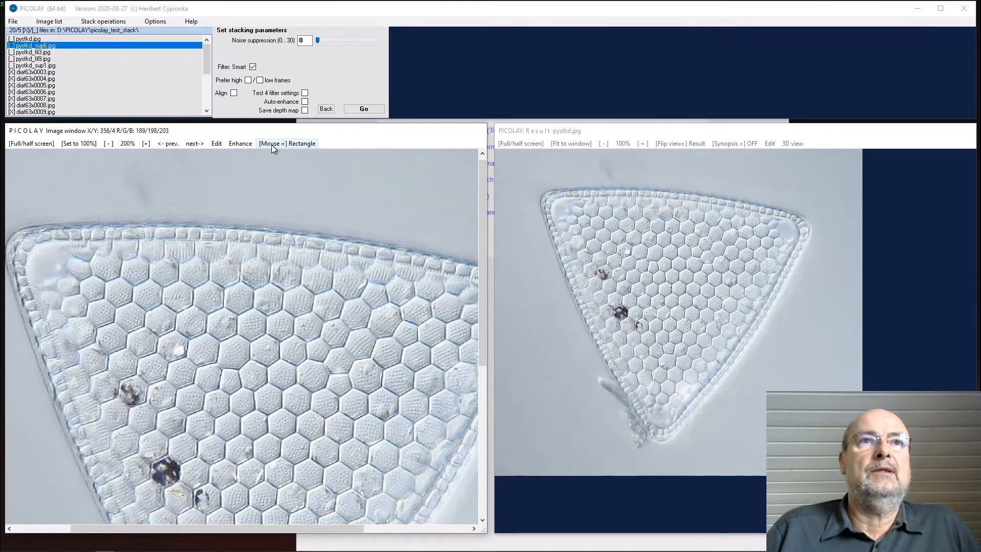
# - Switch to paintbrush mode, sample the background grey, and save as pyenh-01.jpg
pyautogui.click(287, 143)
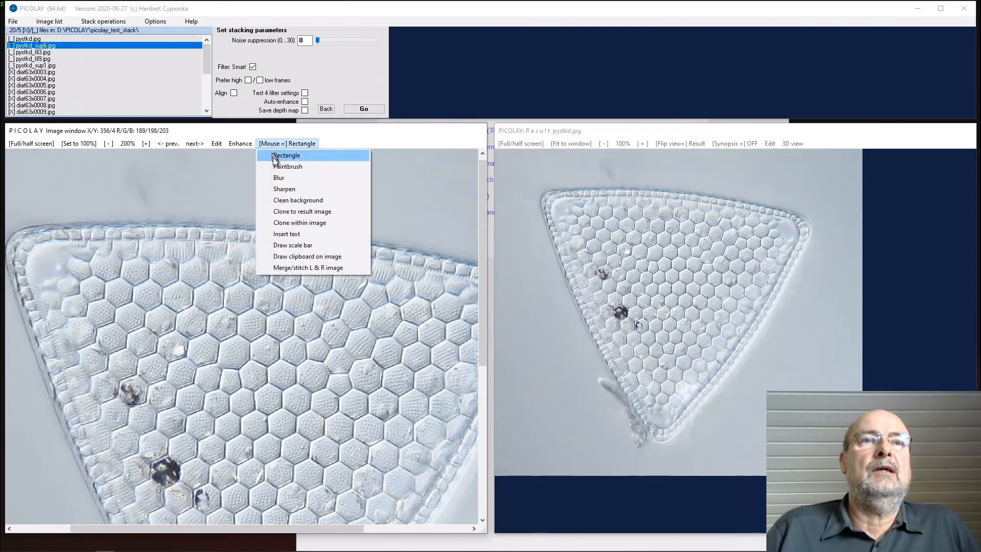
pyautogui.moveTo(287, 166)
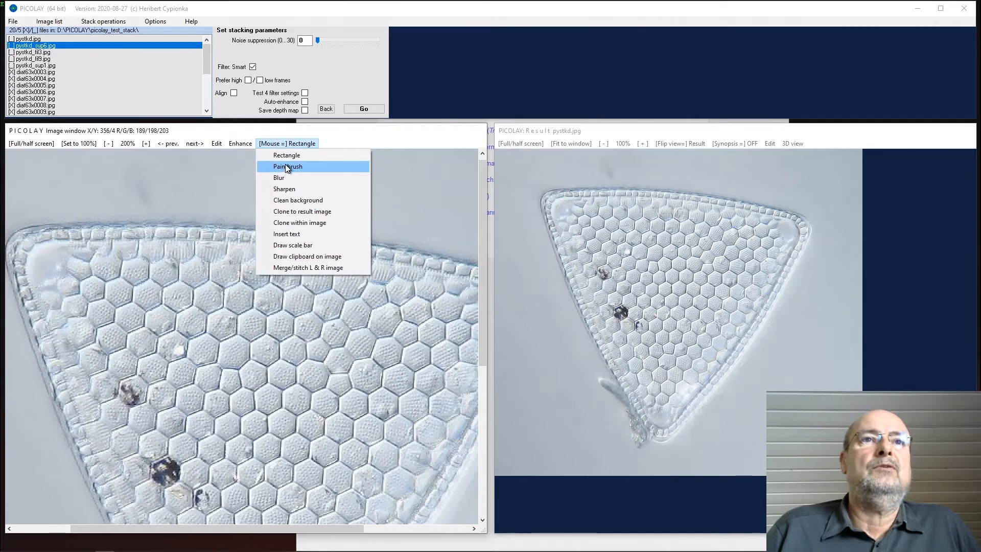
pyautogui.click(287, 167)
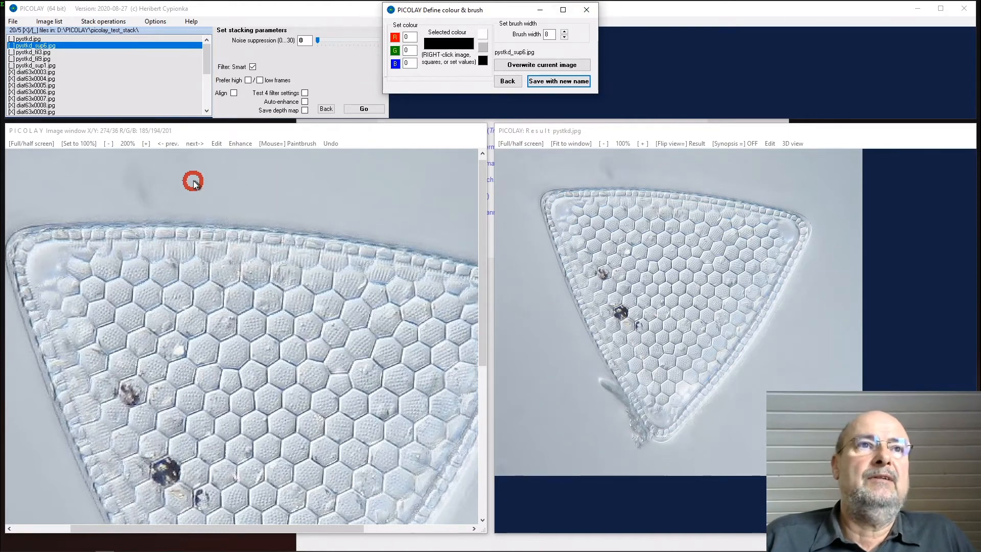
pyautogui.moveTo(206, 169)
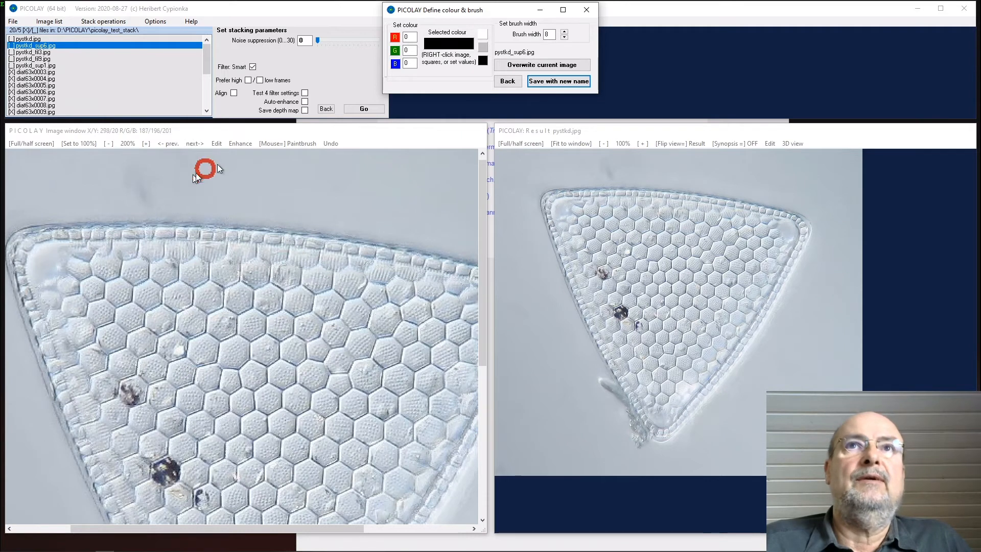
pyautogui.moveTo(191, 190)
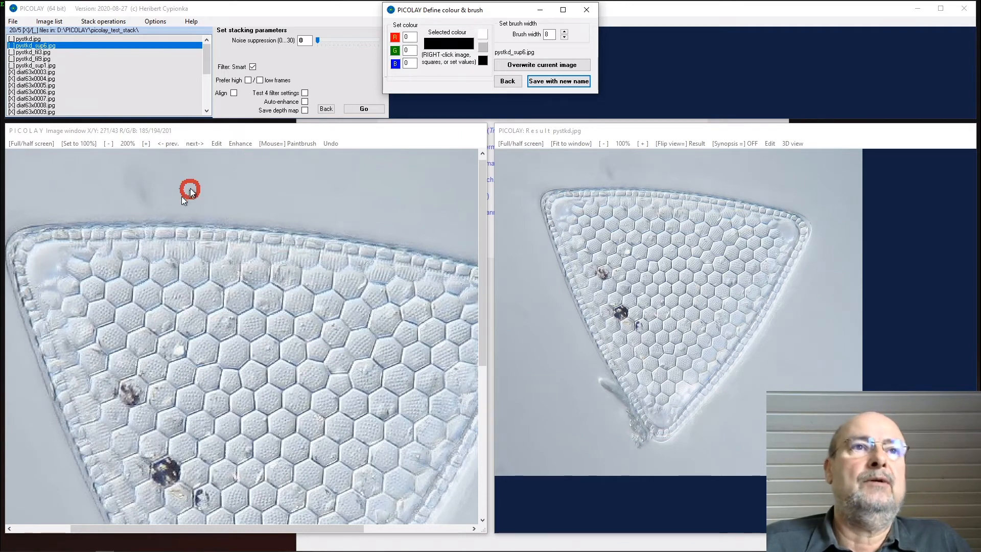
pyautogui.moveTo(162, 191)
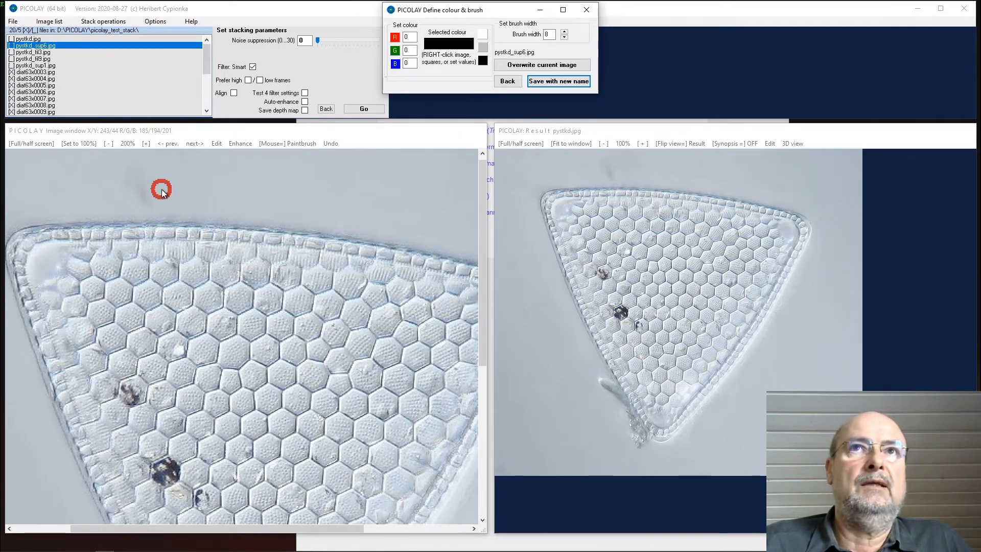
pyautogui.rightClick(162, 189)
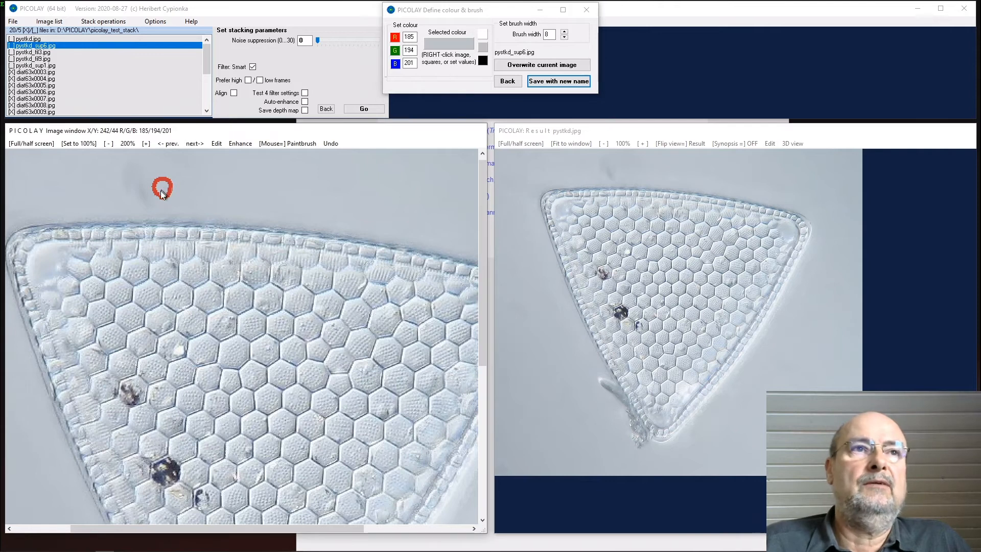
pyautogui.moveTo(144, 194)
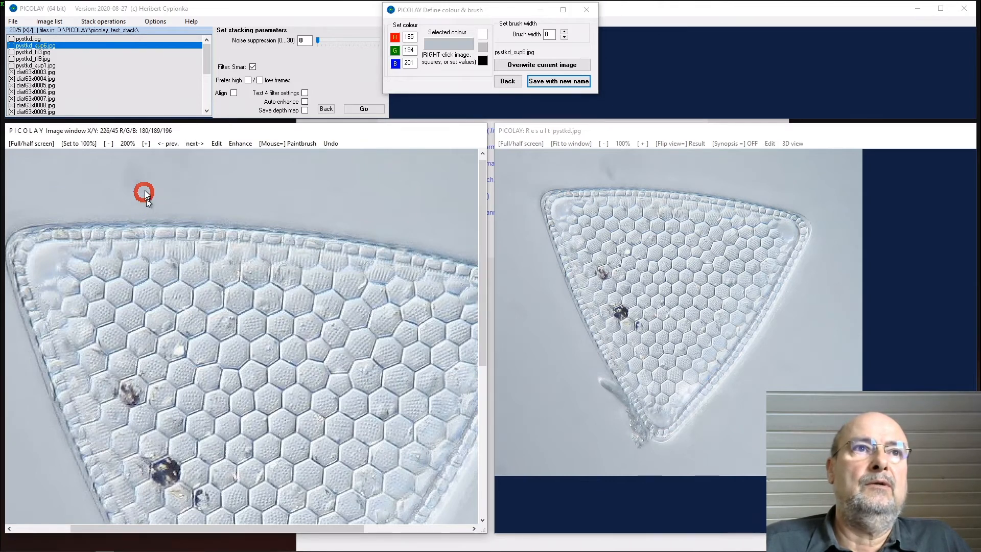
pyautogui.moveTo(335, 174)
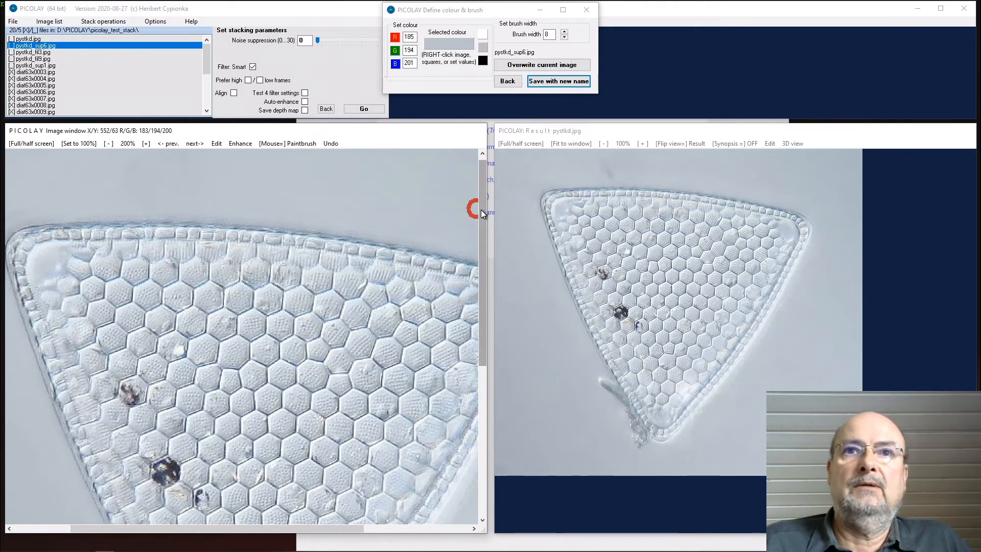
pyautogui.moveTo(398, 212)
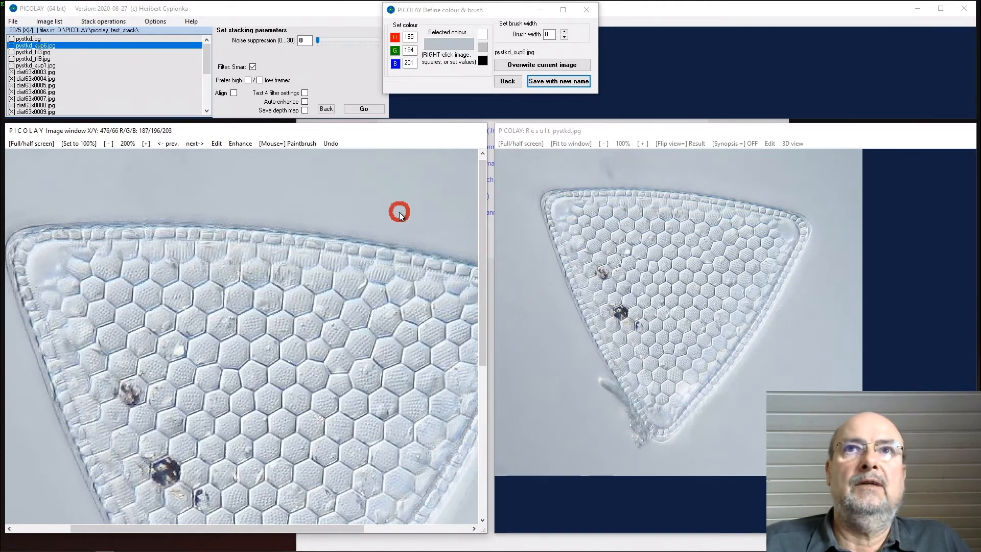
pyautogui.moveTo(132, 206)
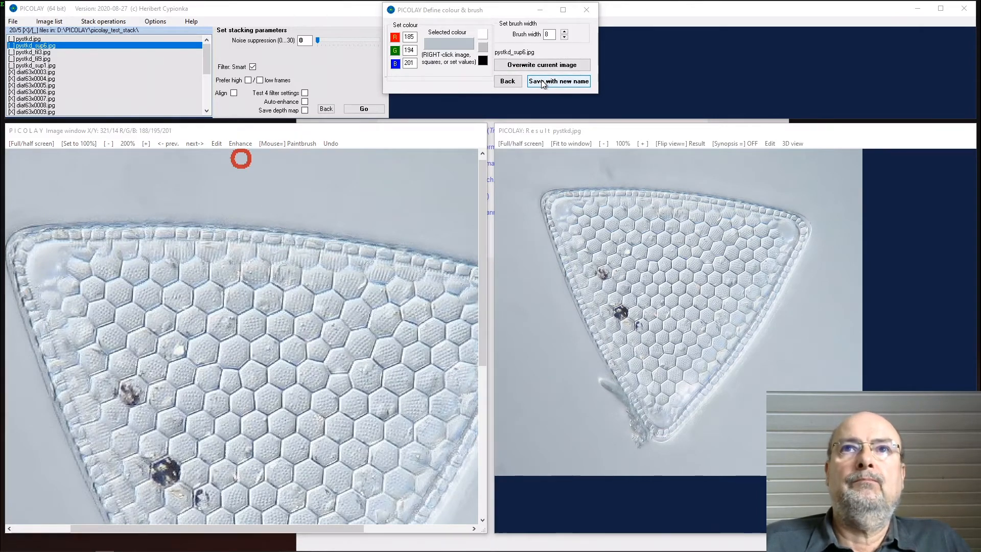
pyautogui.click(557, 80)
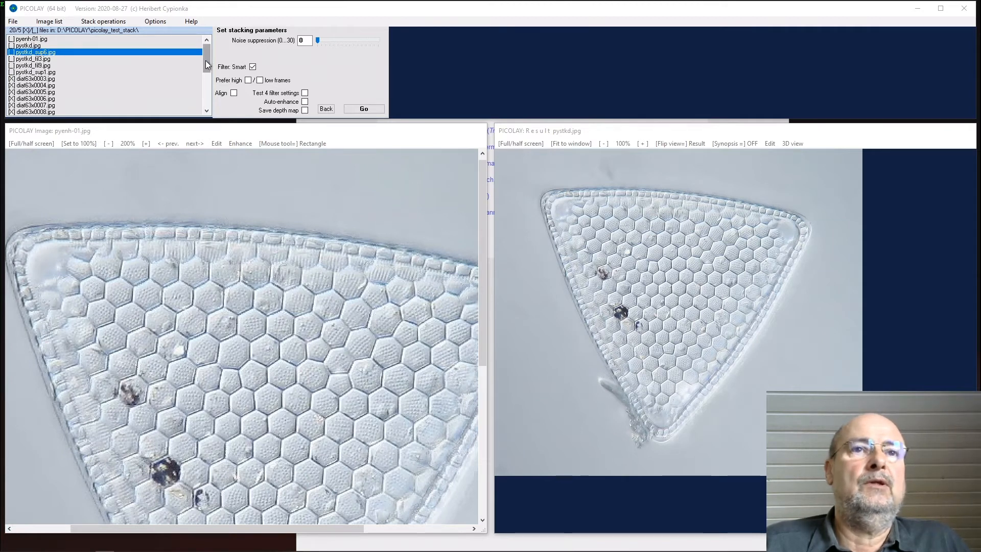
# - Scroll to the lower tip and paint over debris with a 16-pixel grey brush
pyautogui.scroll(-3)
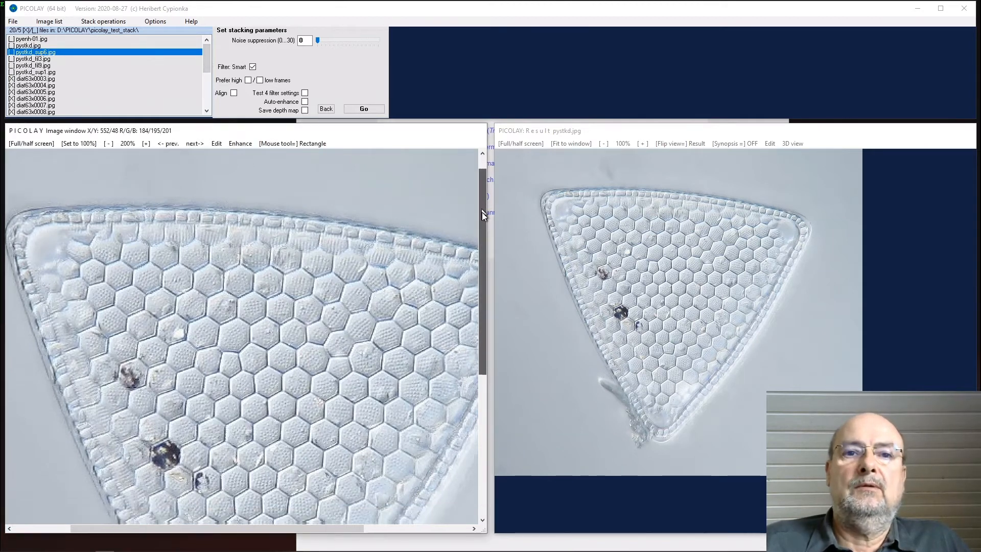
pyautogui.scroll(-3)
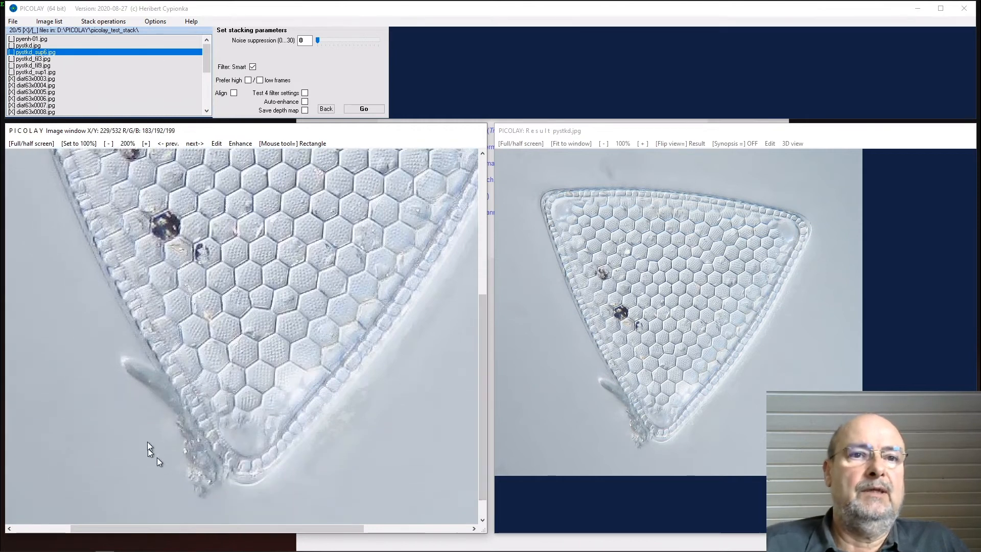
pyautogui.moveTo(138, 418)
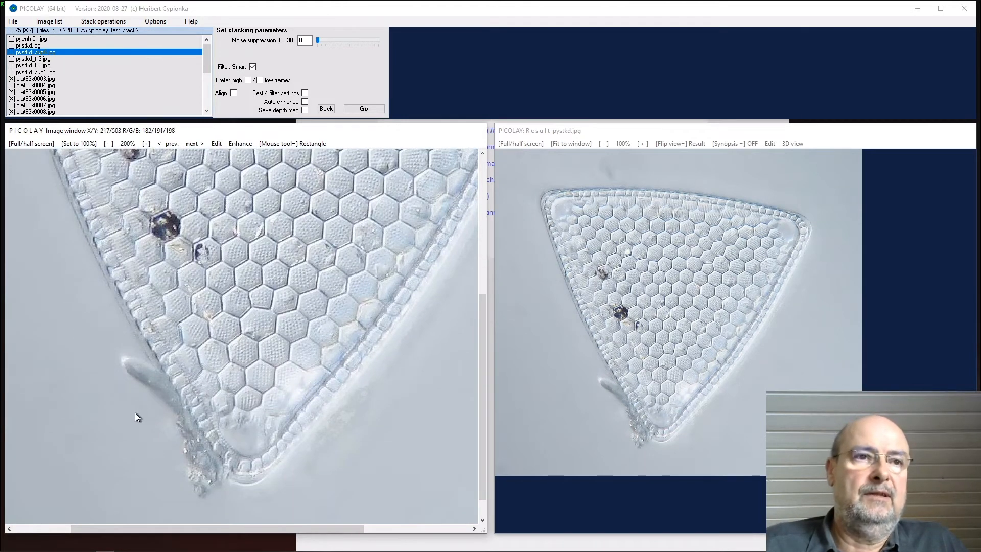
pyautogui.moveTo(291, 143)
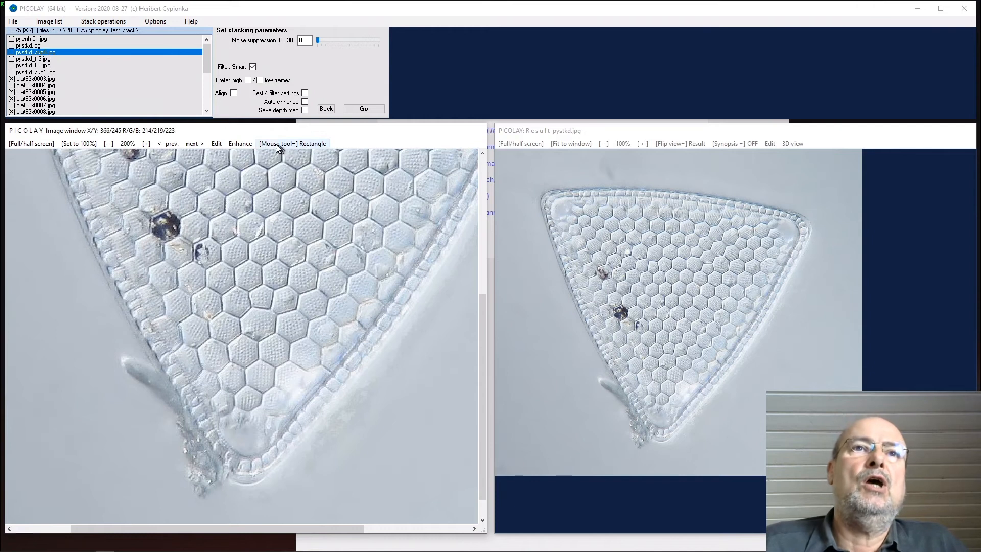
pyautogui.moveTo(275, 145)
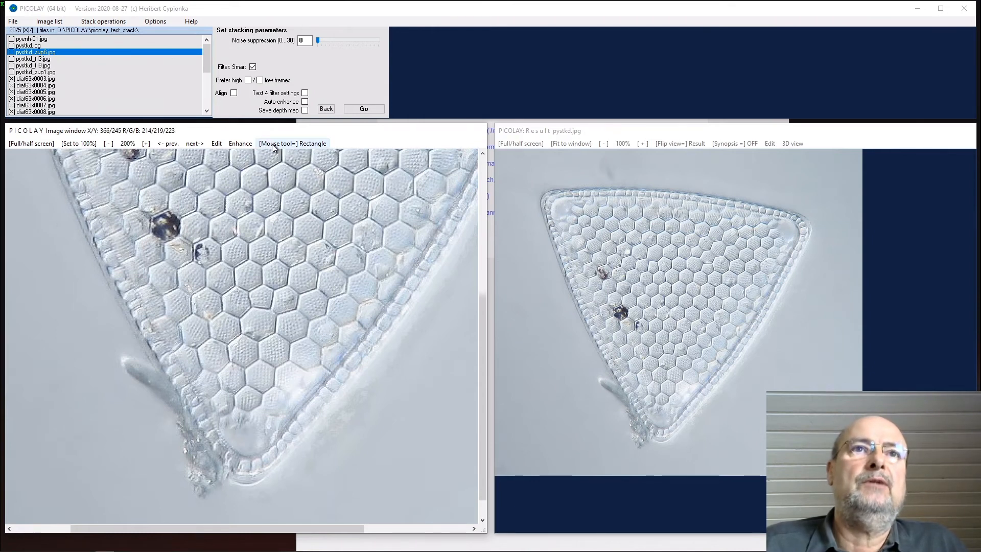
pyautogui.click(291, 143)
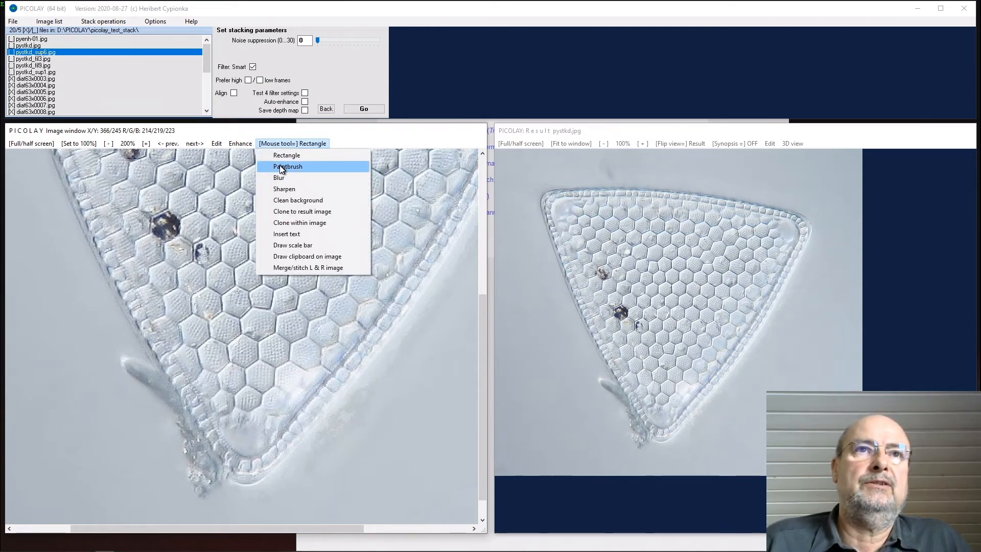
pyautogui.click(287, 167)
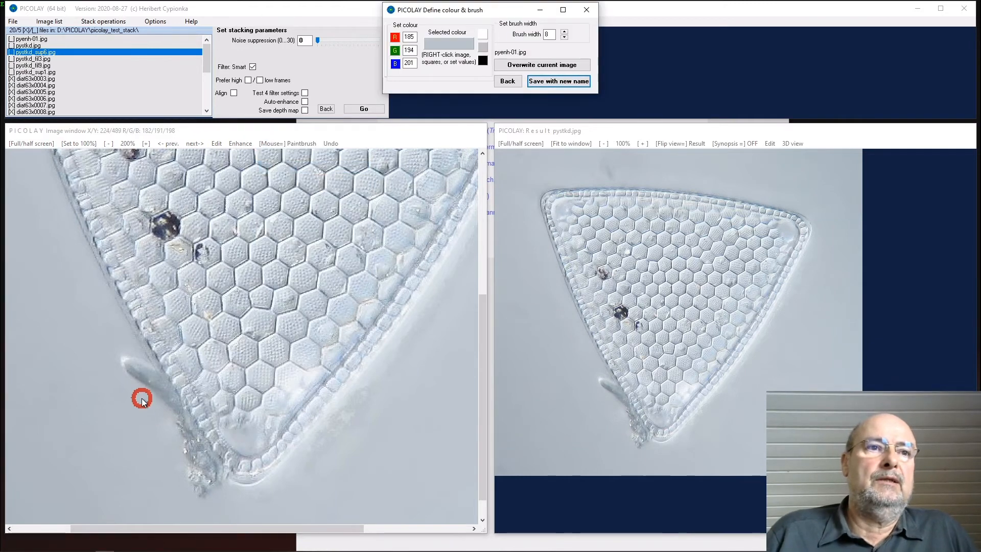
pyautogui.moveTo(139, 397)
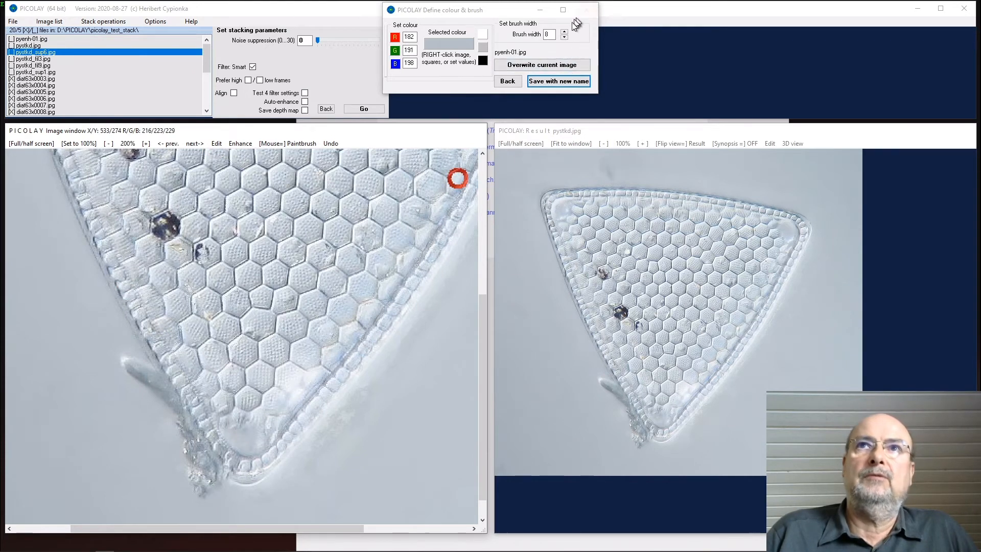
pyautogui.click(563, 31)
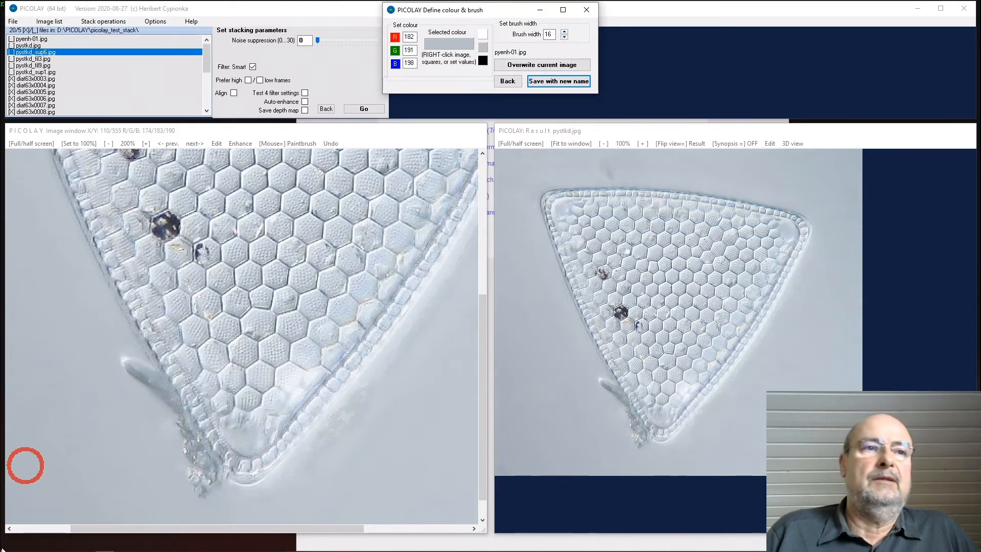
pyautogui.moveTo(144, 393)
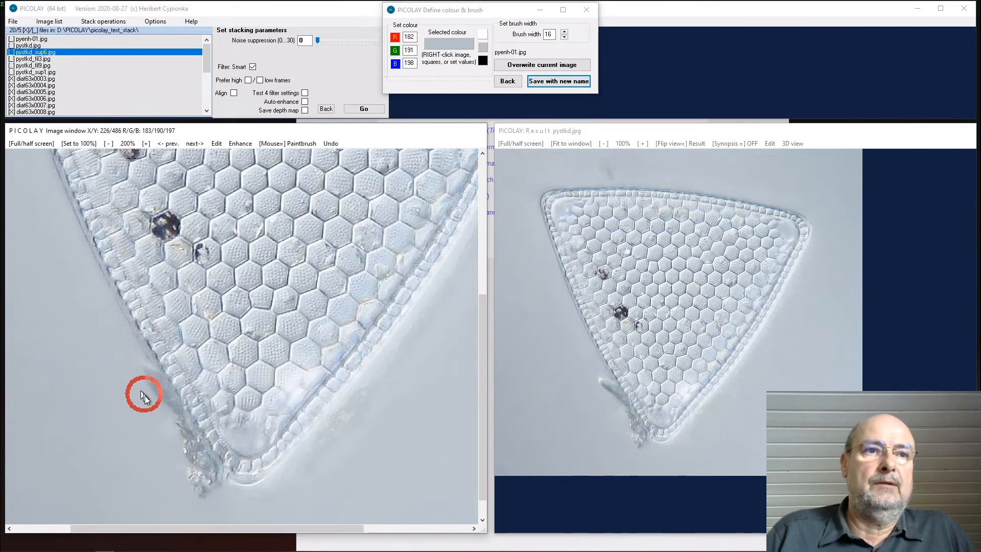
pyautogui.moveTo(175, 434)
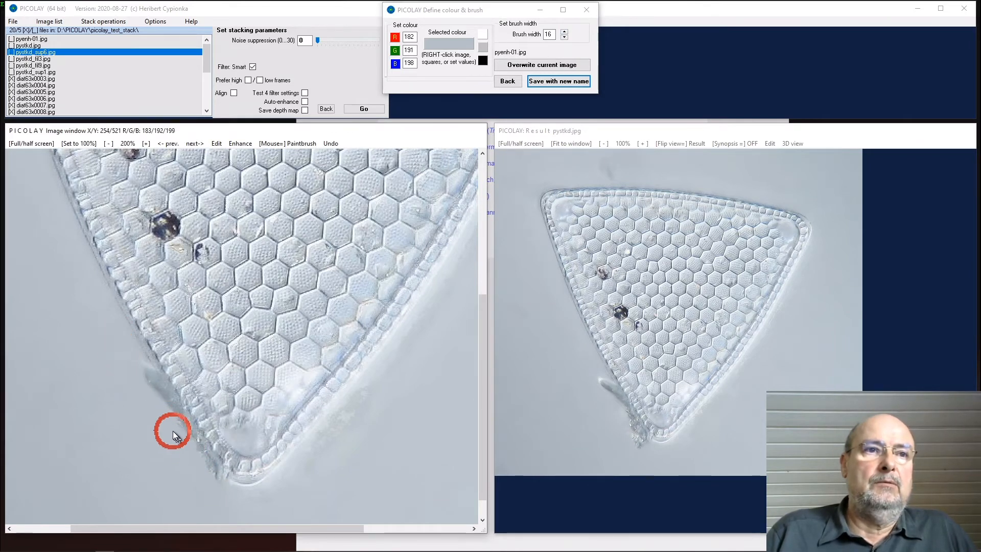
pyautogui.moveTo(137, 375)
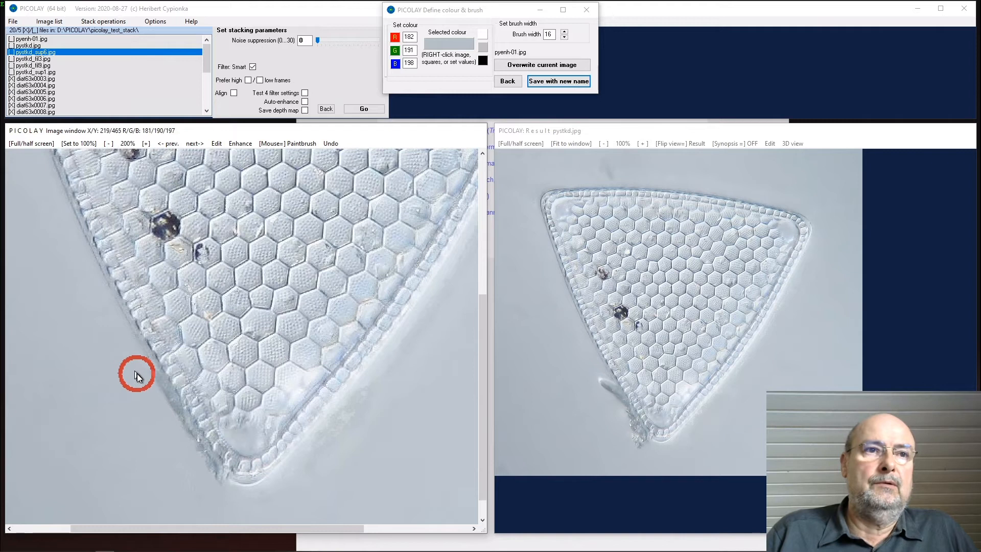
pyautogui.moveTo(205, 477)
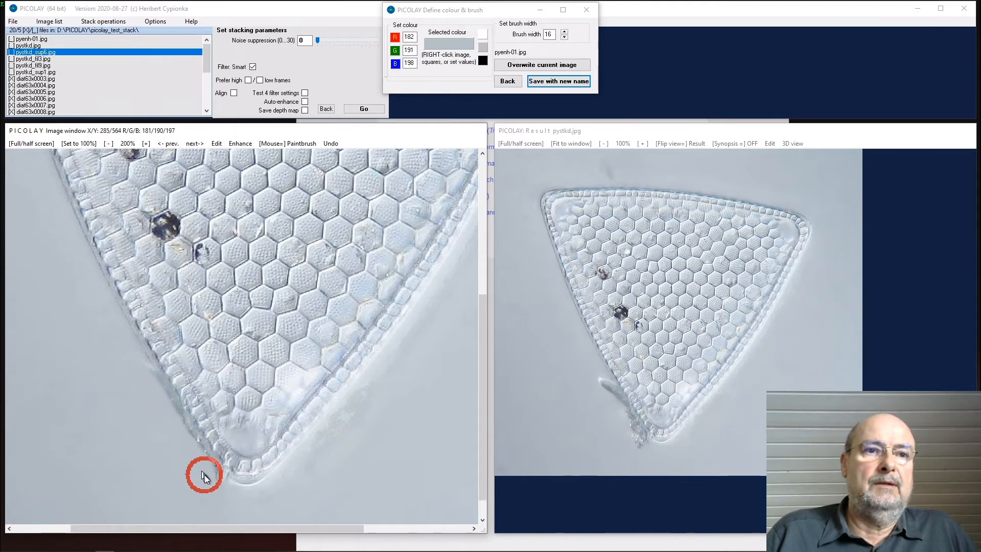
pyautogui.moveTo(132, 365)
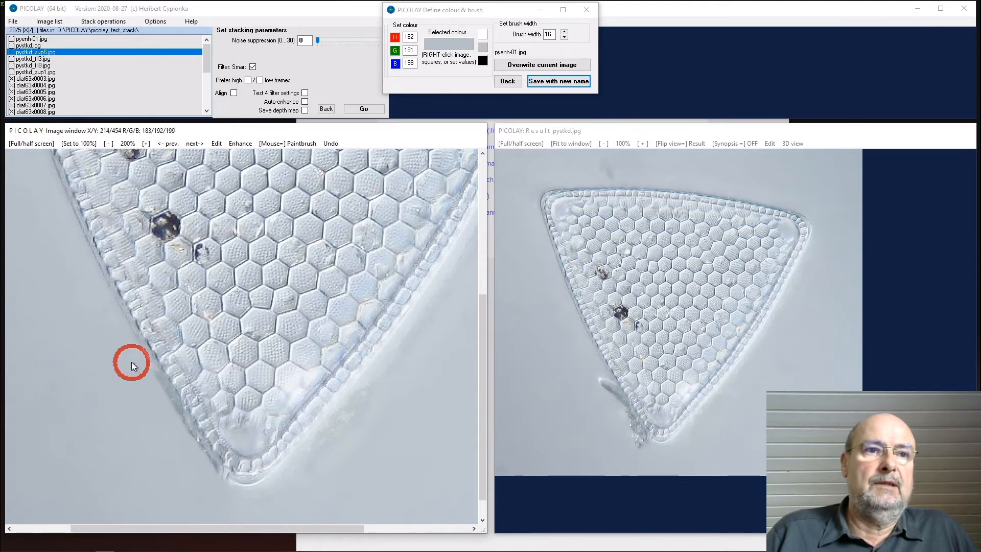
pyautogui.moveTo(76, 448)
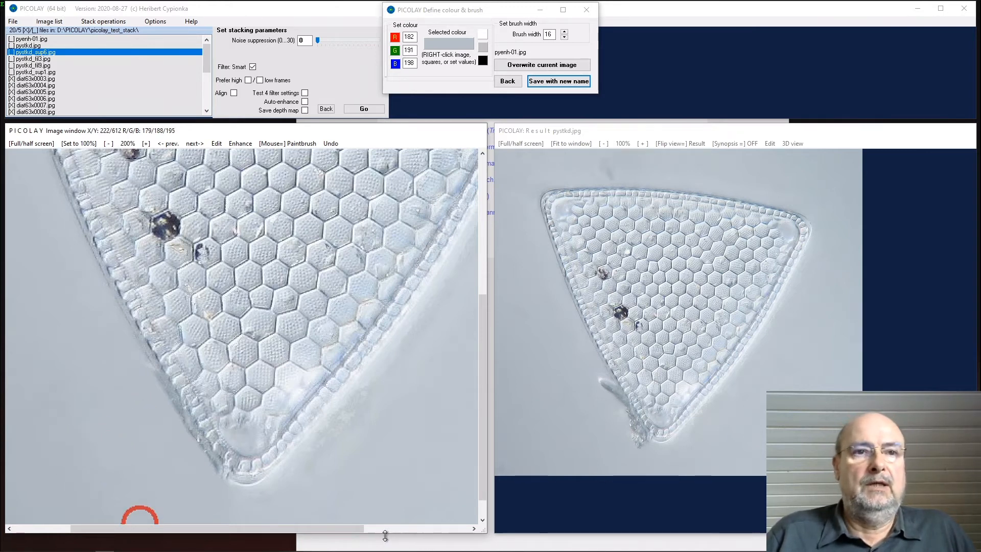
pyautogui.moveTo(394, 506)
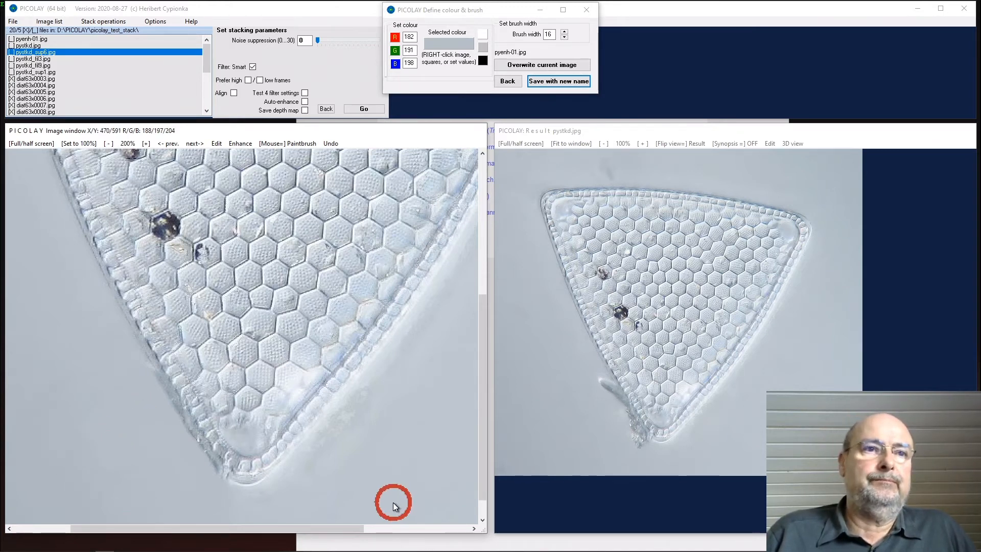
pyautogui.moveTo(128, 404)
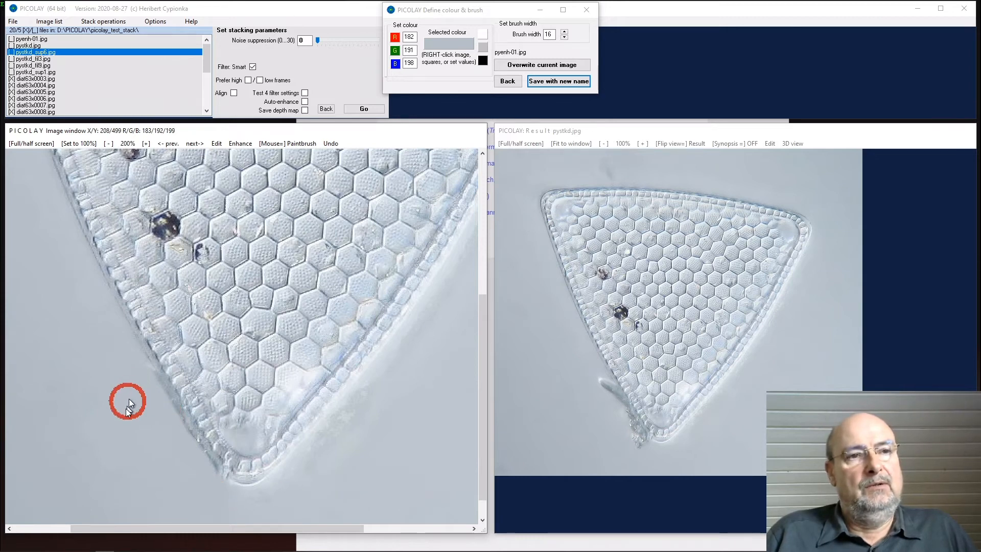
pyautogui.moveTo(142, 466)
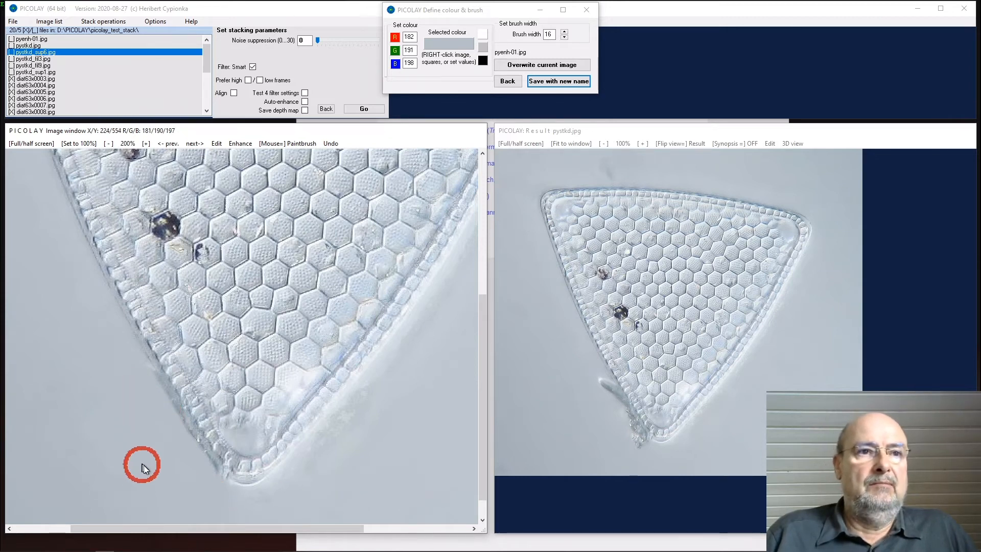
pyautogui.moveTo(223, 499)
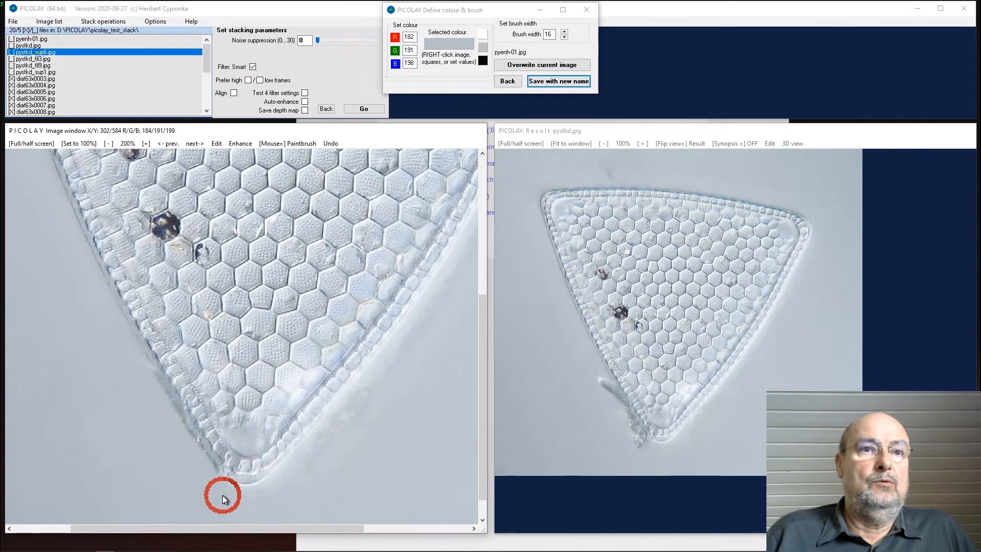
pyautogui.moveTo(447, 223)
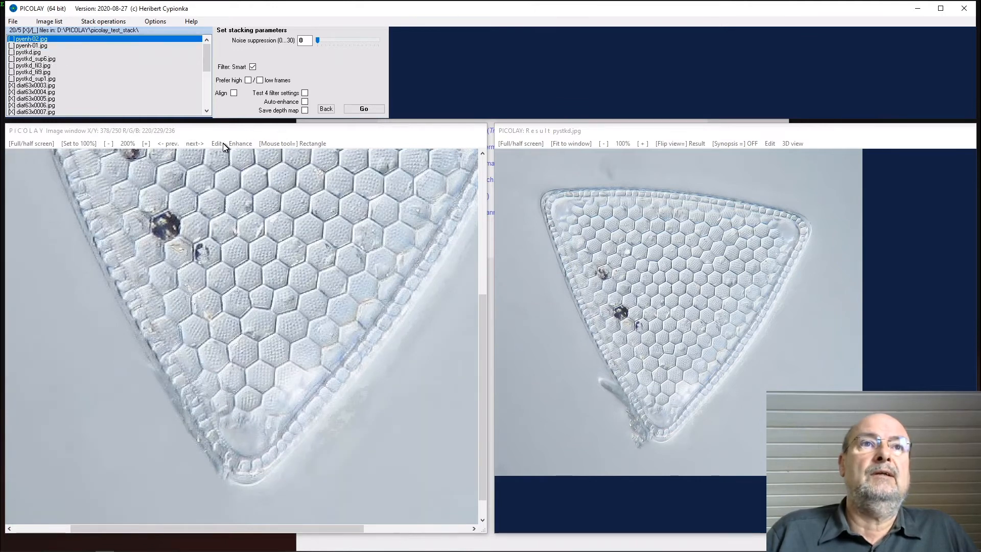
# - Copy pyenh-02 into the result window and turn Synopsis on to link both views
pyautogui.click(216, 143)
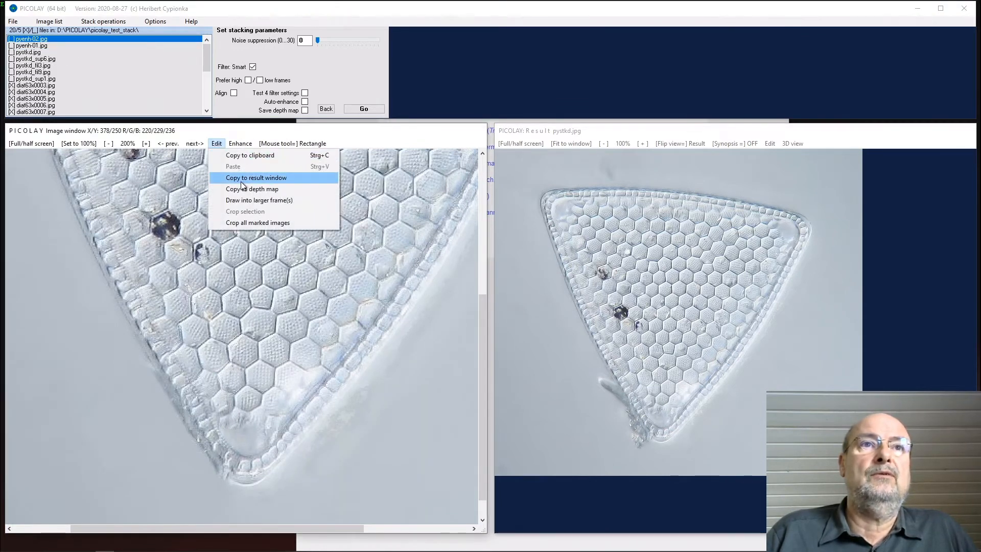
pyautogui.click(256, 177)
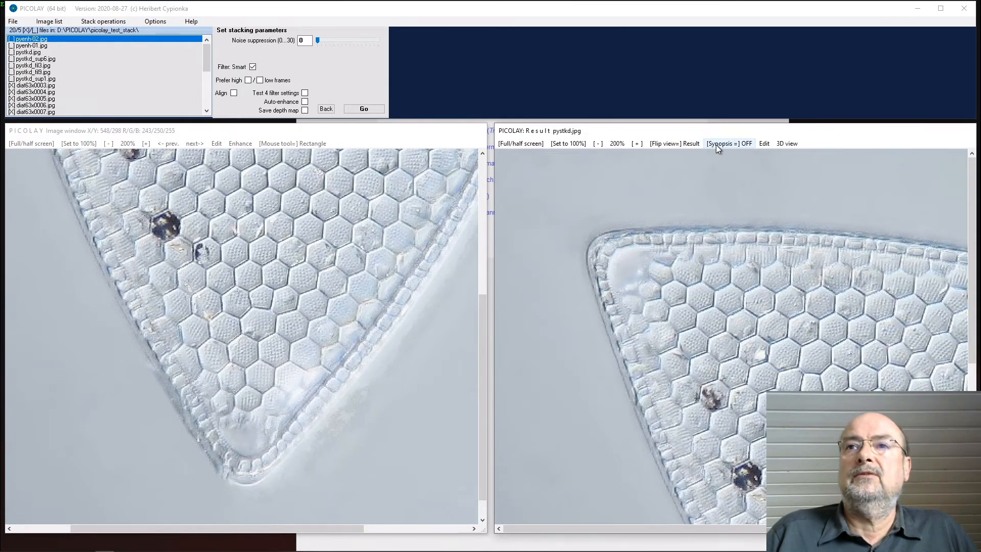
pyautogui.click(728, 143)
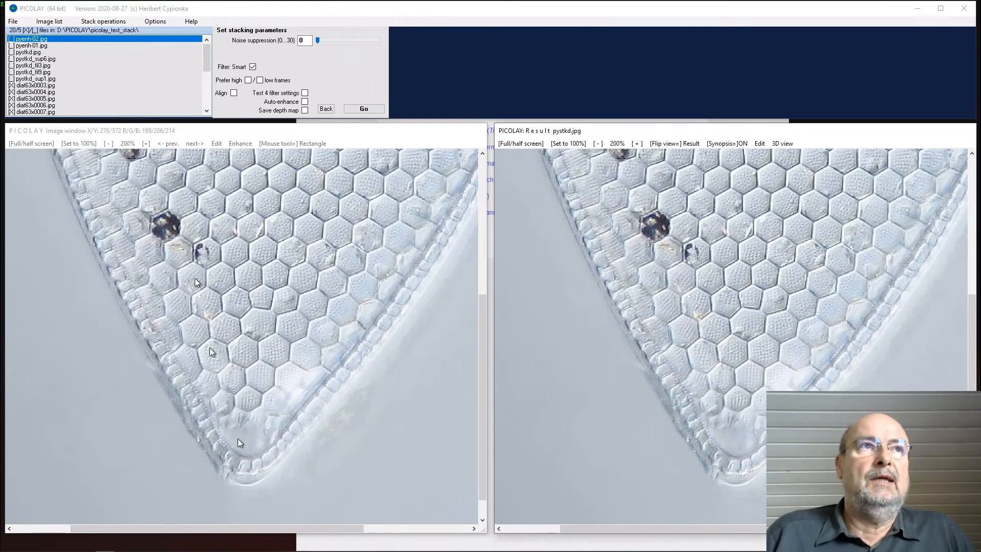
pyautogui.moveTo(201, 479)
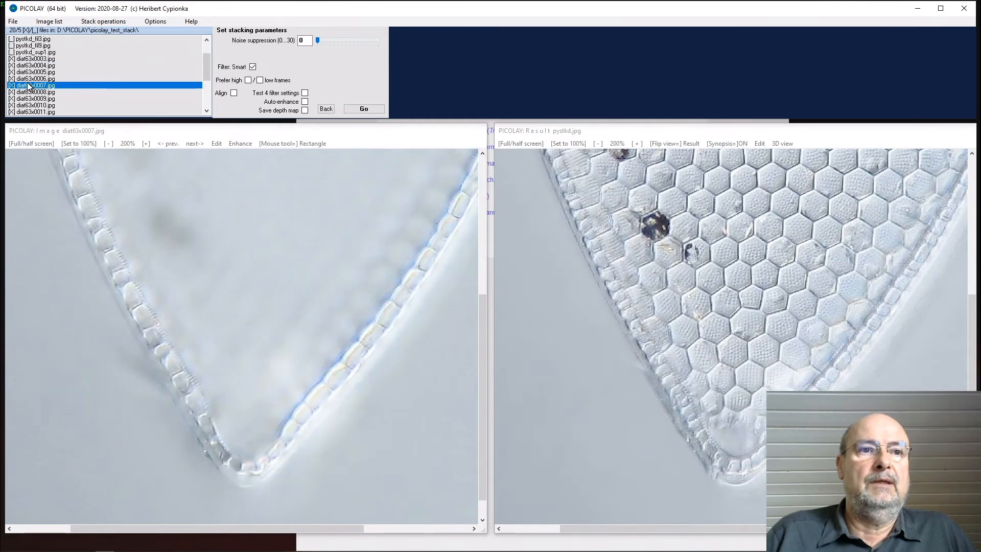
pyautogui.moveTo(201, 444)
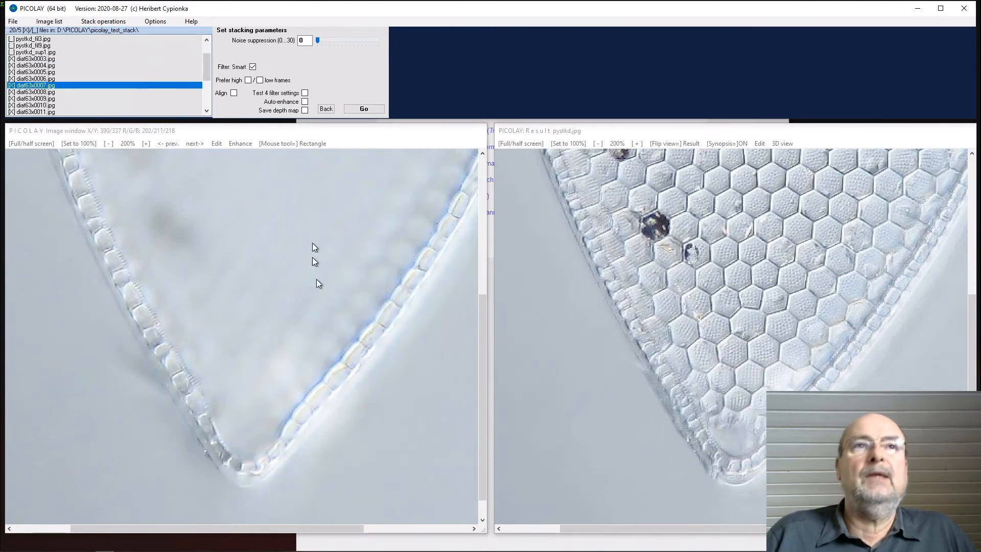
# - Select Clone to result image with brush width 8 and clone clean background over the debris
pyautogui.click(292, 143)
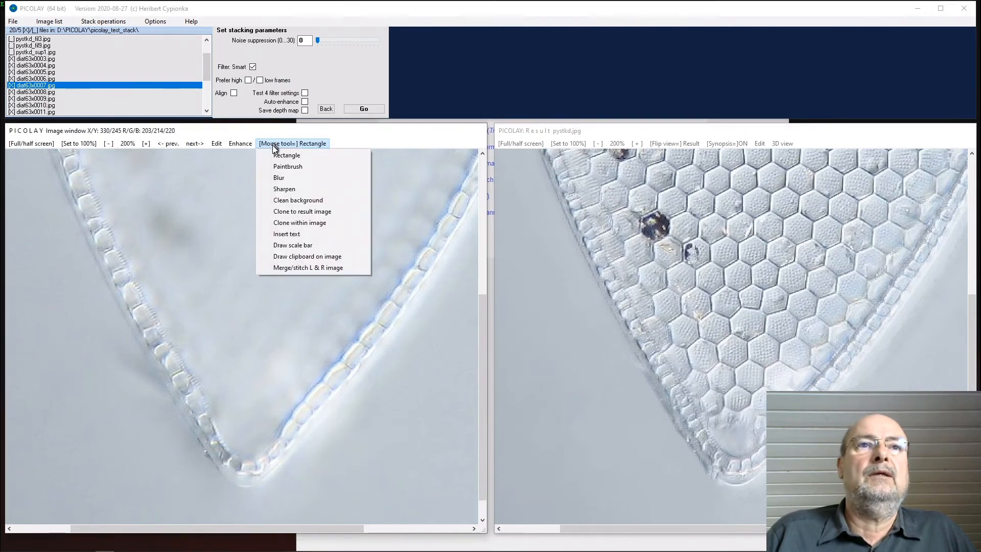
pyautogui.moveTo(298, 222)
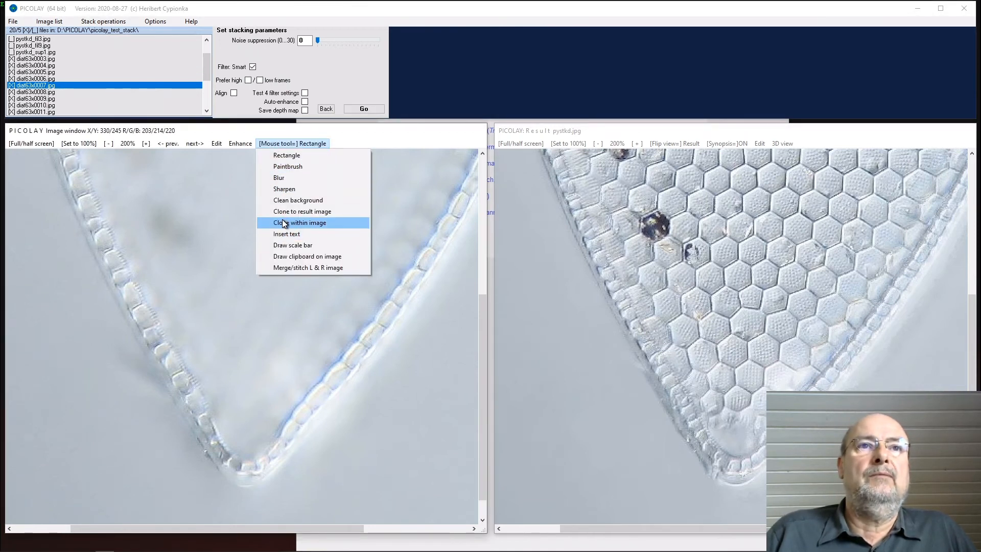
pyautogui.click(299, 222)
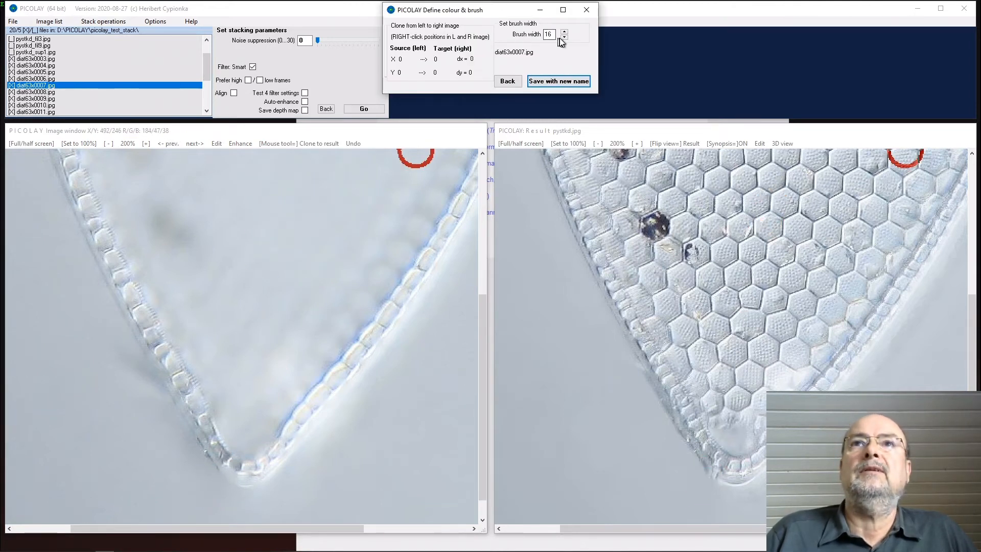
pyautogui.click(563, 37)
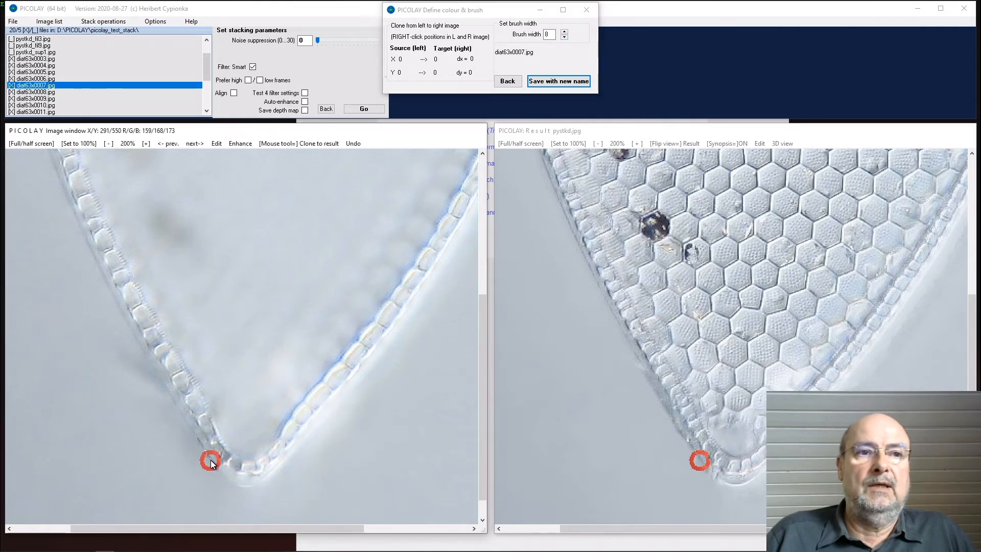
pyautogui.moveTo(219, 472)
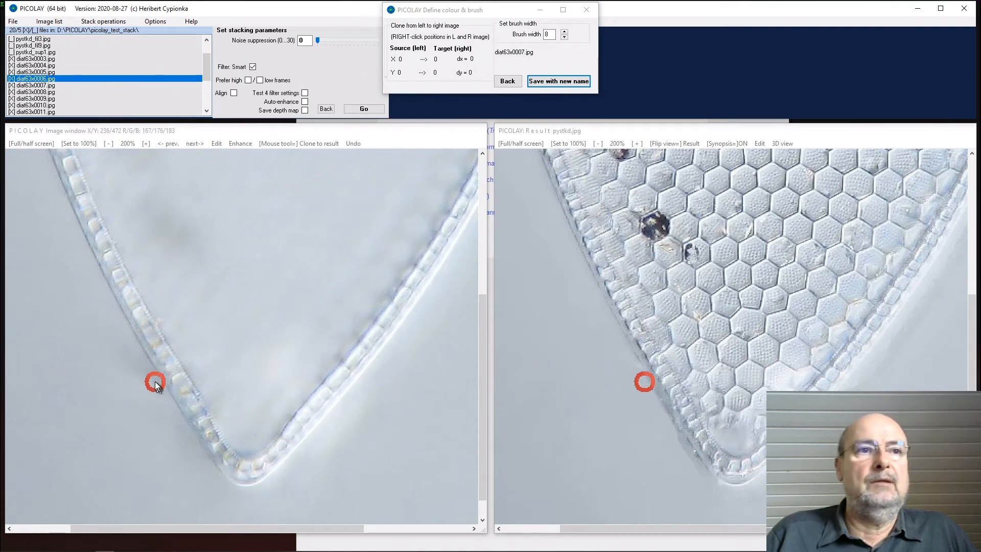
pyautogui.moveTo(177, 418)
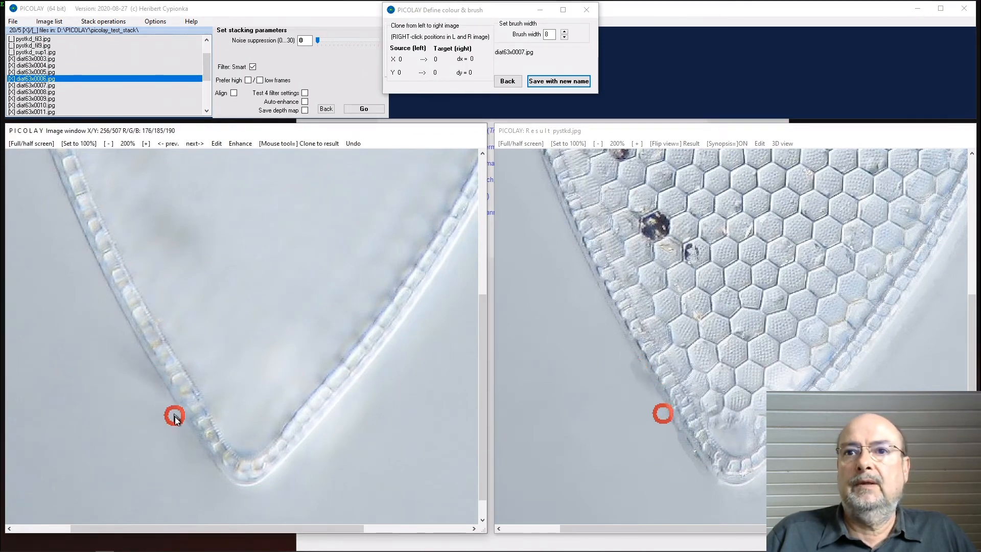
pyautogui.moveTo(183, 417)
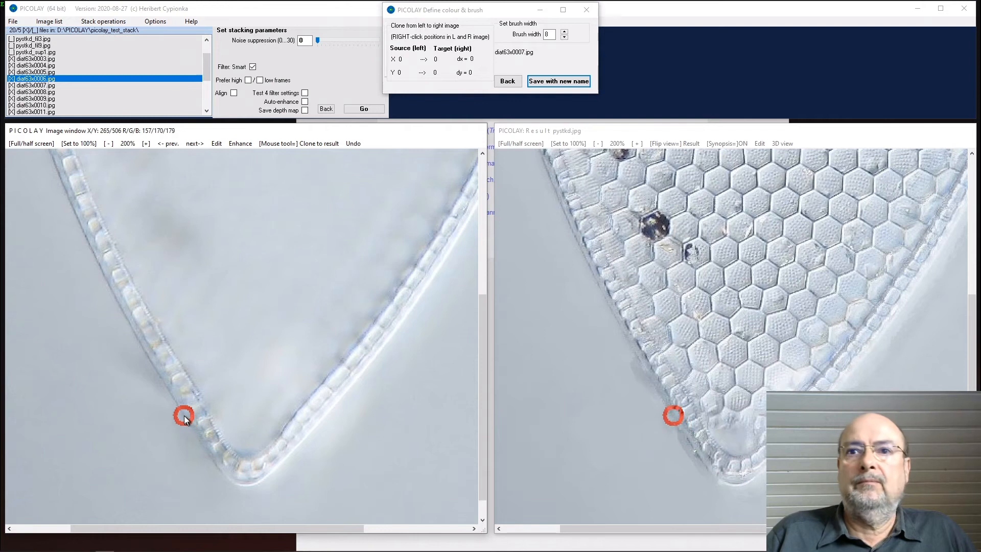
pyautogui.moveTo(165, 391)
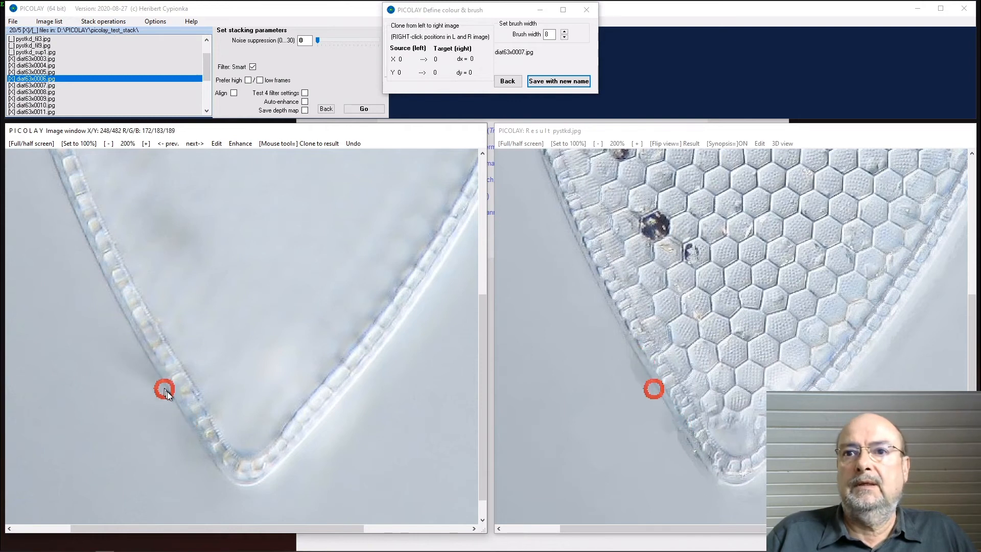
pyautogui.moveTo(213, 468)
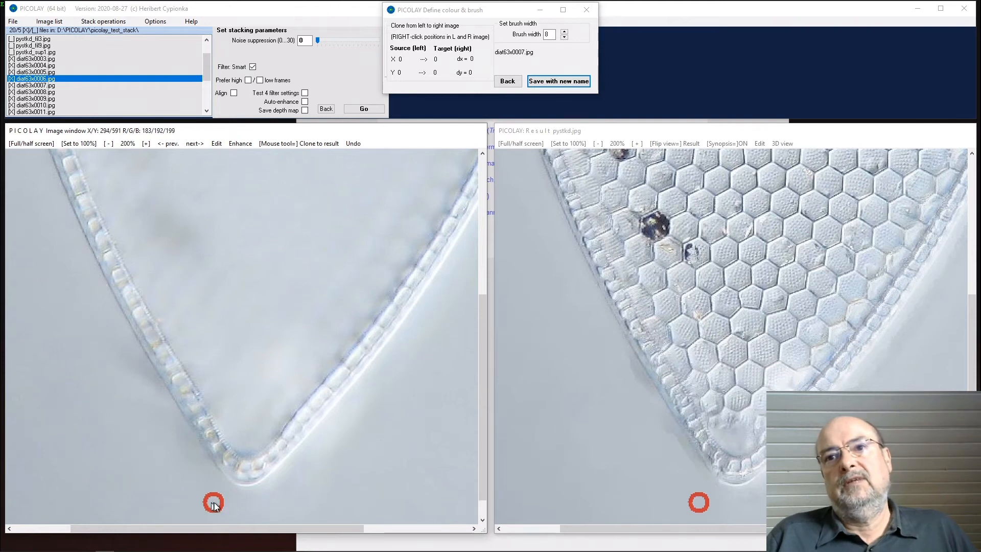
pyautogui.moveTo(122, 346)
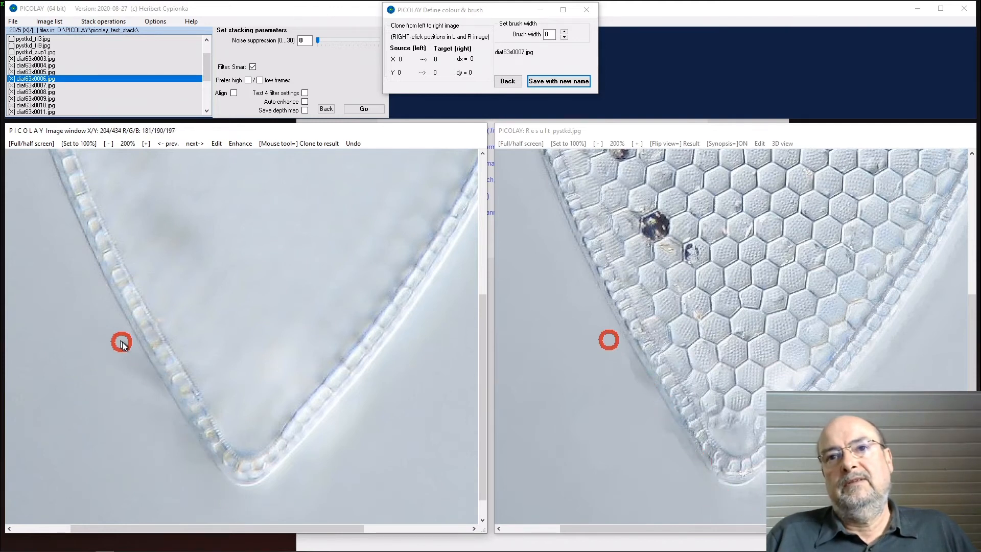
pyautogui.moveTo(181, 472)
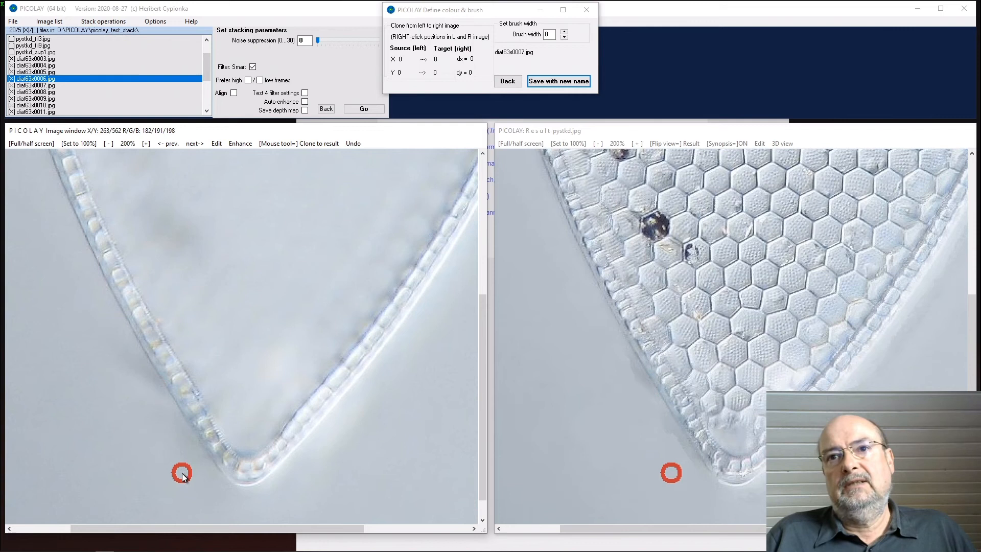
pyautogui.moveTo(151, 494)
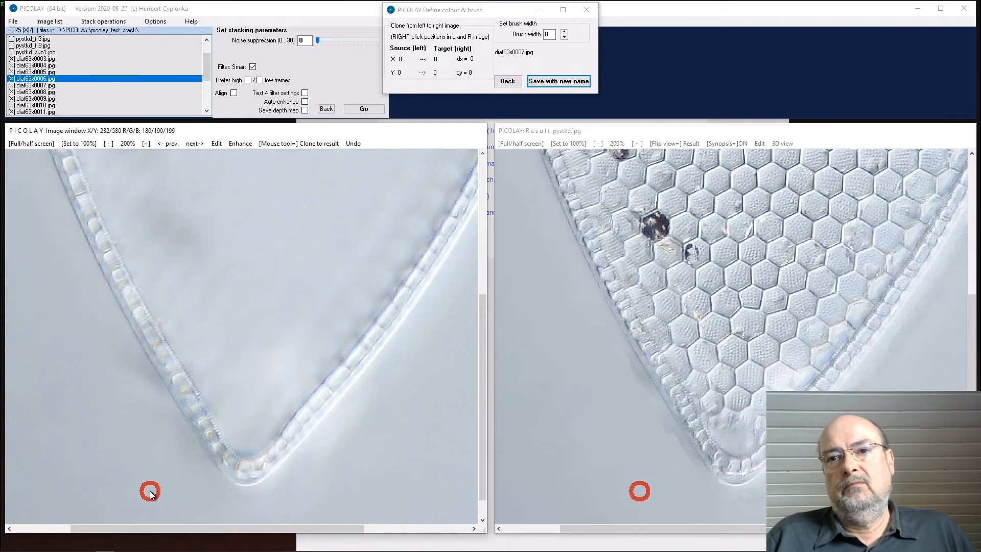
pyautogui.moveTo(187, 136)
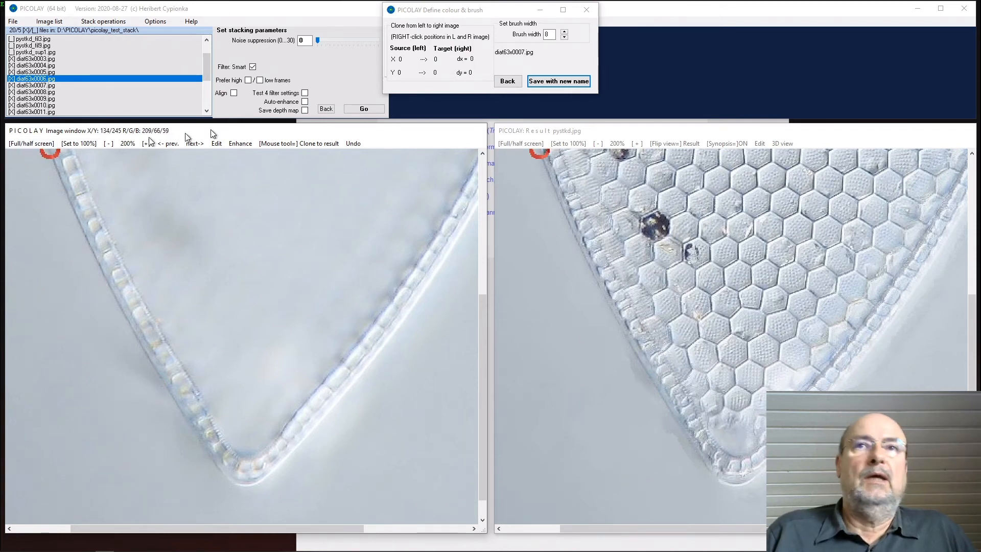
pyautogui.click(557, 81)
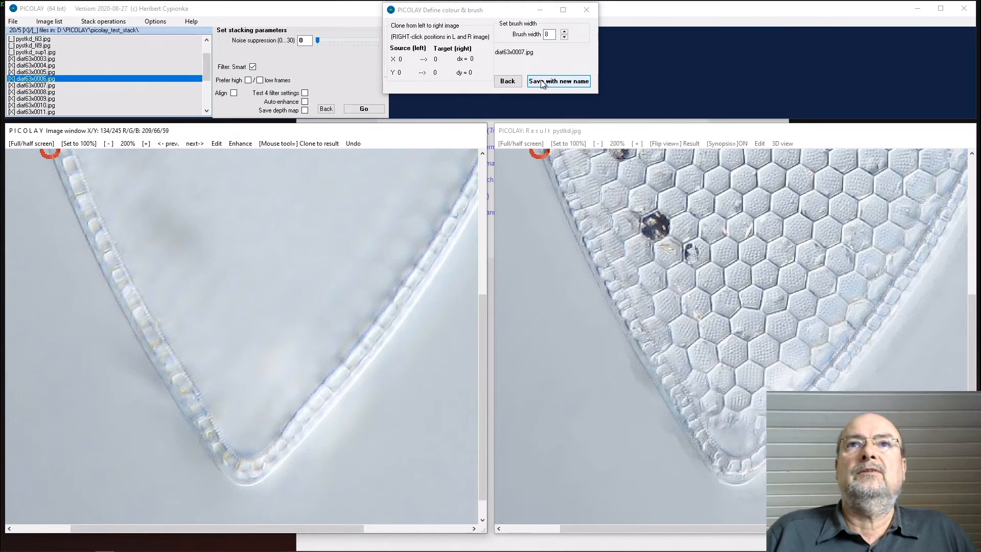
# - Save the cloned retouch under the new name pysharpclone.jpg
pyautogui.click(557, 81)
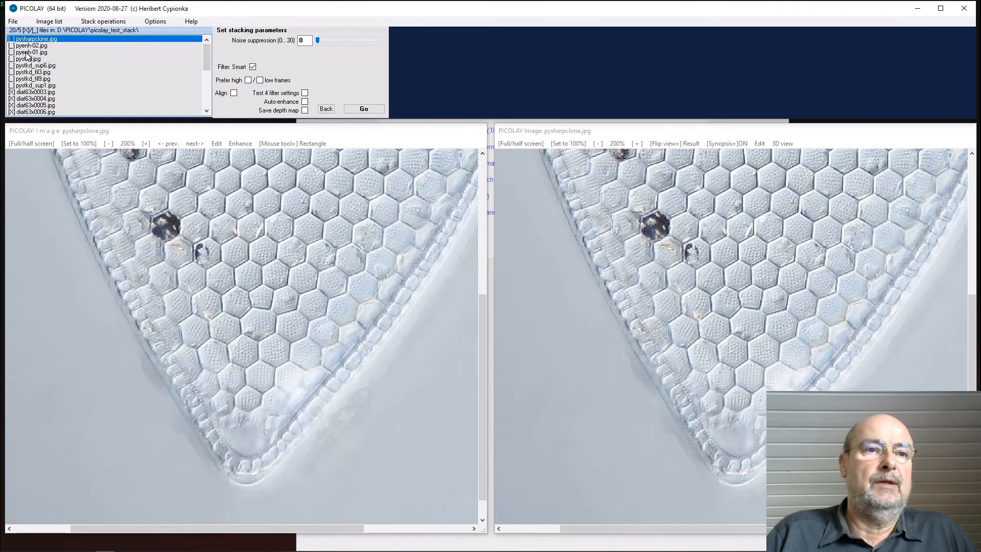
pyautogui.moveTo(16, 287)
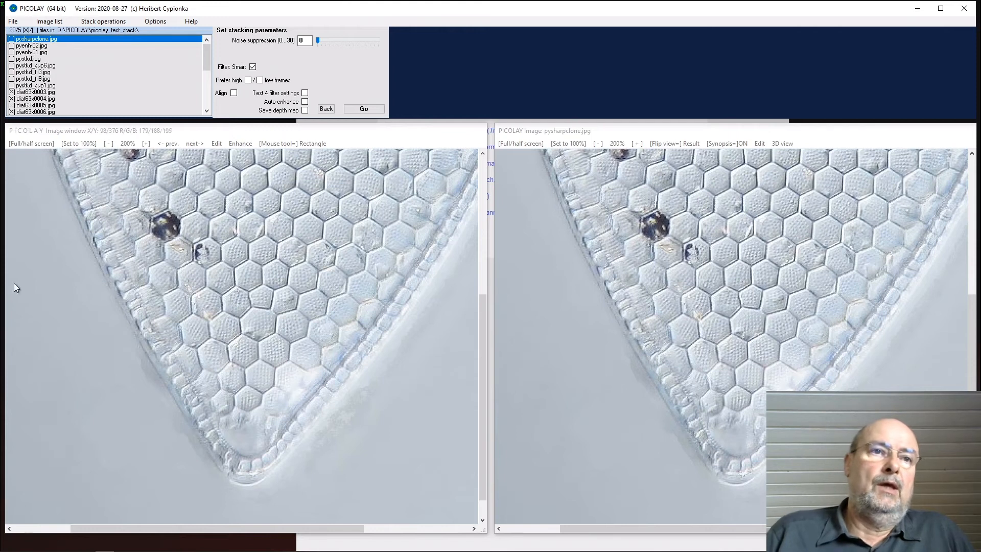
pyautogui.moveTo(282, 147)
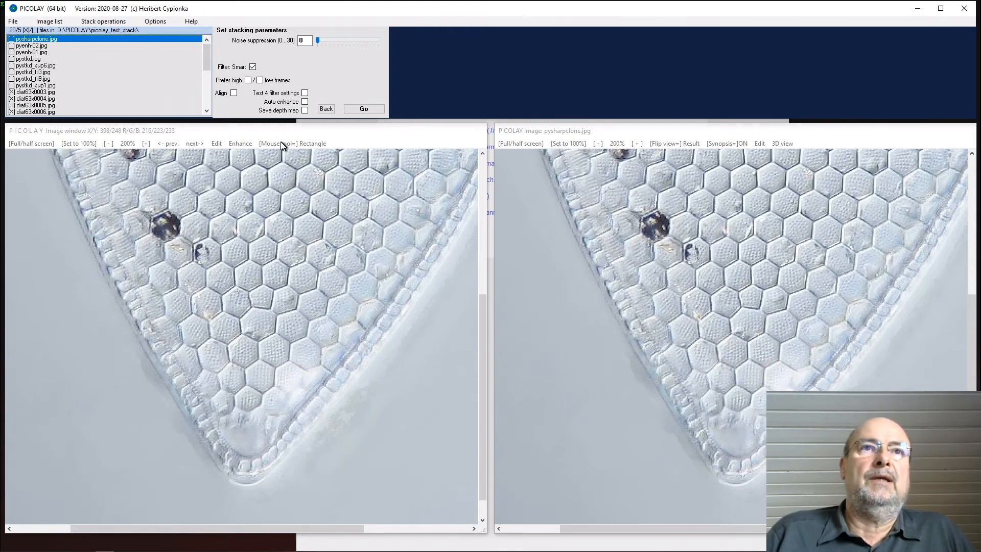
pyautogui.click(292, 143)
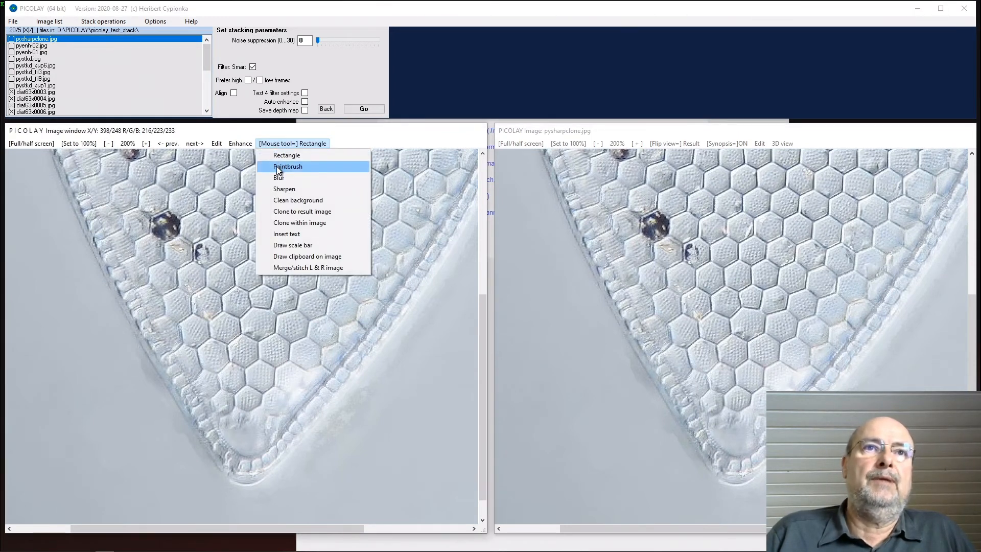
# - Brush grey (182/191/198) over specks near the lower tip, then scroll up to the debris
pyautogui.click(287, 167)
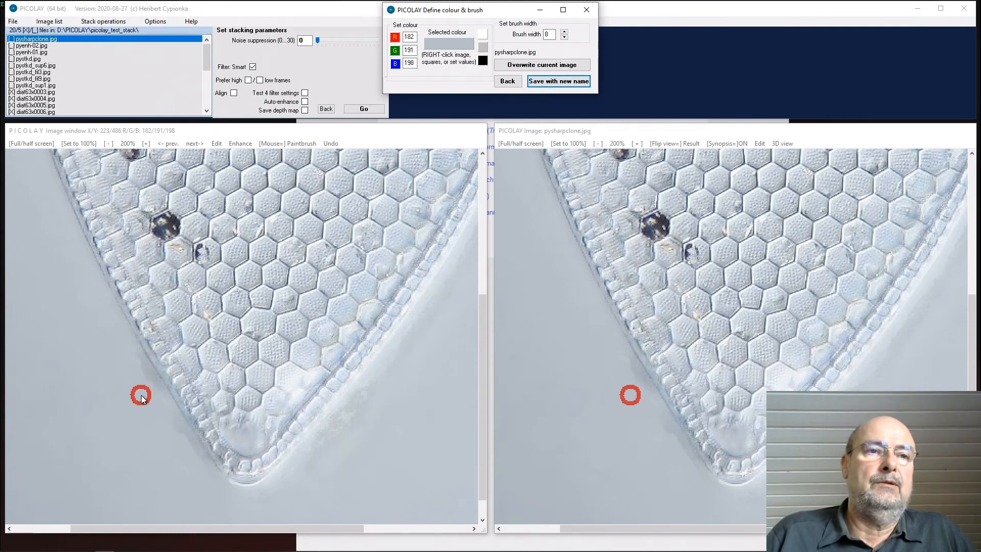
pyautogui.moveTo(133, 357)
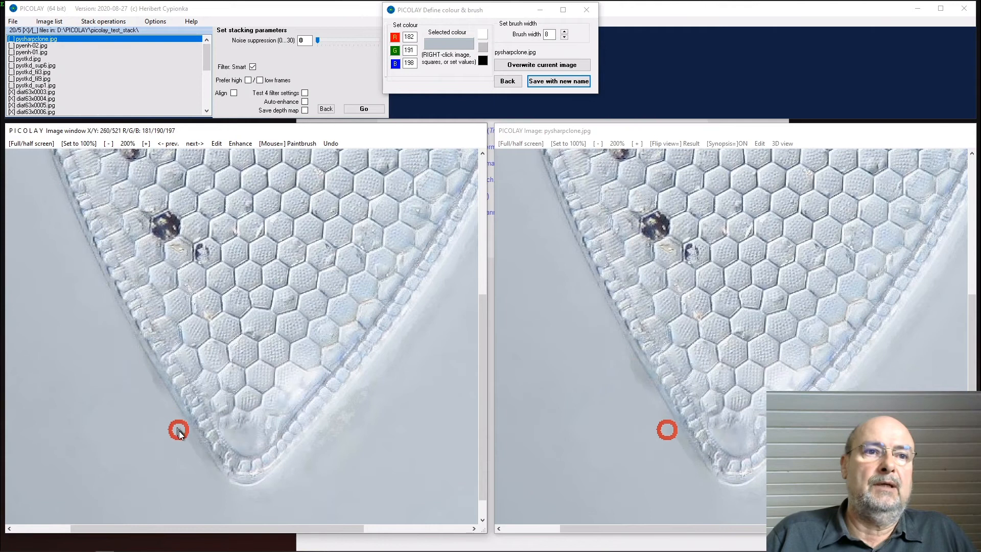
pyautogui.moveTo(193, 446)
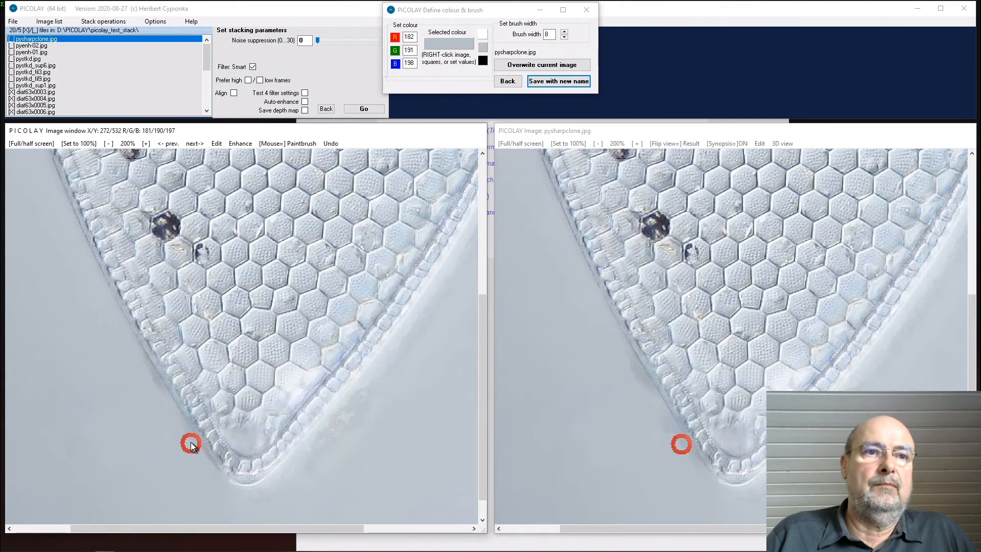
pyautogui.moveTo(136, 353)
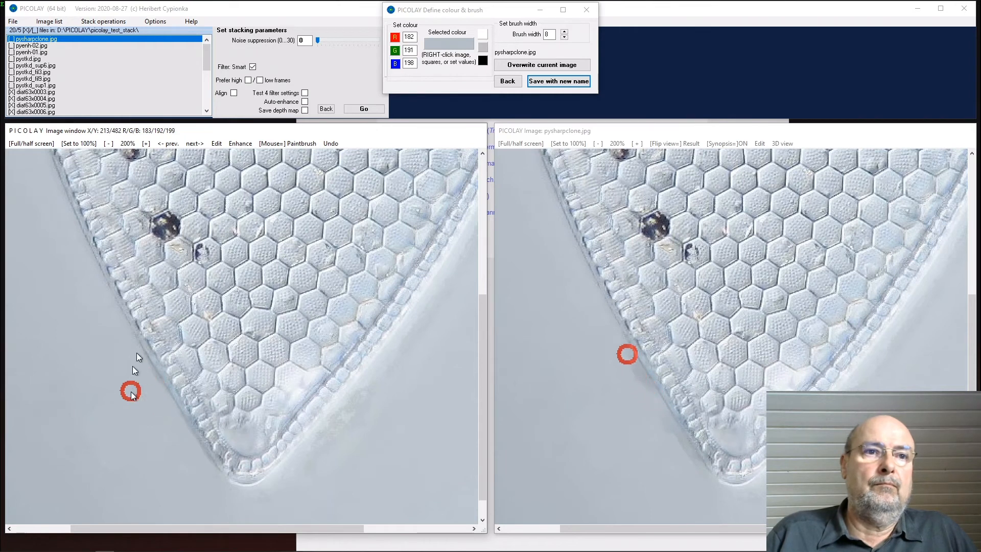
pyautogui.moveTo(156, 401)
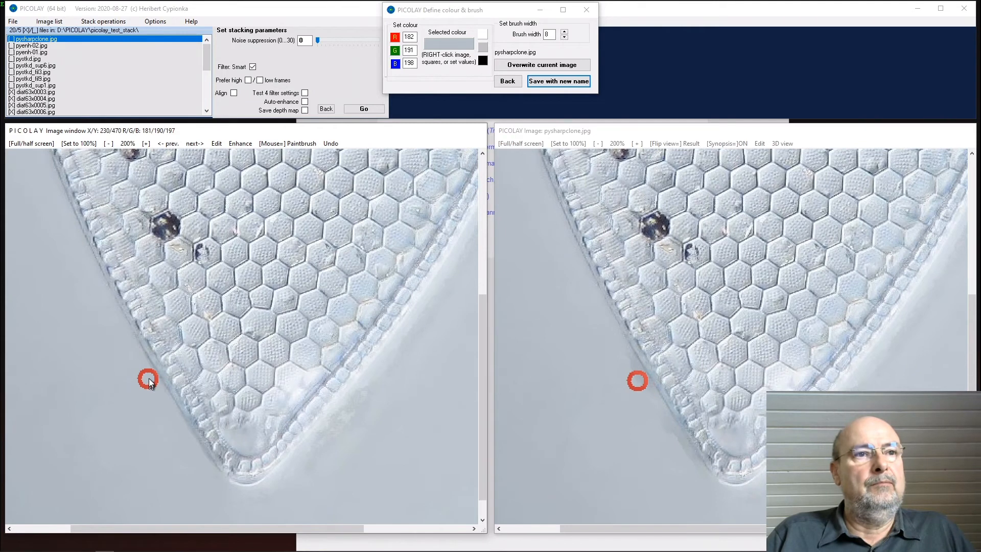
pyautogui.moveTo(166, 412)
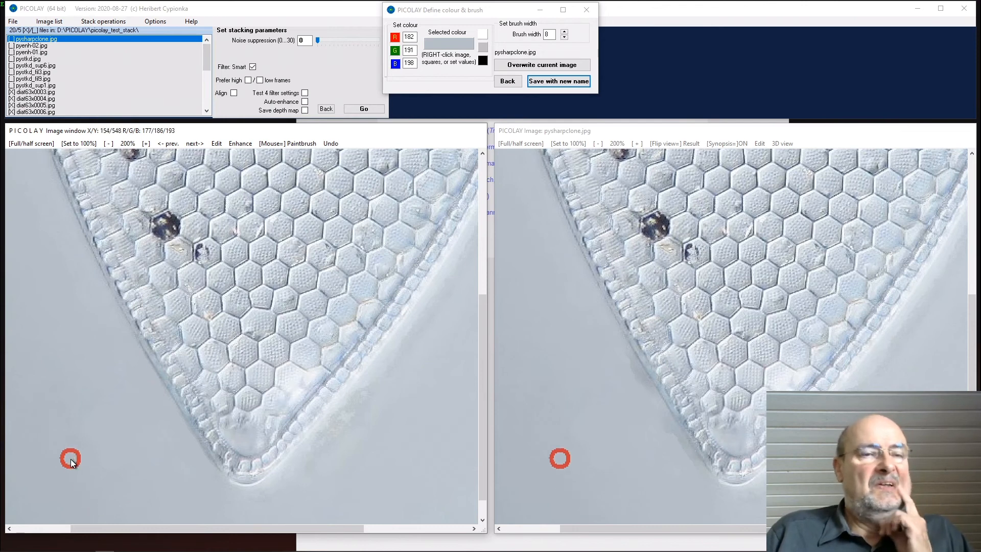
pyautogui.moveTo(353, 378)
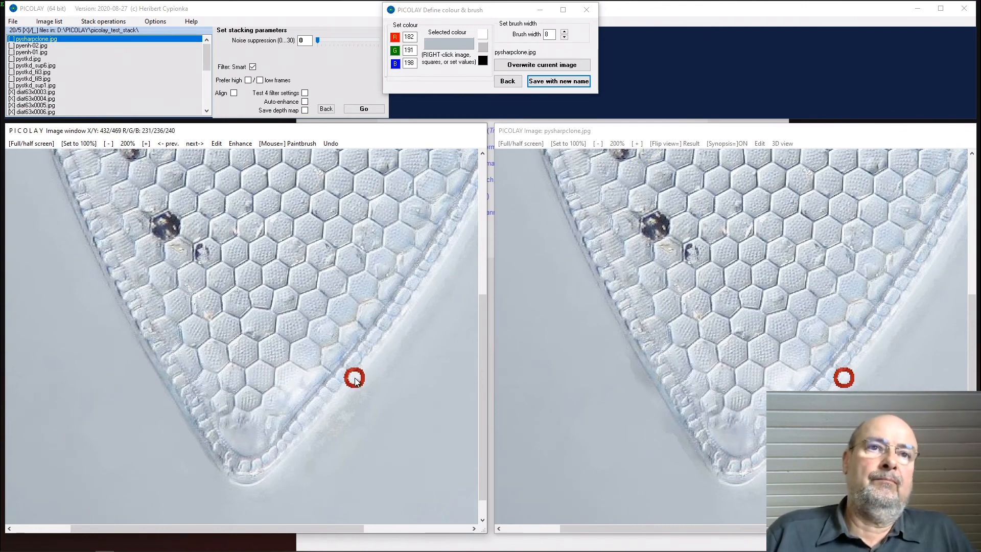
pyautogui.scroll(-3)
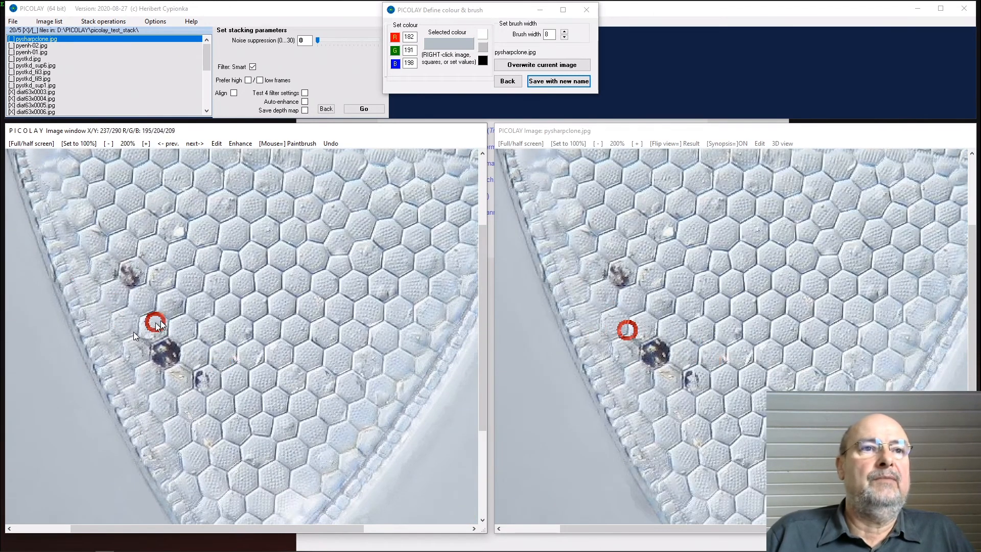
pyautogui.moveTo(218, 290)
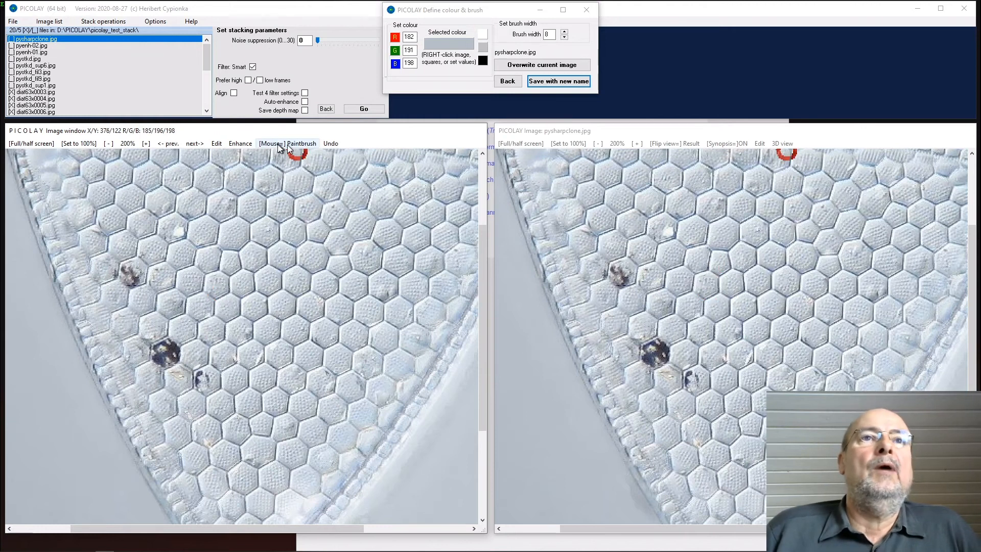
# - Clone hexagon texture over the upper debris particle and beside the large dark particle
pyautogui.click(287, 143)
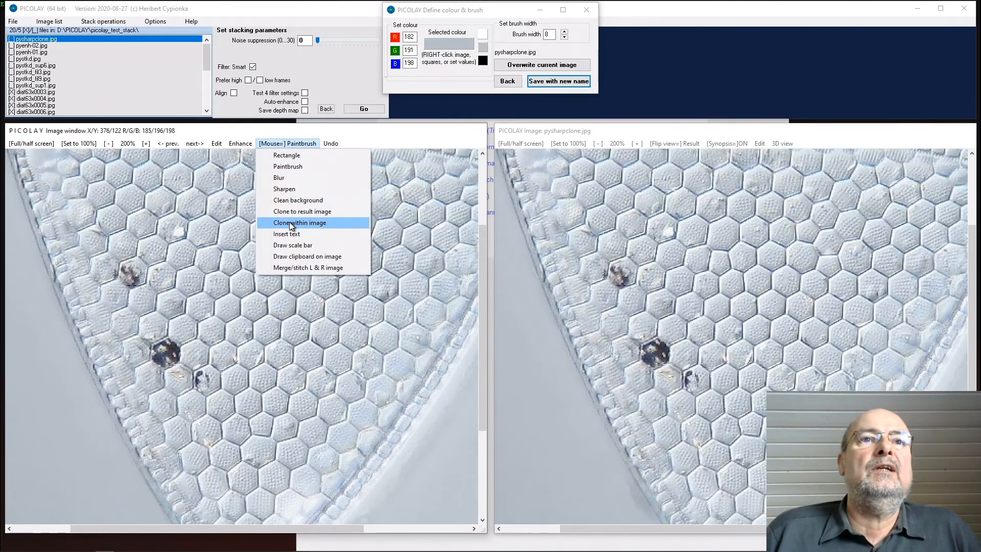
pyautogui.click(299, 222)
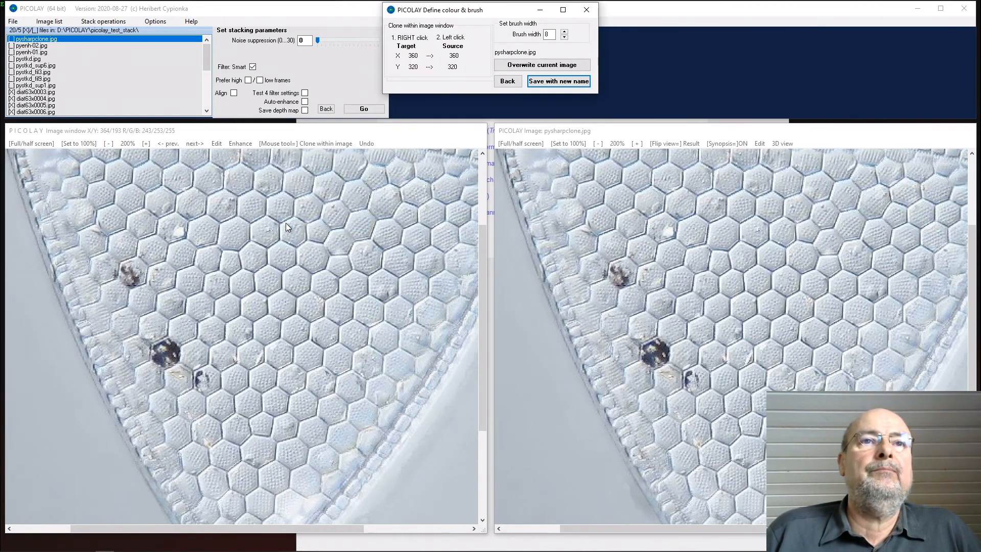
pyautogui.moveTo(282, 227)
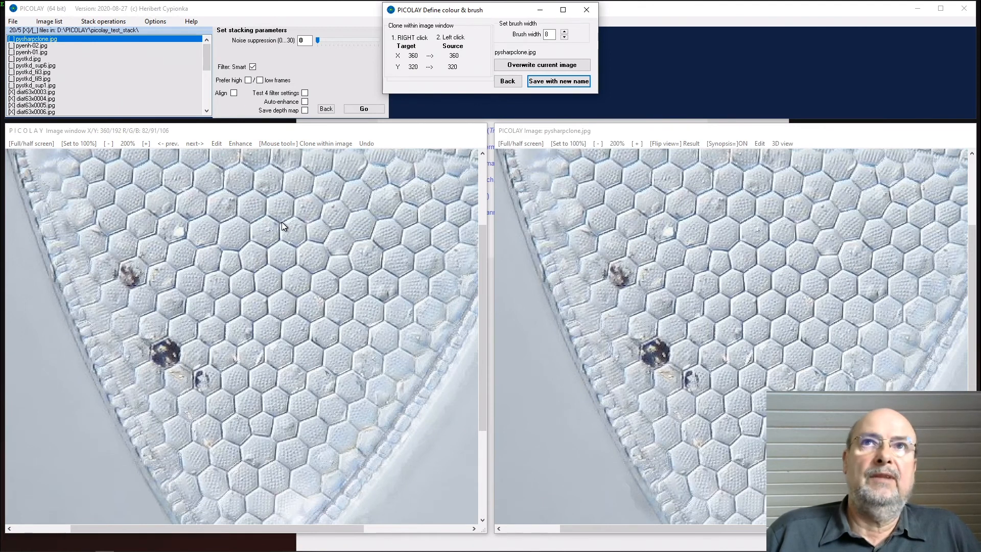
pyautogui.moveTo(508, 5)
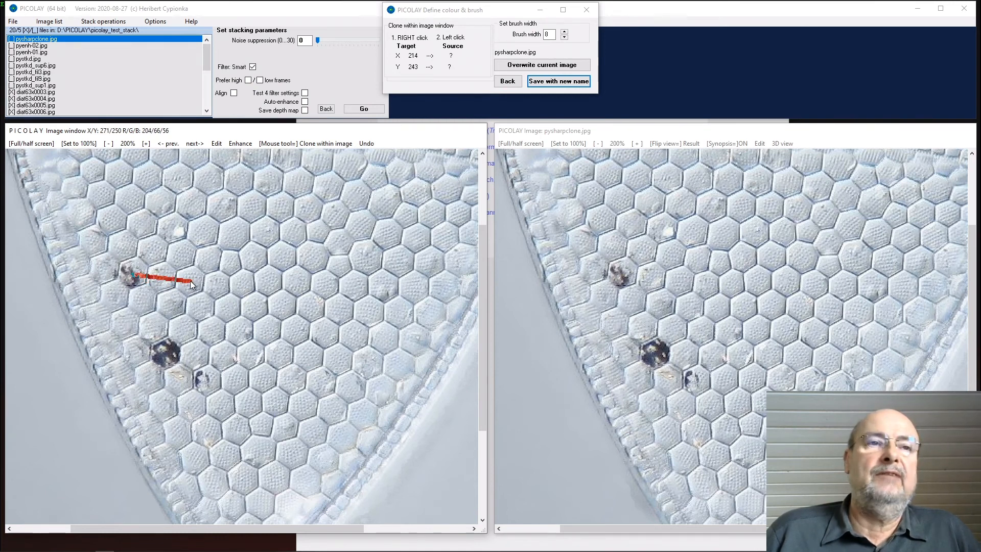
pyautogui.click(190, 282)
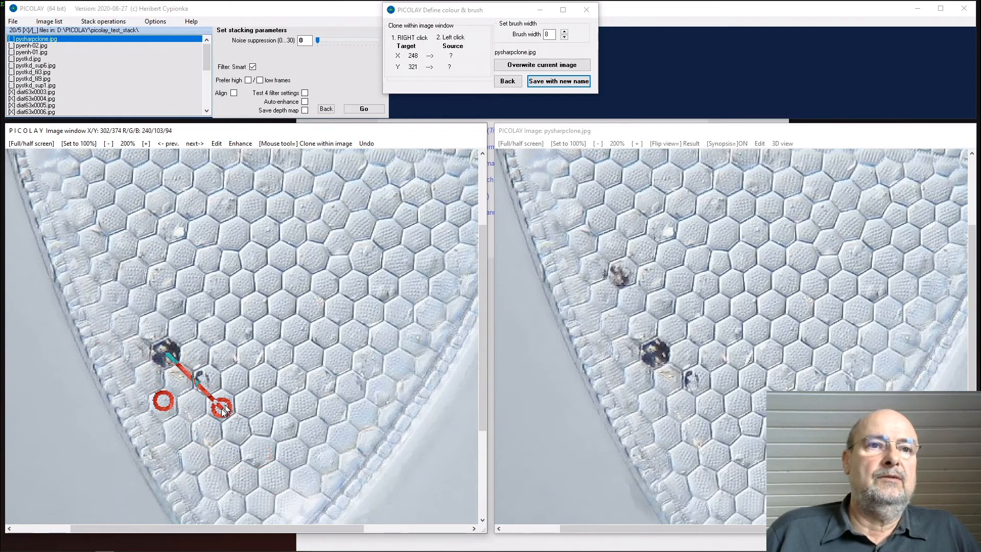
pyautogui.click(221, 405)
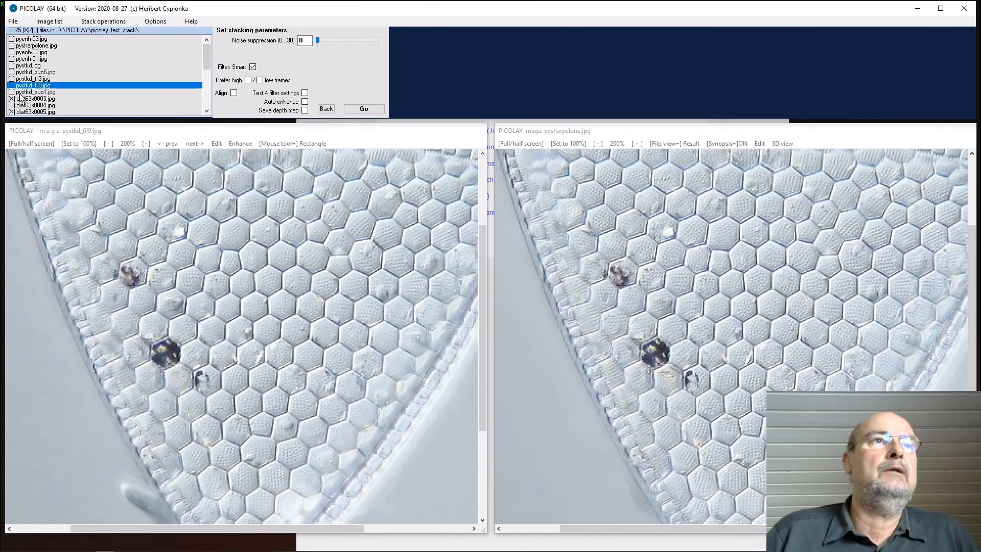
# - Show pystkd_fil9.jpg by selecting it in the file list
pyautogui.click(27, 64)
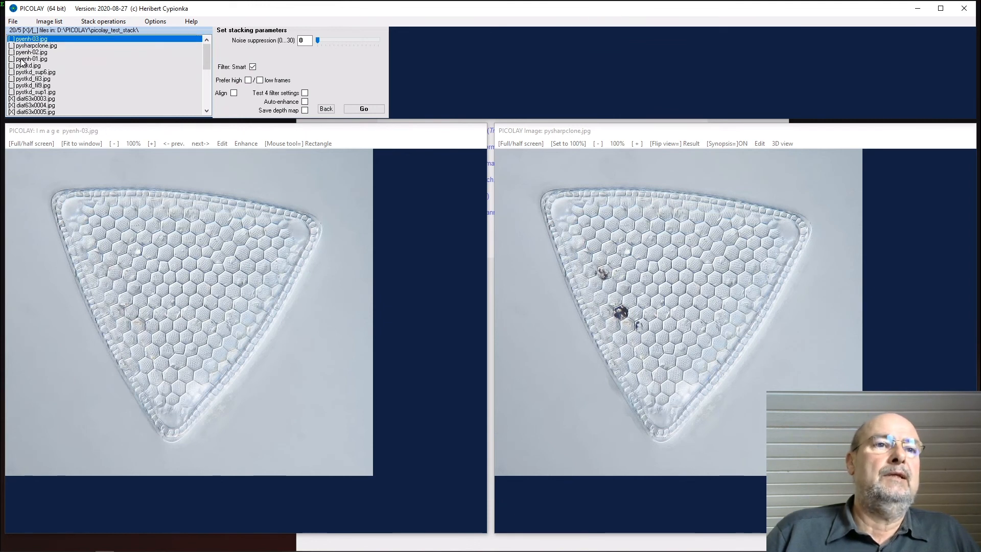
pyautogui.moveTo(232, 502)
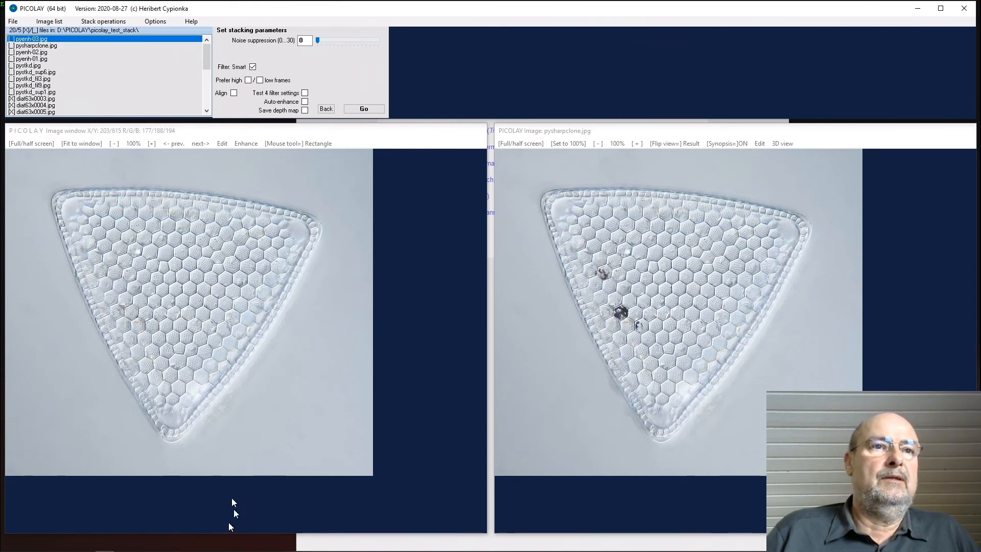
pyautogui.moveTo(178, 300)
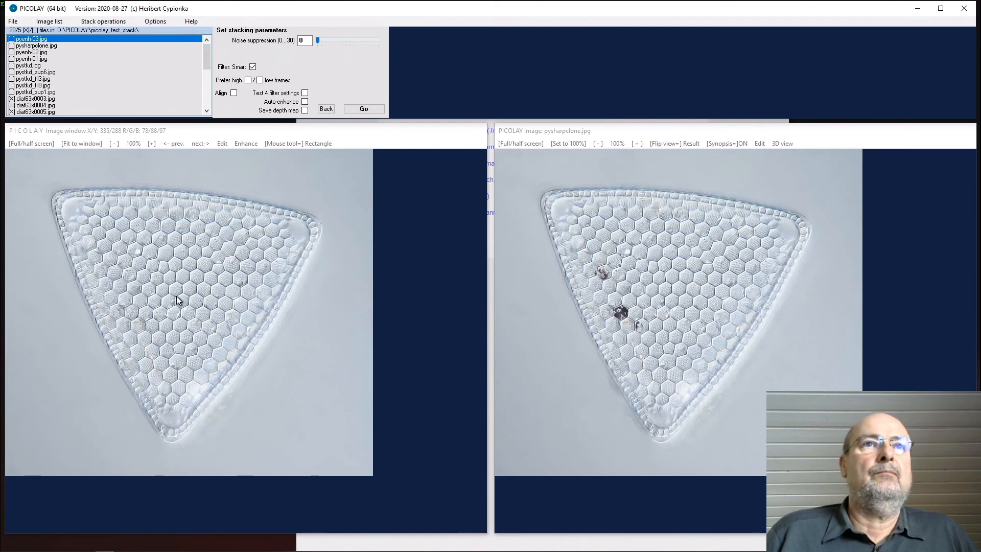
pyautogui.moveTo(50, 134)
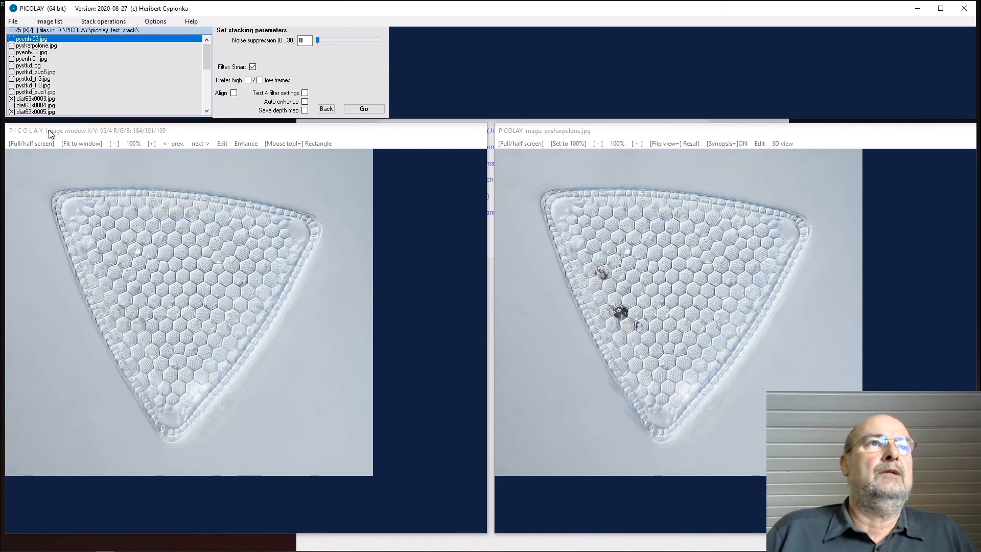
pyautogui.moveTo(28, 40)
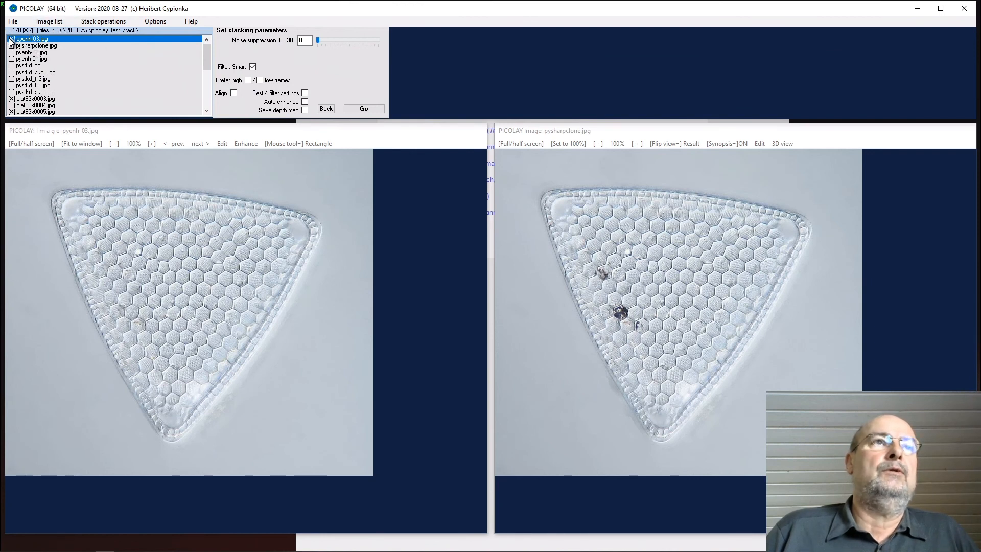
pyautogui.moveTo(49, 21)
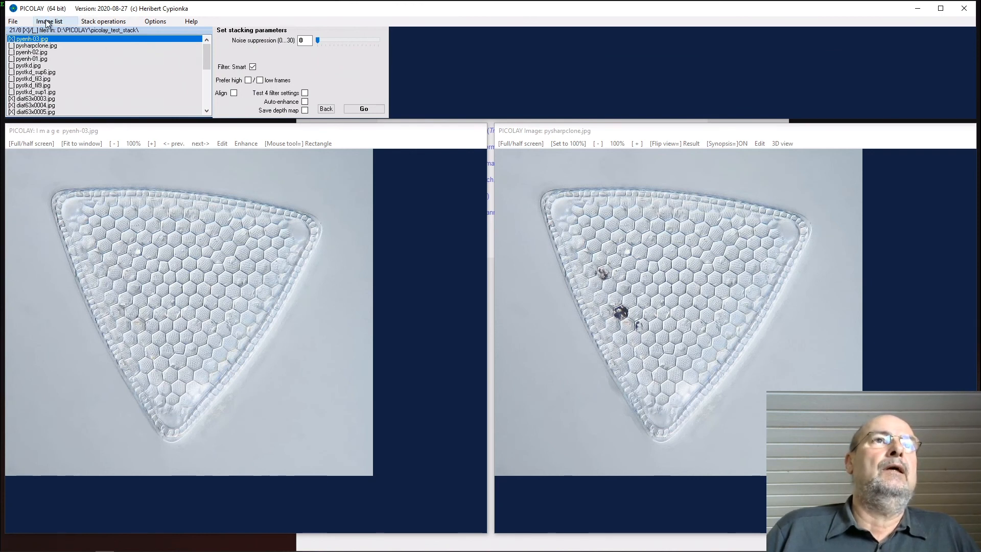
# - Set up Rename marked files to replace 'pyenh' with 'final'
pyautogui.click(54, 20)
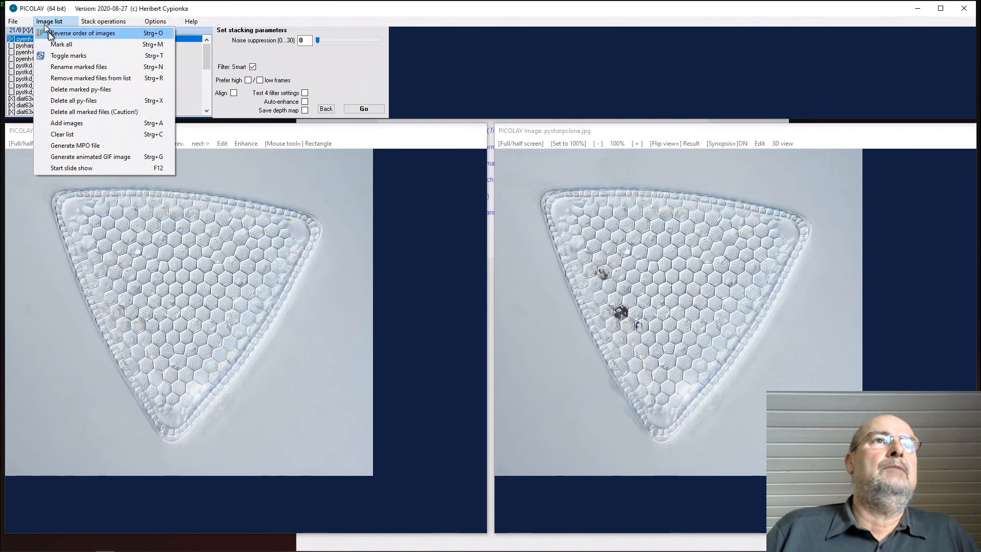
pyautogui.click(78, 66)
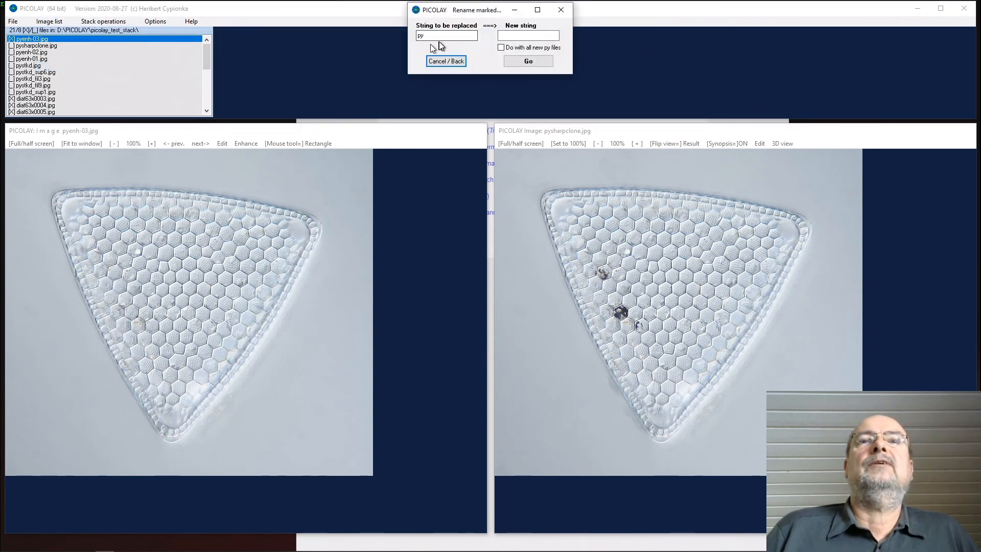
pyautogui.click(529, 36)
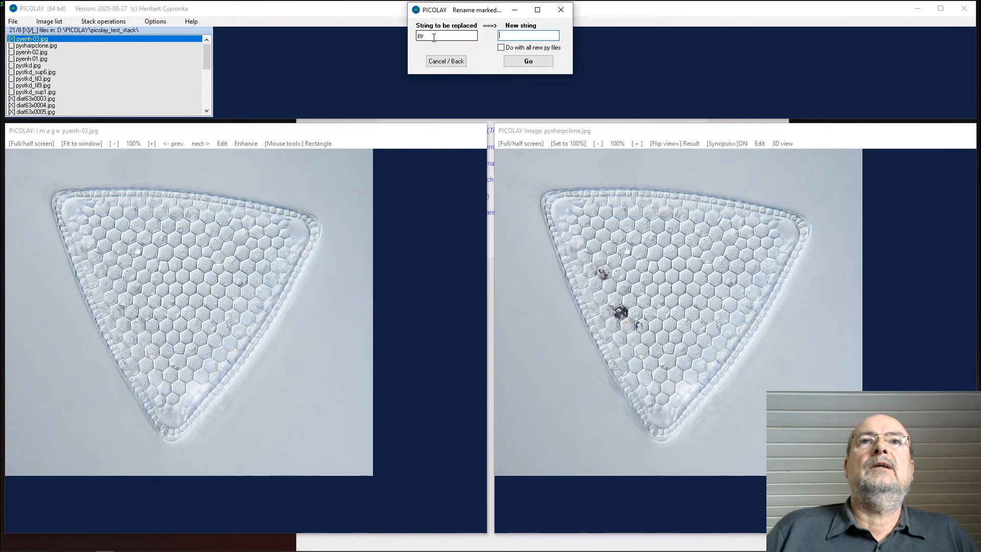
pyautogui.write('enh')
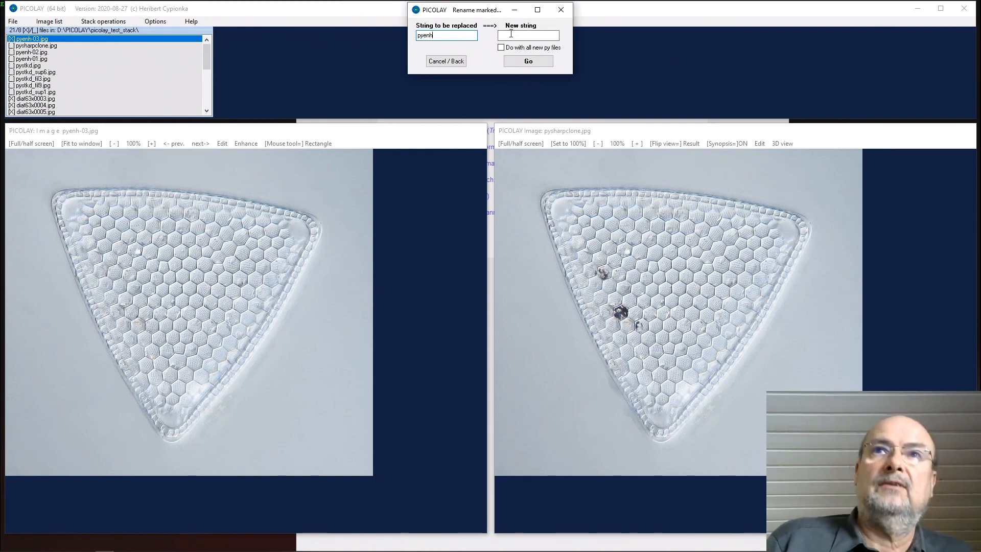
pyautogui.write('find')
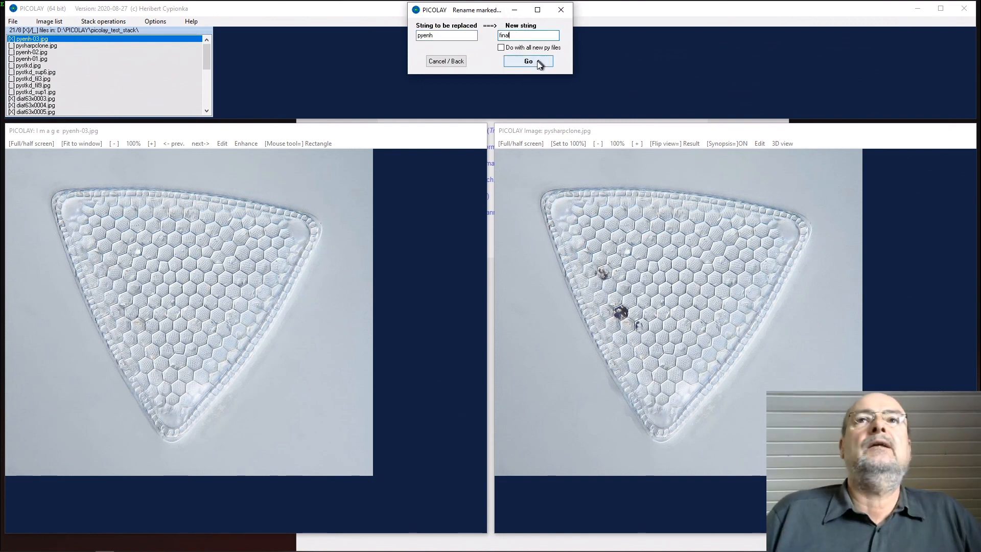
# - Apply the rename so pyenh-03.jpg becomes final-03.jpg
pyautogui.click(527, 61)
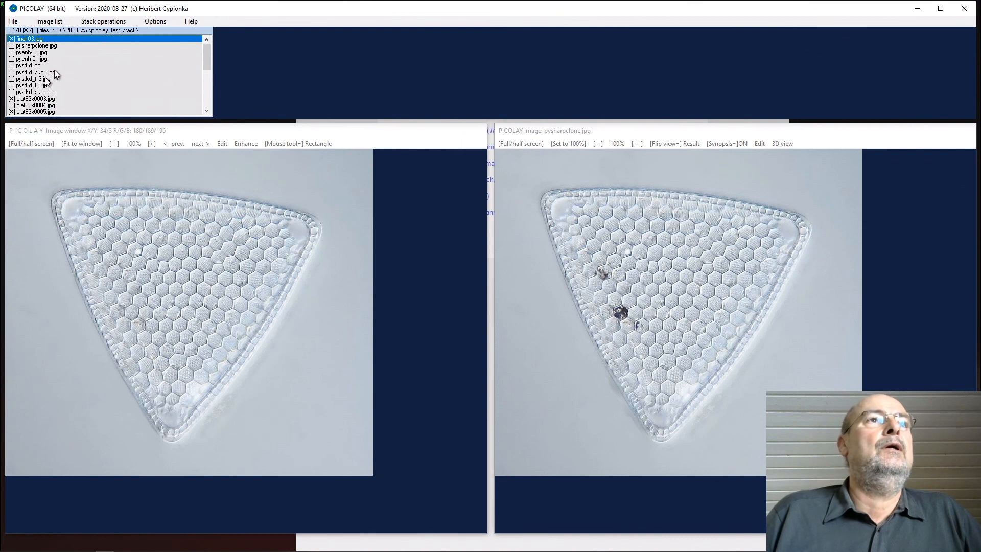
pyautogui.moveTo(122, 307)
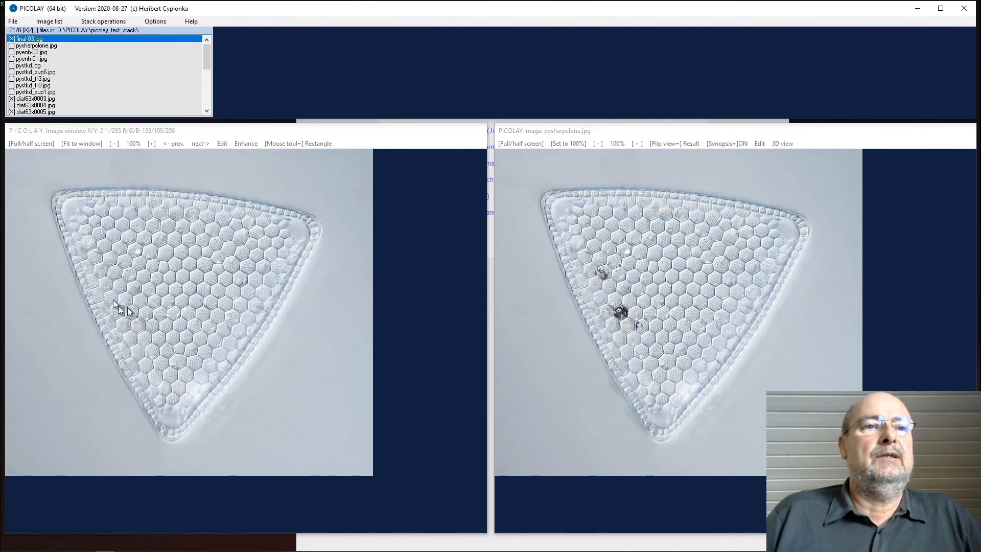
pyautogui.moveTo(76, 119)
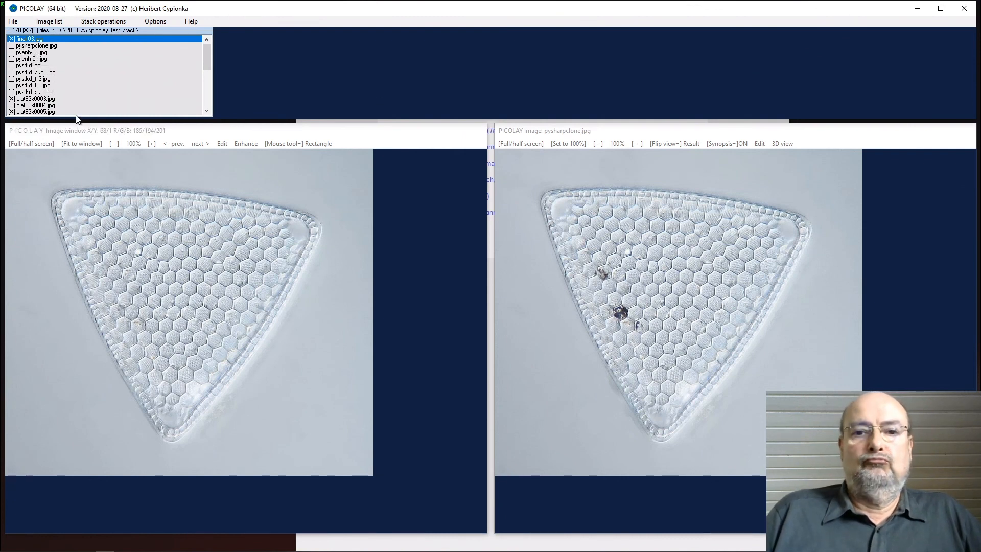